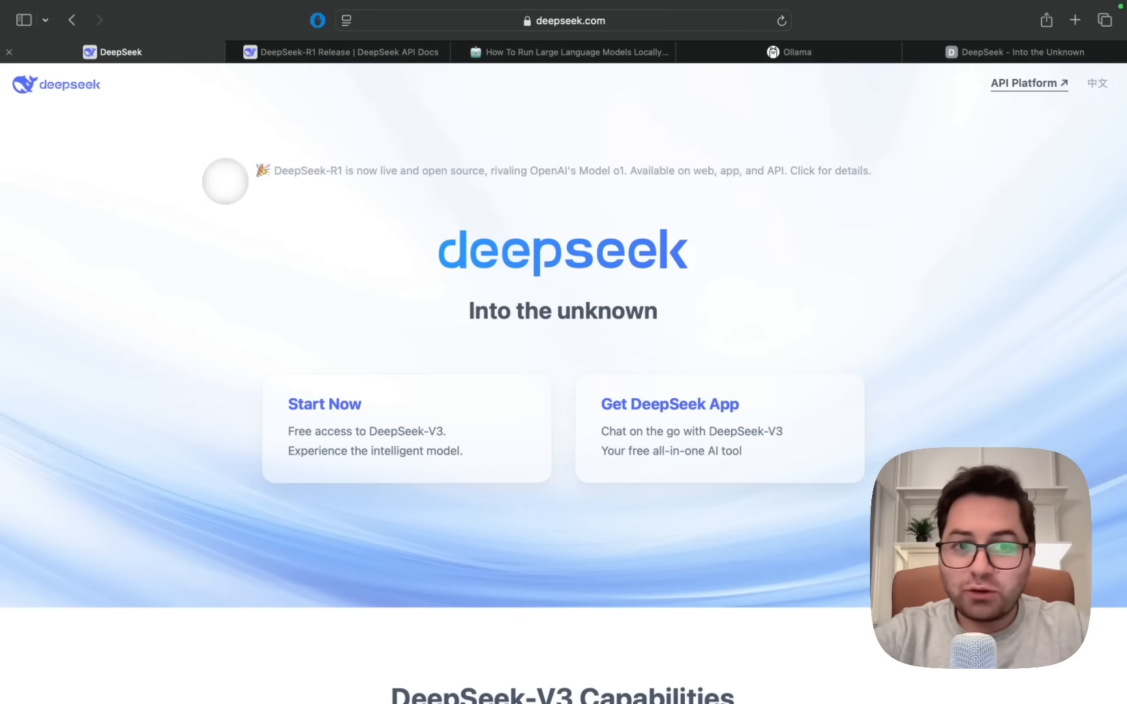
# Switch to the 'DeepSeek-R1 Release | DeepSeek API Docs' tab showing the R1 vs OpenAI benchmark chart
pyautogui.click(338, 52)
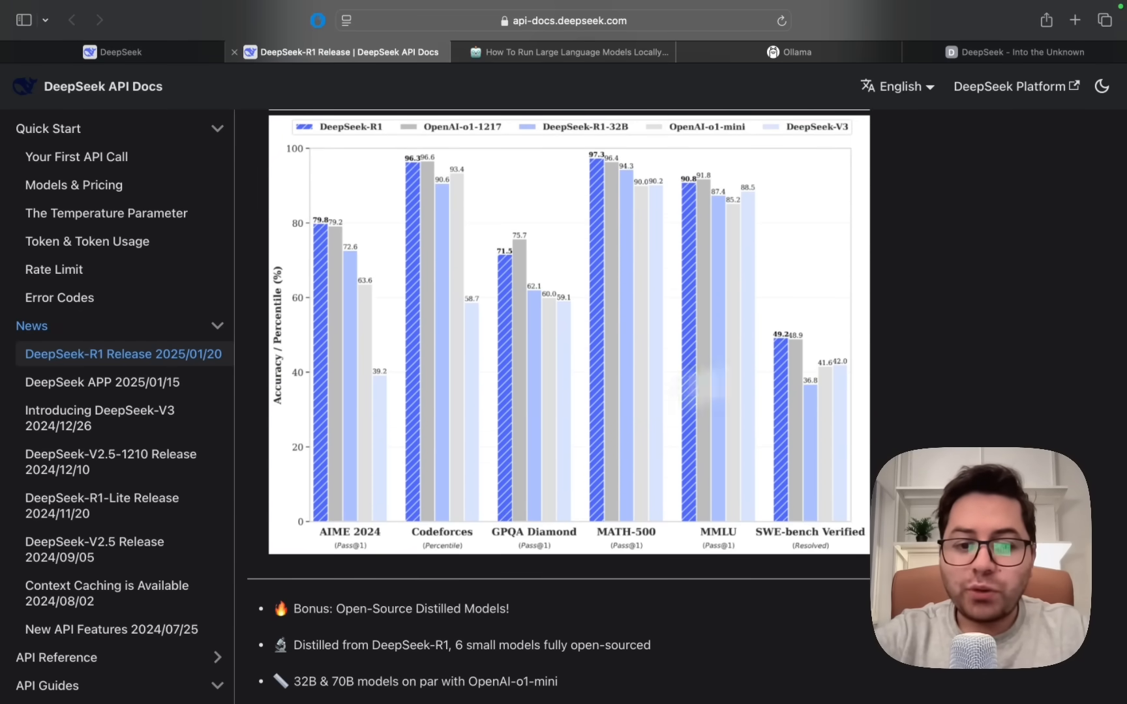
pyautogui.moveTo(417, 554)
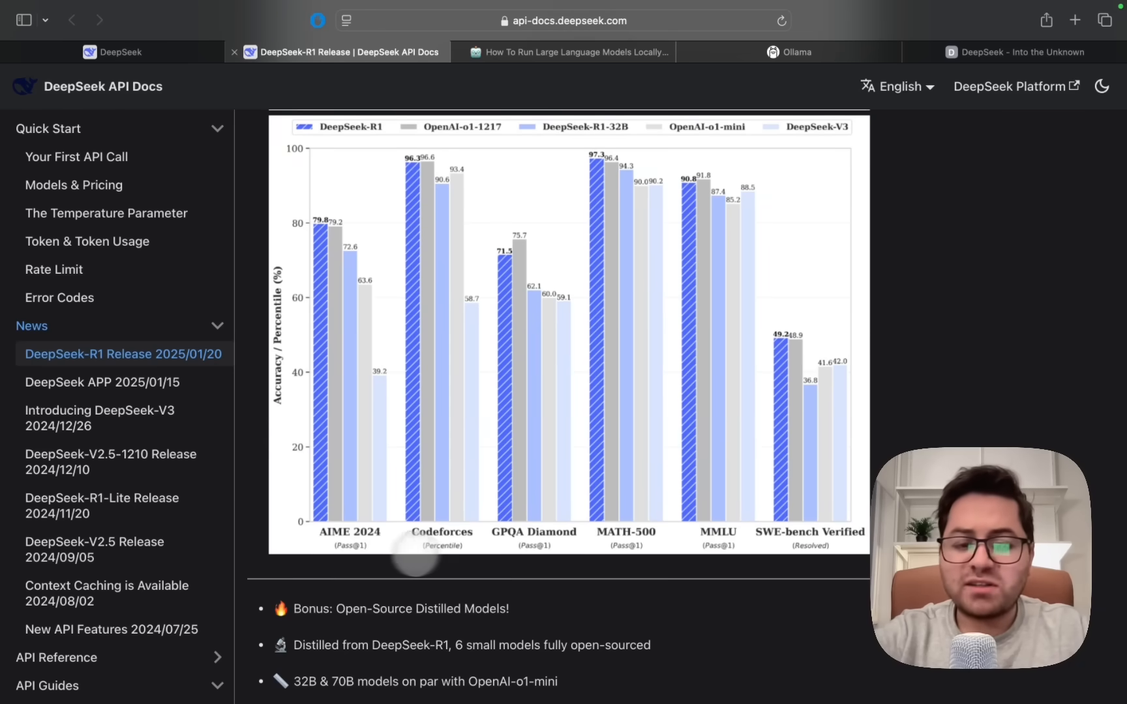
pyautogui.moveTo(631, 608)
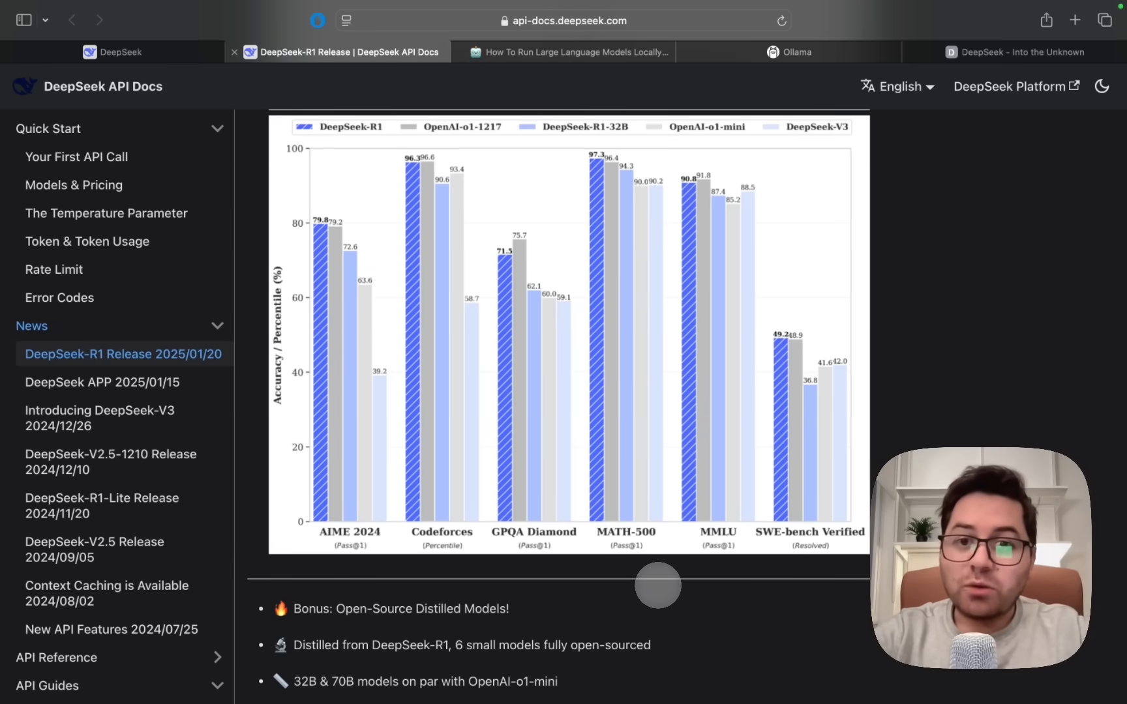
pyautogui.moveTo(573, 60)
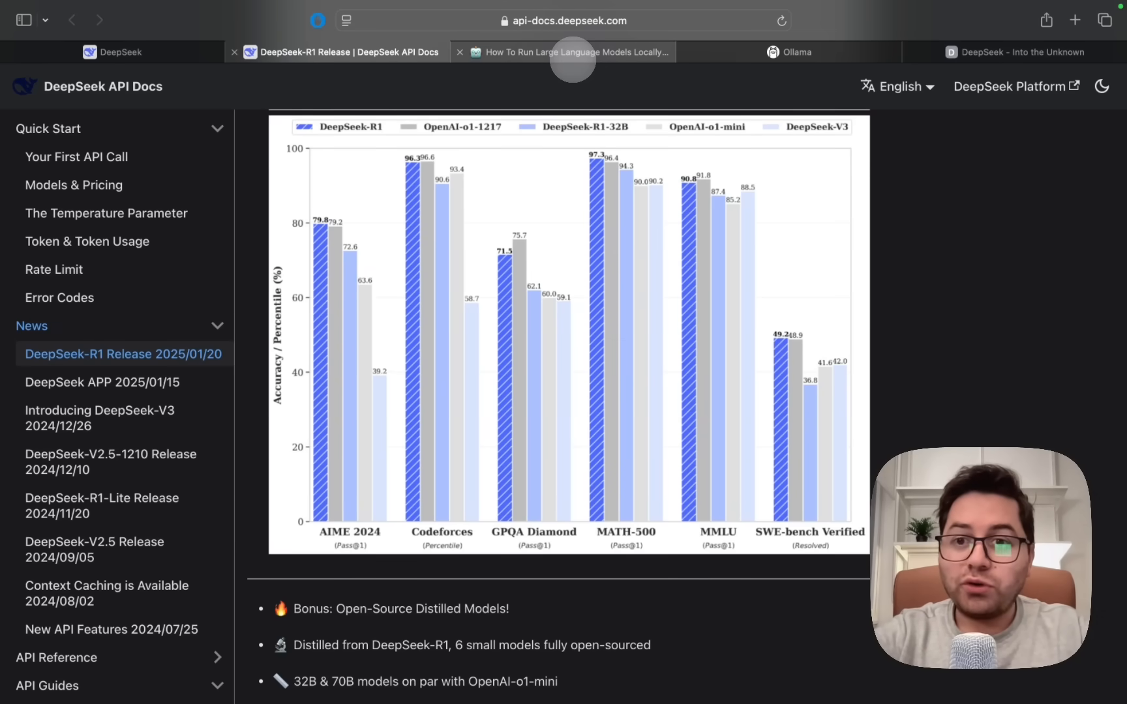
# Skim the 'How To Run Large Language Models Locally' guide, then switch to Ollama's homepage
pyautogui.click(789, 52)
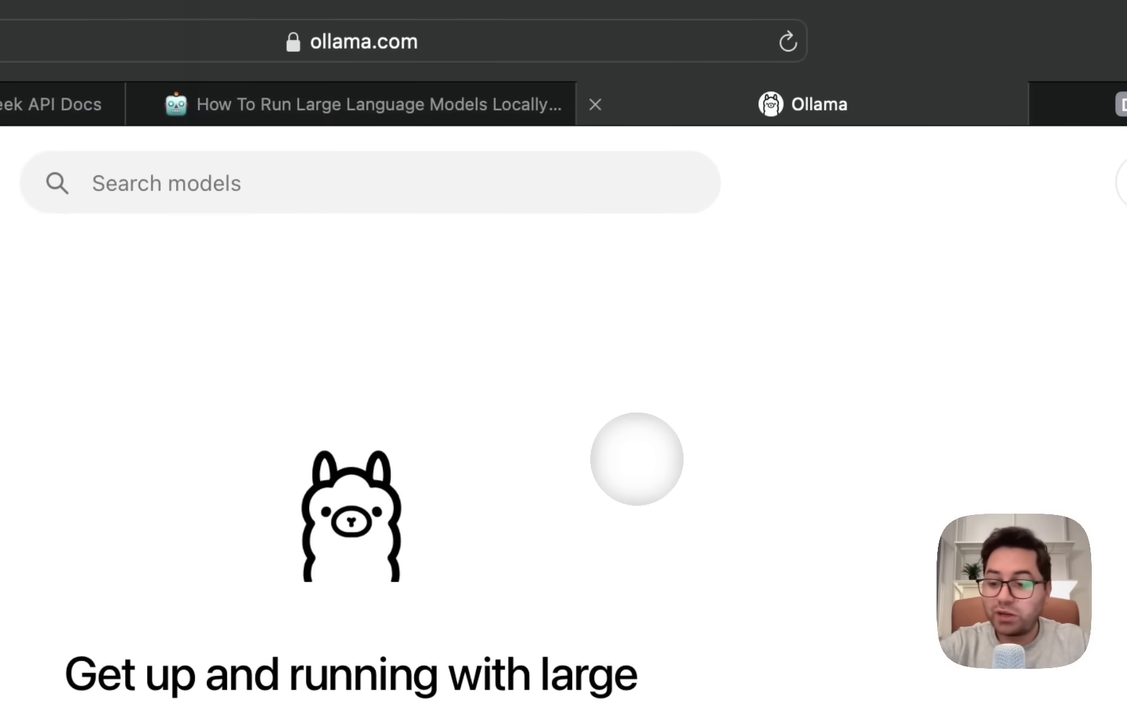
pyautogui.moveTo(453, 281)
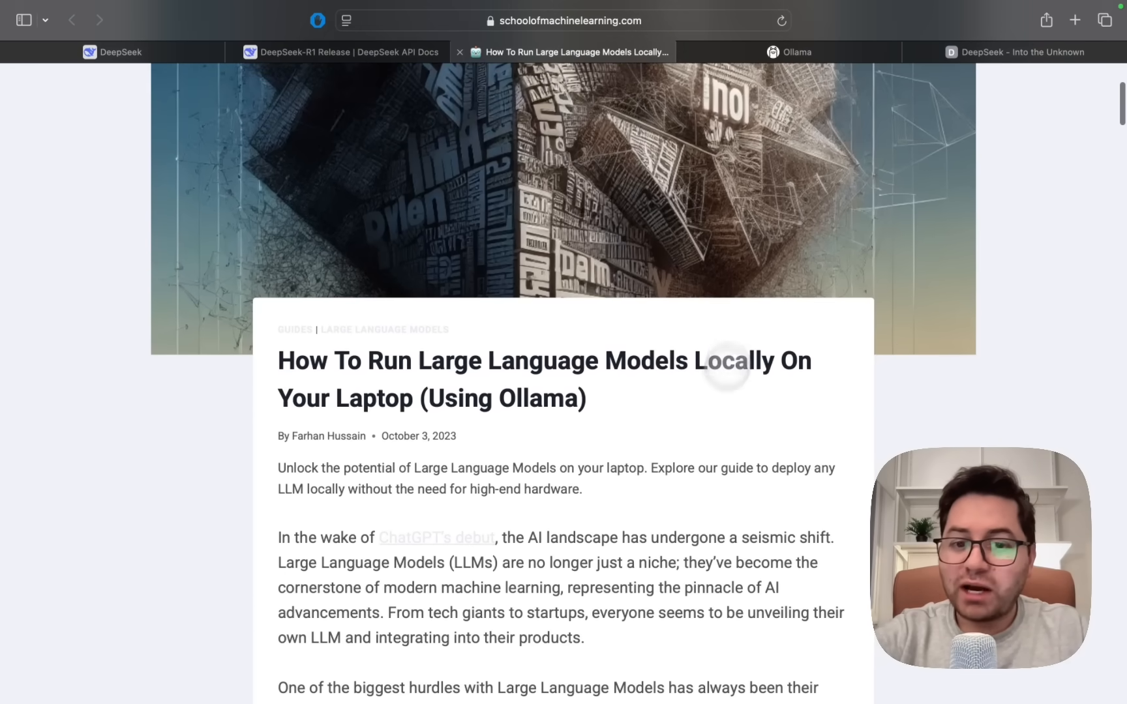
pyautogui.scroll(-3)
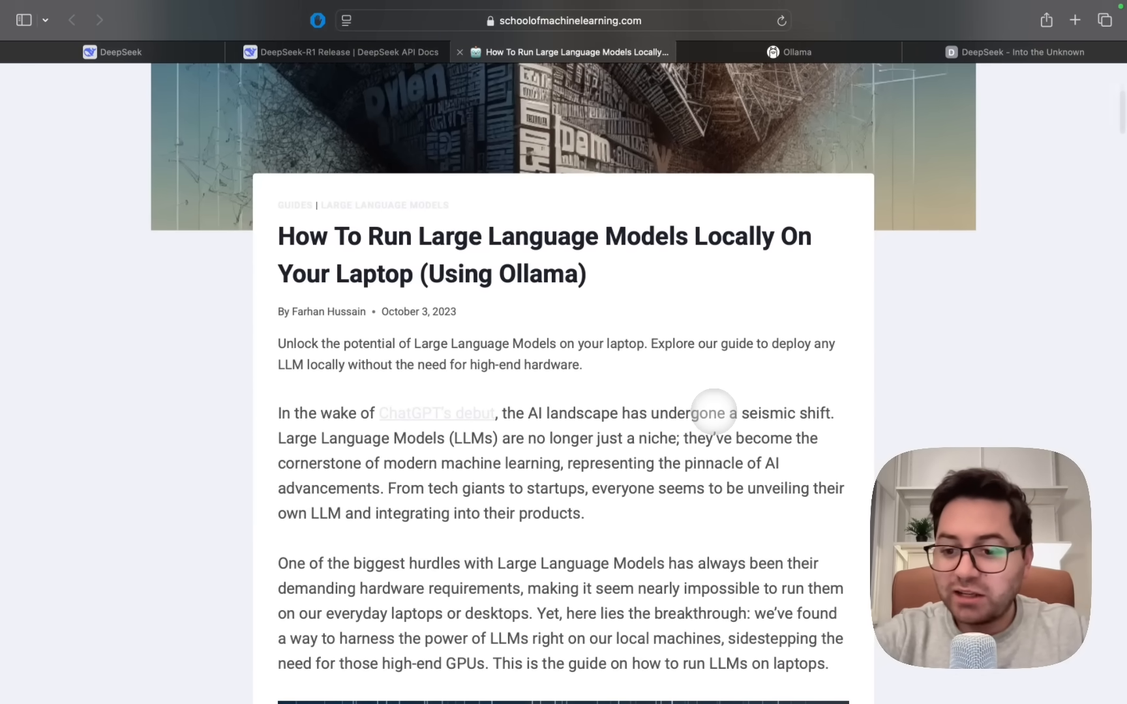
pyautogui.scroll(-3)
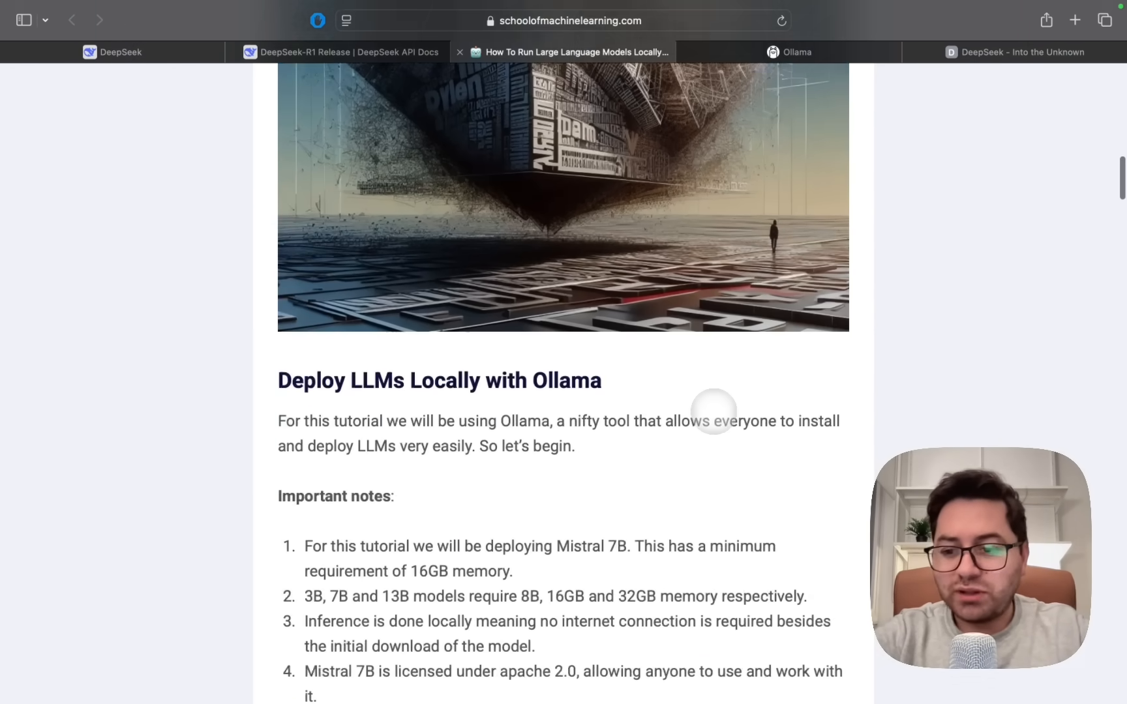
pyautogui.scroll(-3)
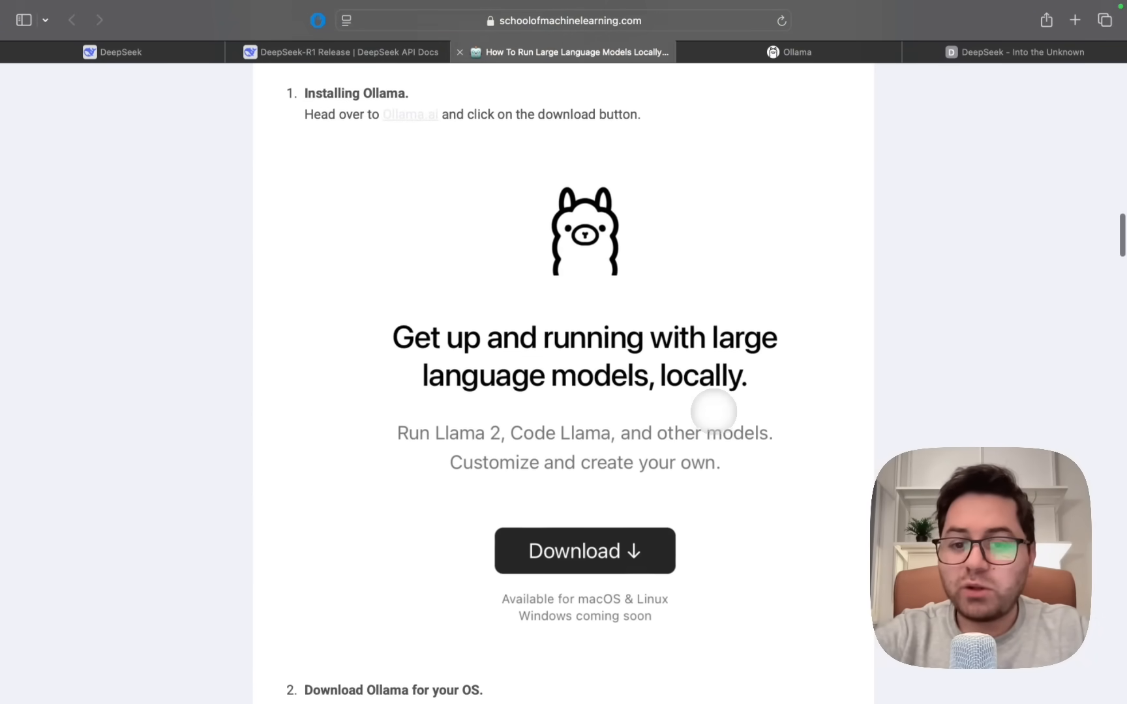
pyautogui.scroll(-3)
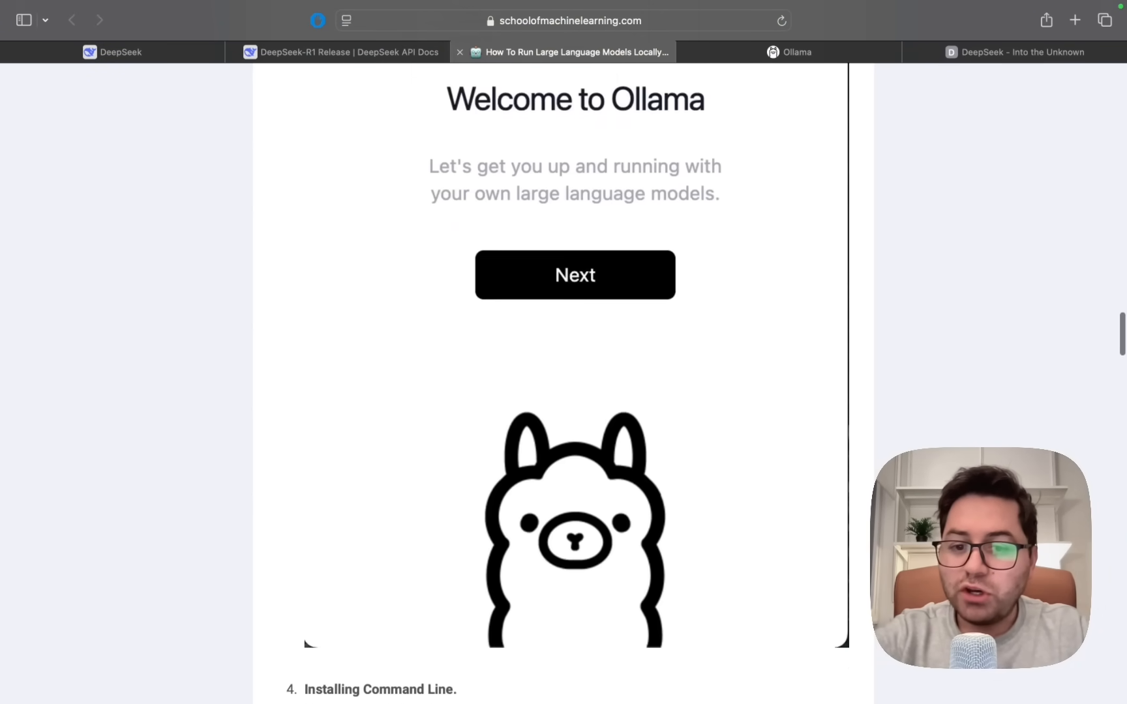
pyautogui.scroll(-3)
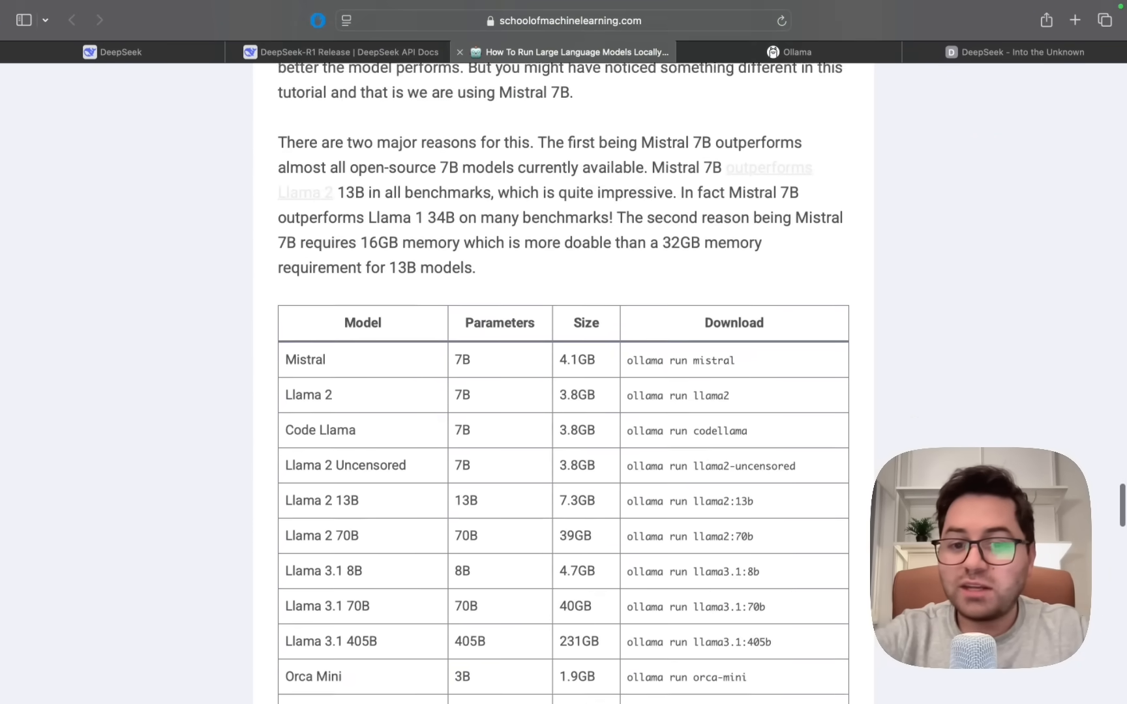
pyautogui.scroll(-3)
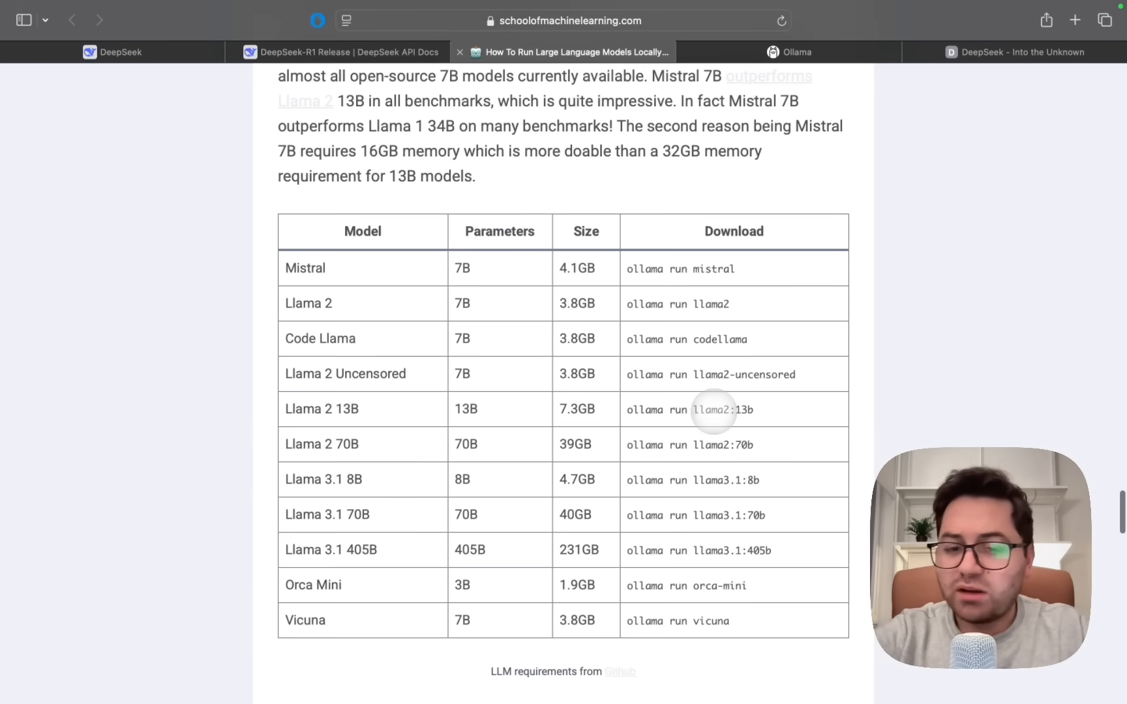
pyautogui.click(788, 52)
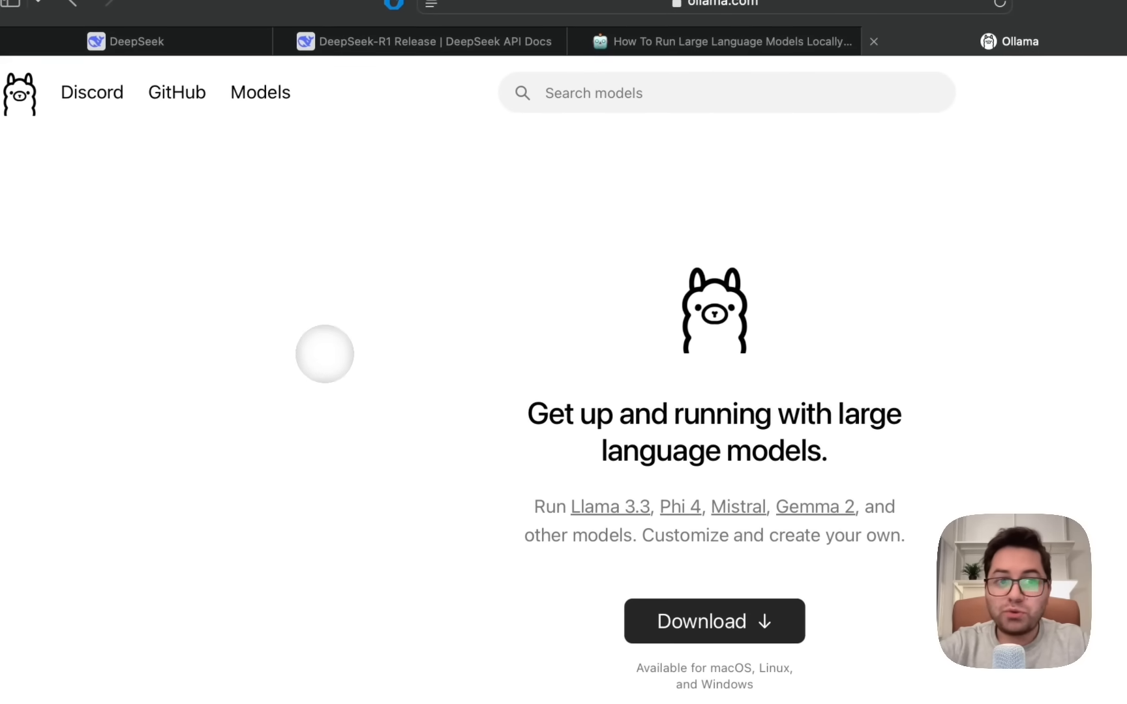
# Open deepseek-r1 from Ollama's Models list and review its size dropdown and run commands
pyautogui.click(260, 92)
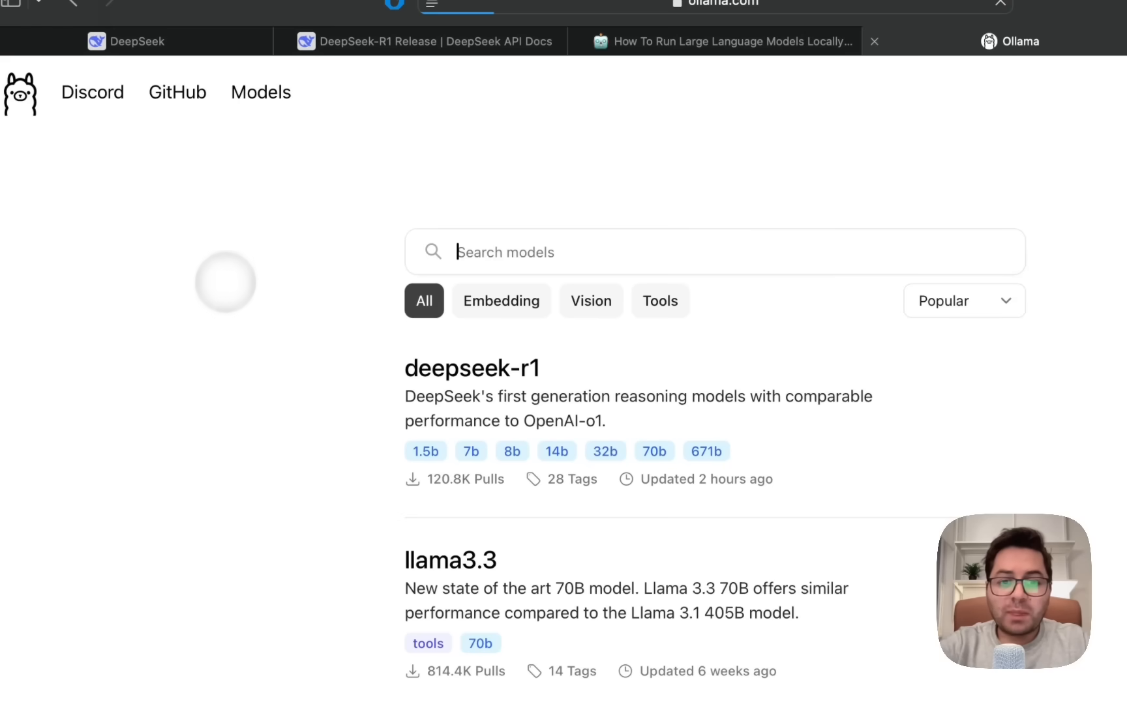
pyautogui.click(473, 368)
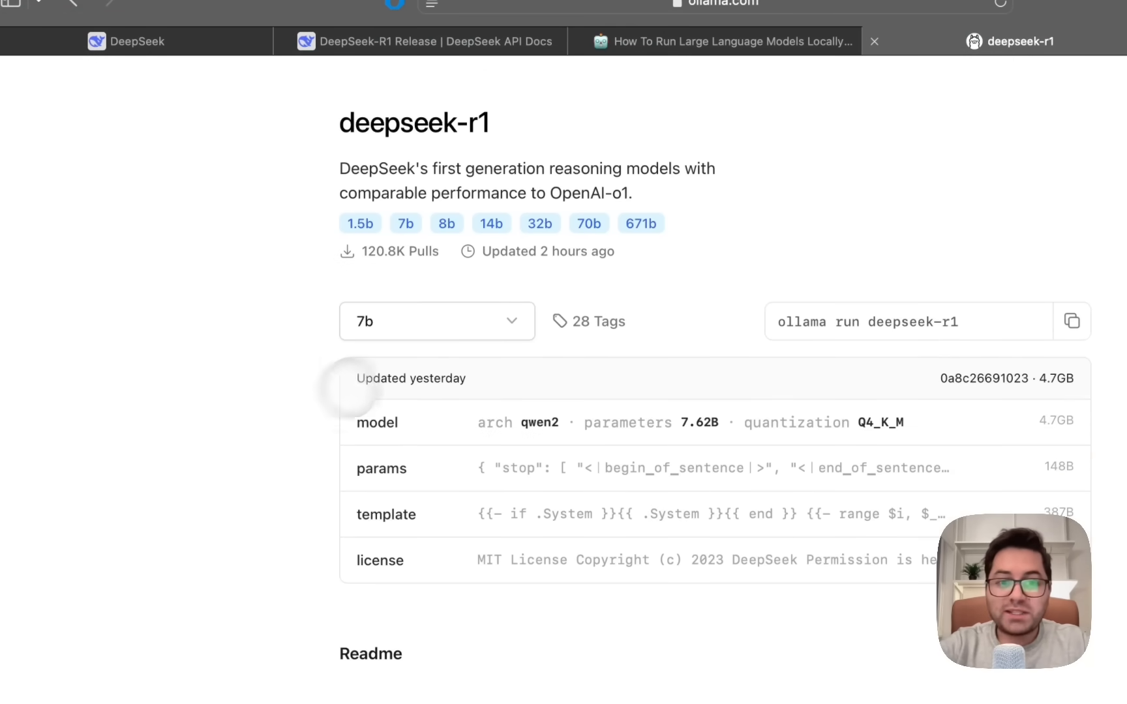
pyautogui.click(436, 321)
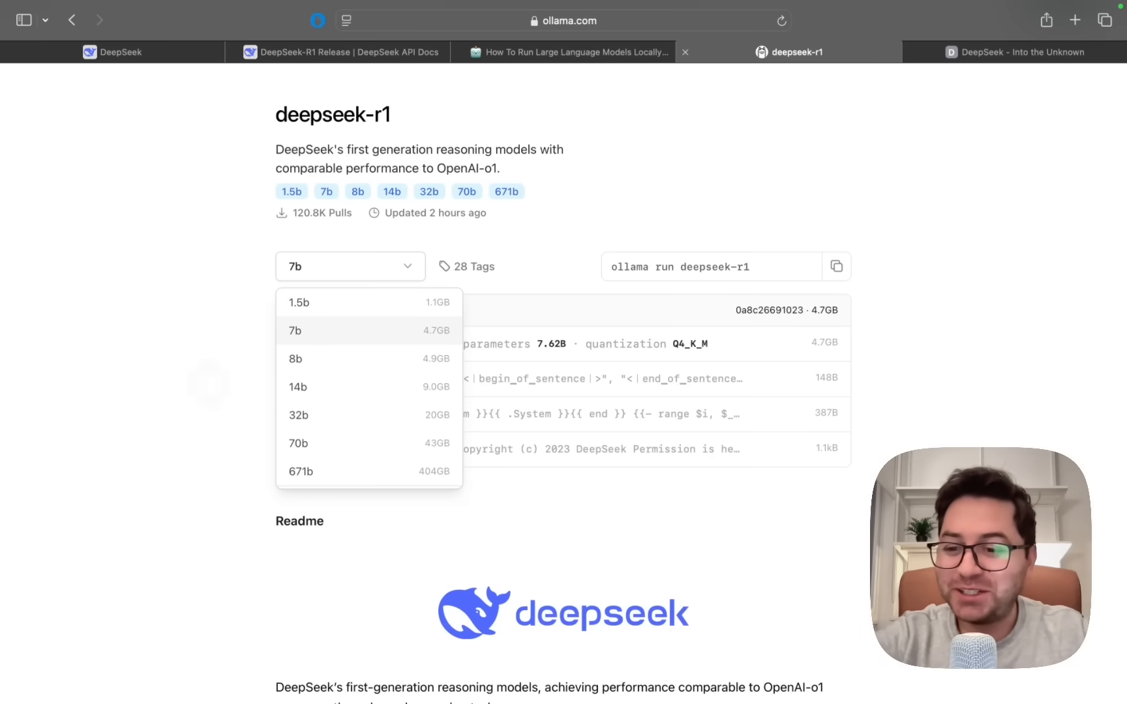
pyautogui.scroll(-3)
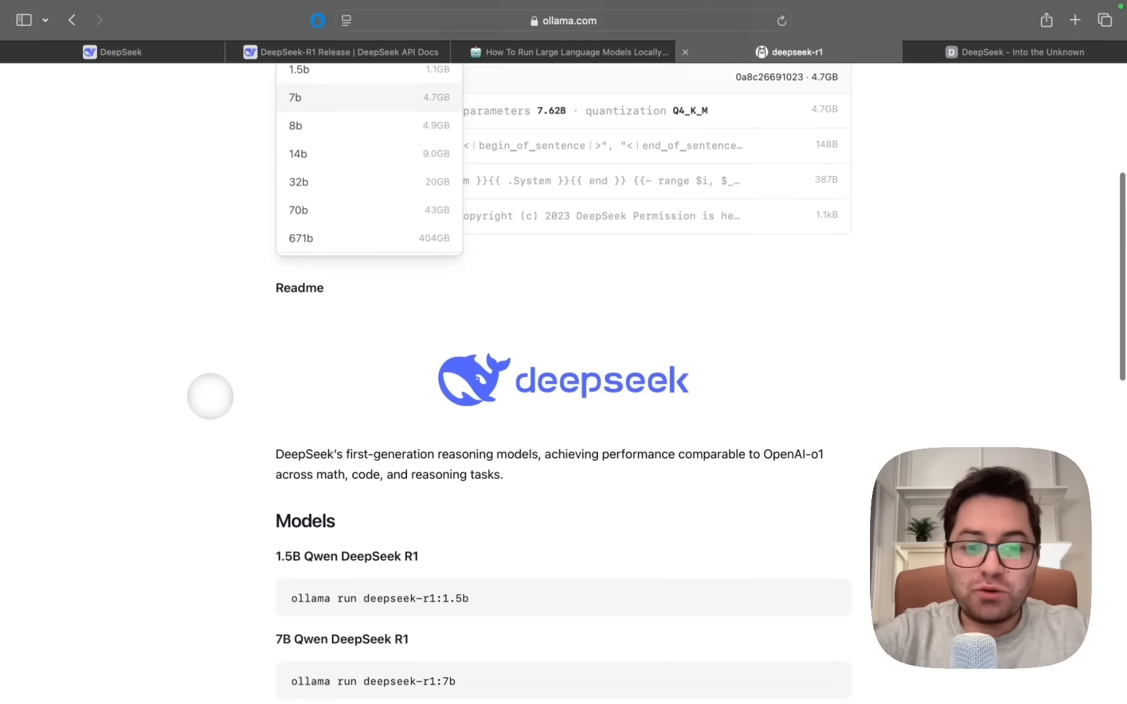
pyautogui.scroll(-3)
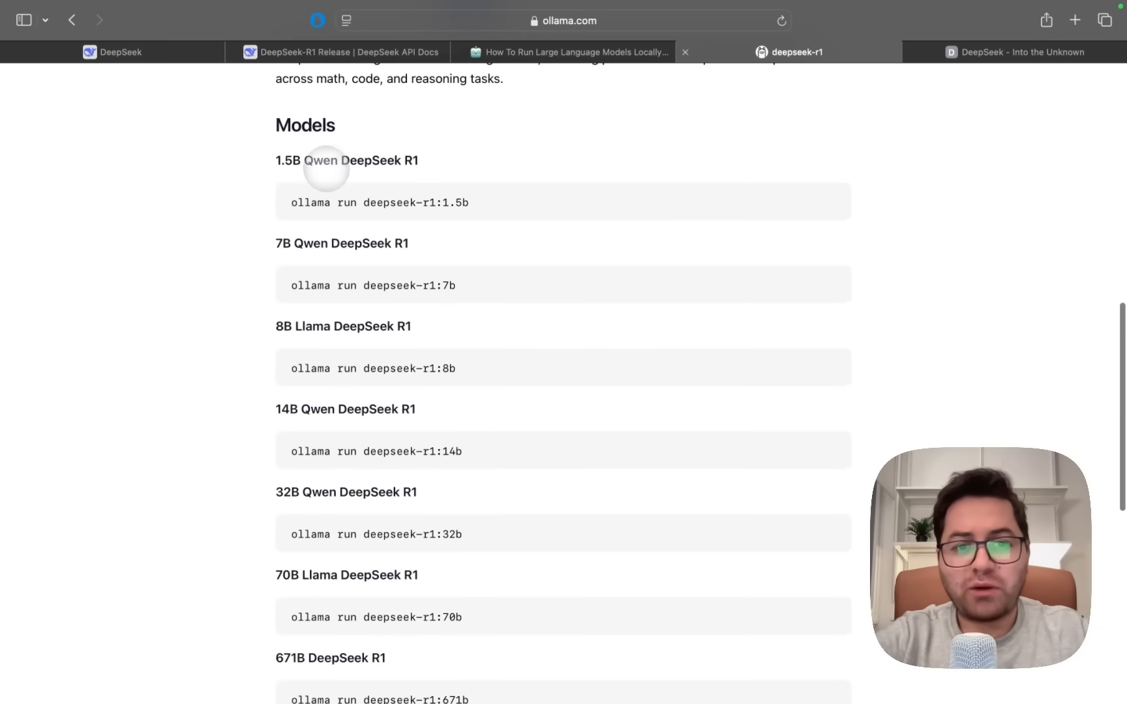
pyautogui.moveTo(317, 189)
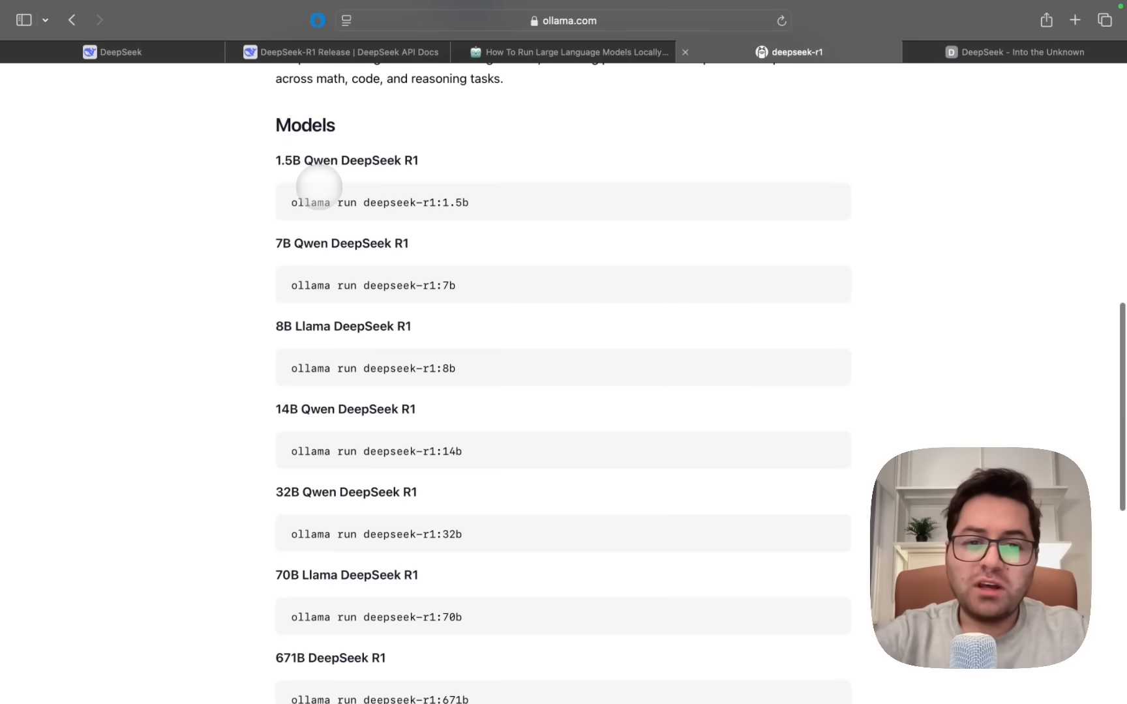
pyautogui.moveTo(325, 167)
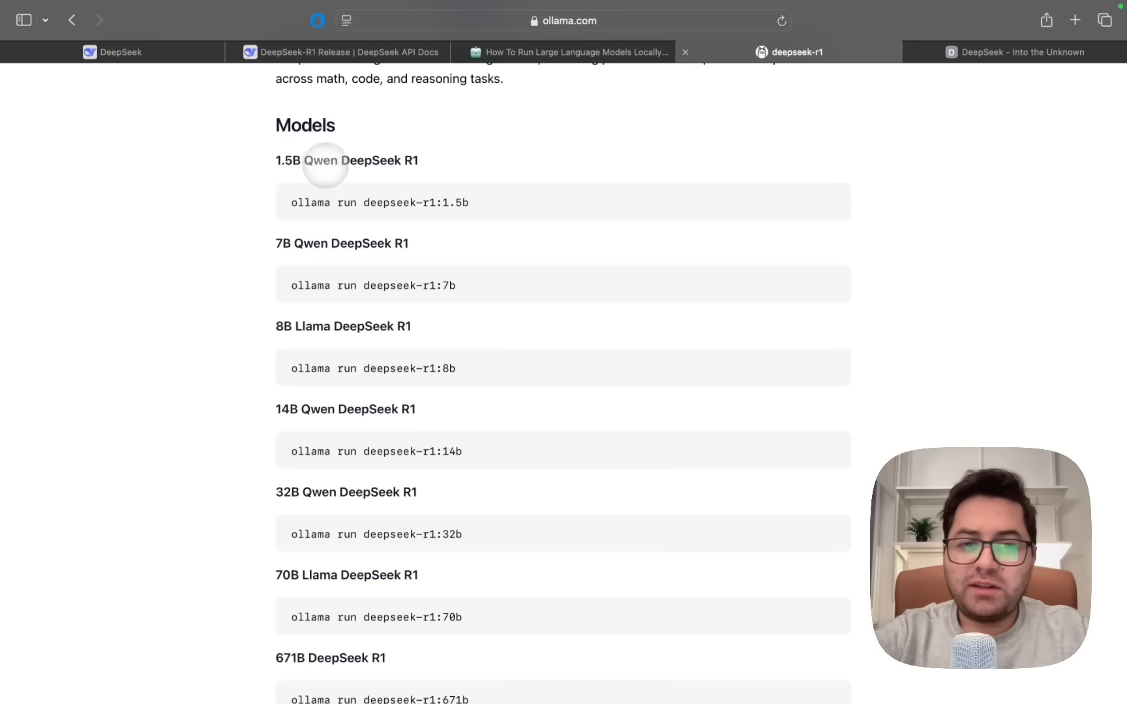
pyautogui.moveTo(334, 291)
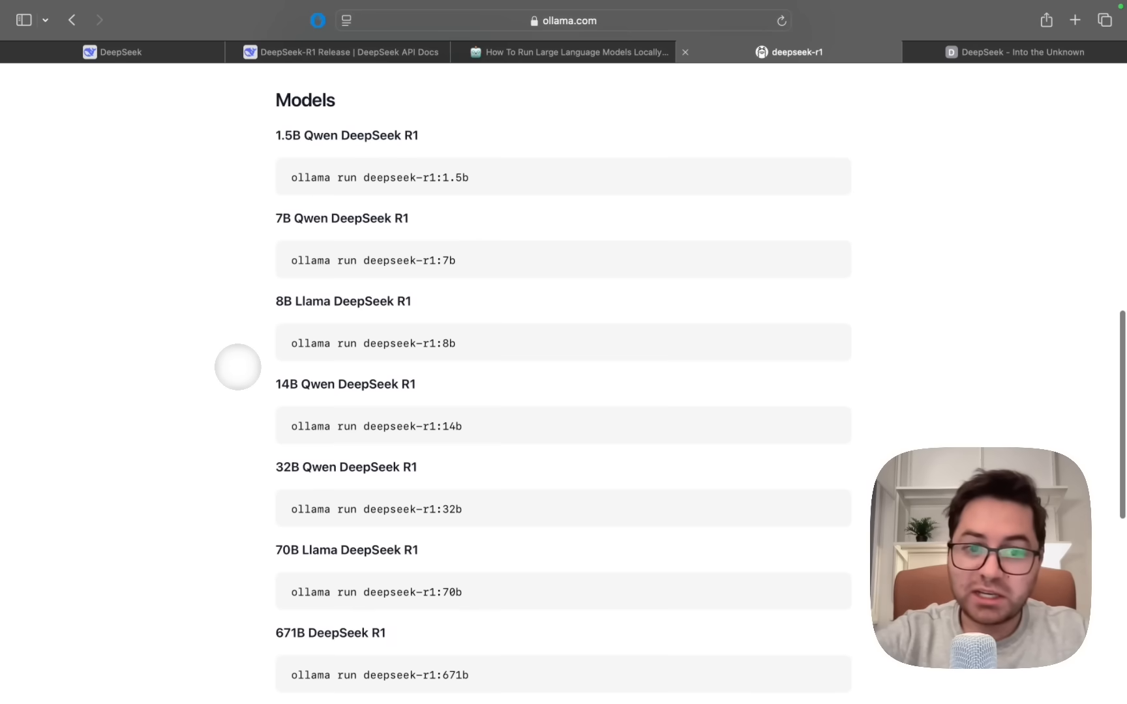
# Scroll through the deepseek-r1 run commands and select the 8B Llama DeepSeek R1 model name
pyautogui.scroll(-3)
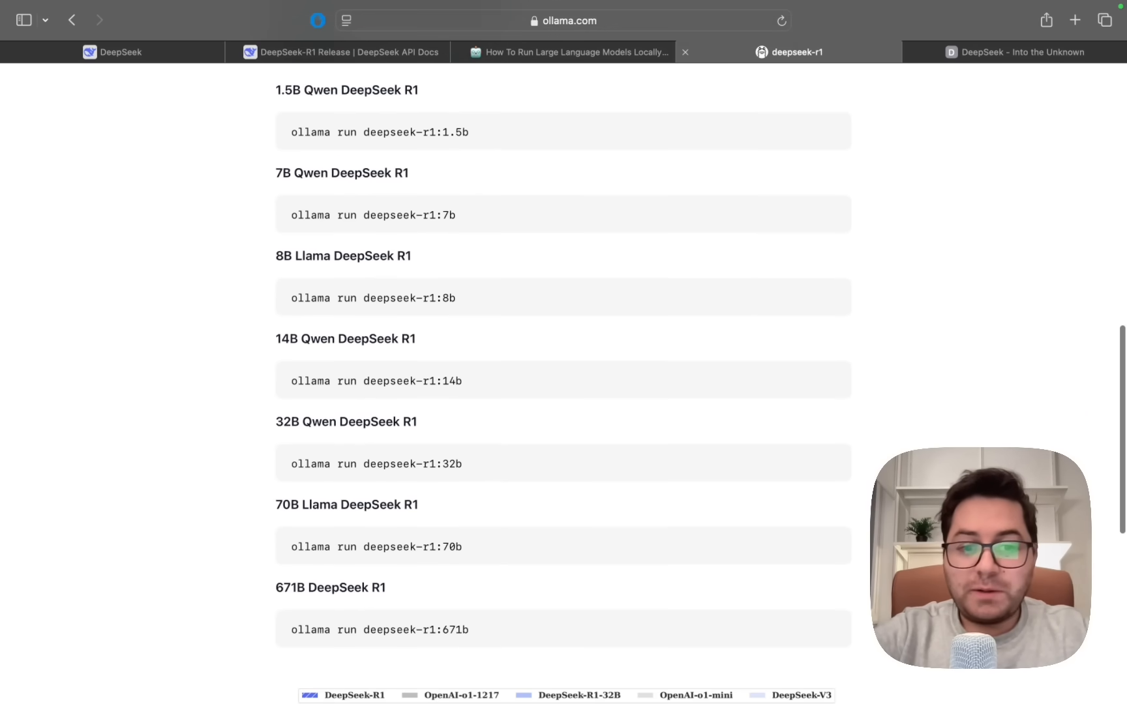
pyautogui.scroll(3)
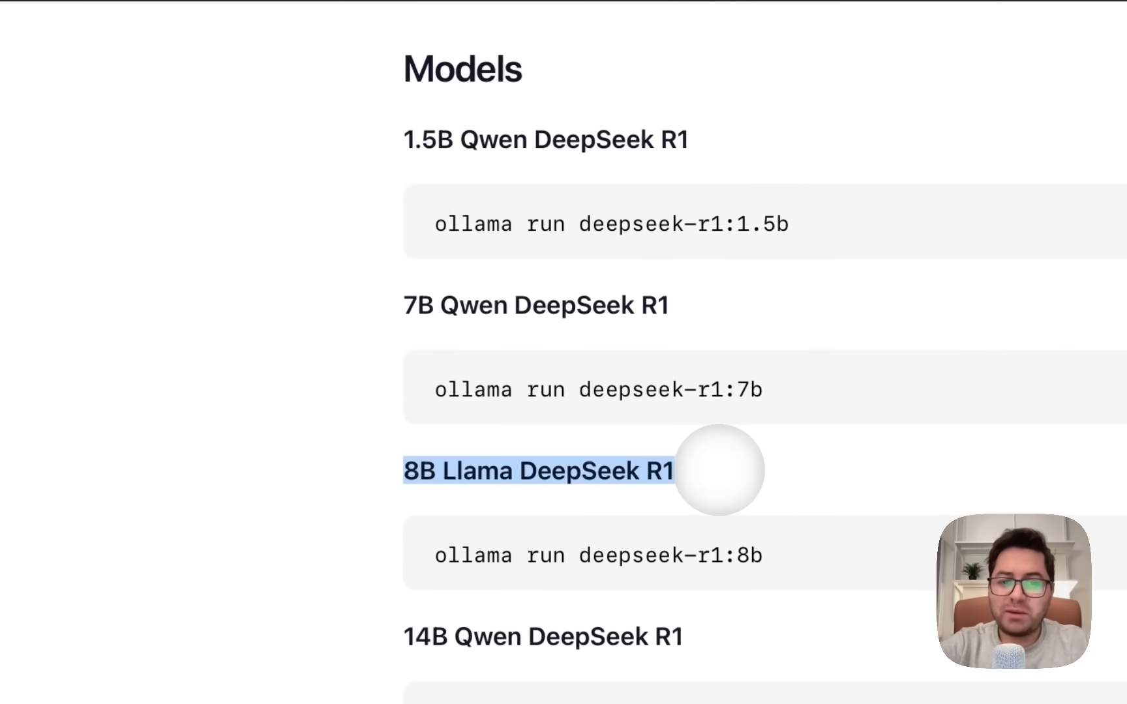
pyautogui.doubleClick(599, 555)
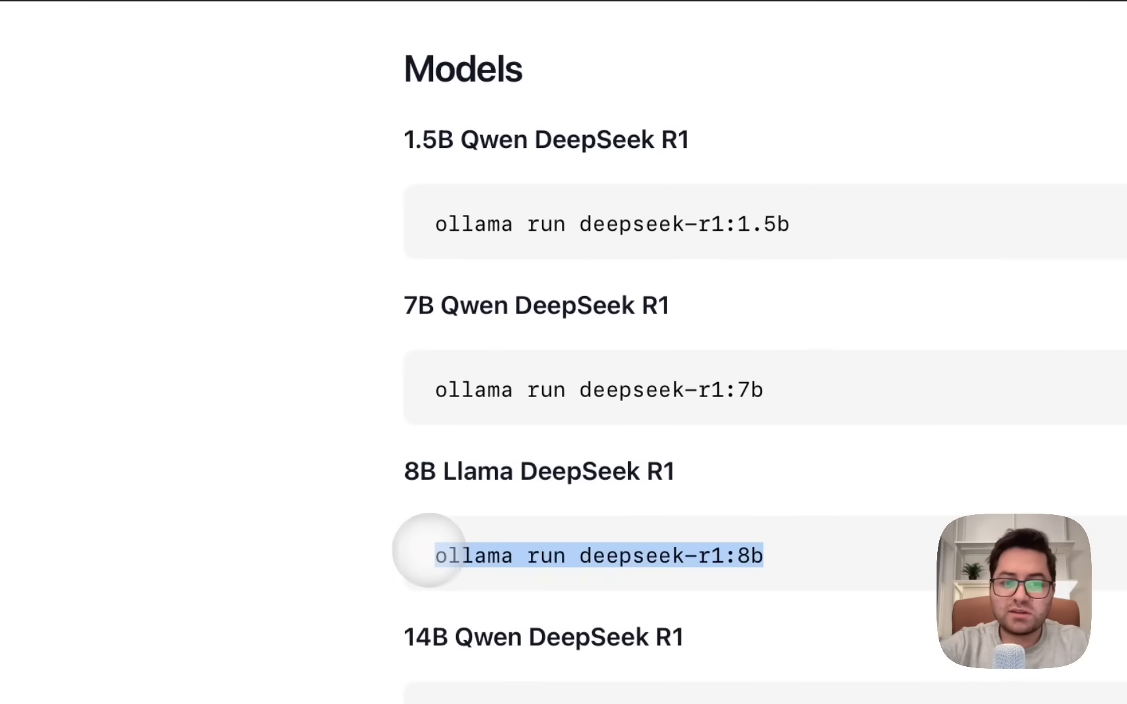
pyautogui.moveTo(331, 525)
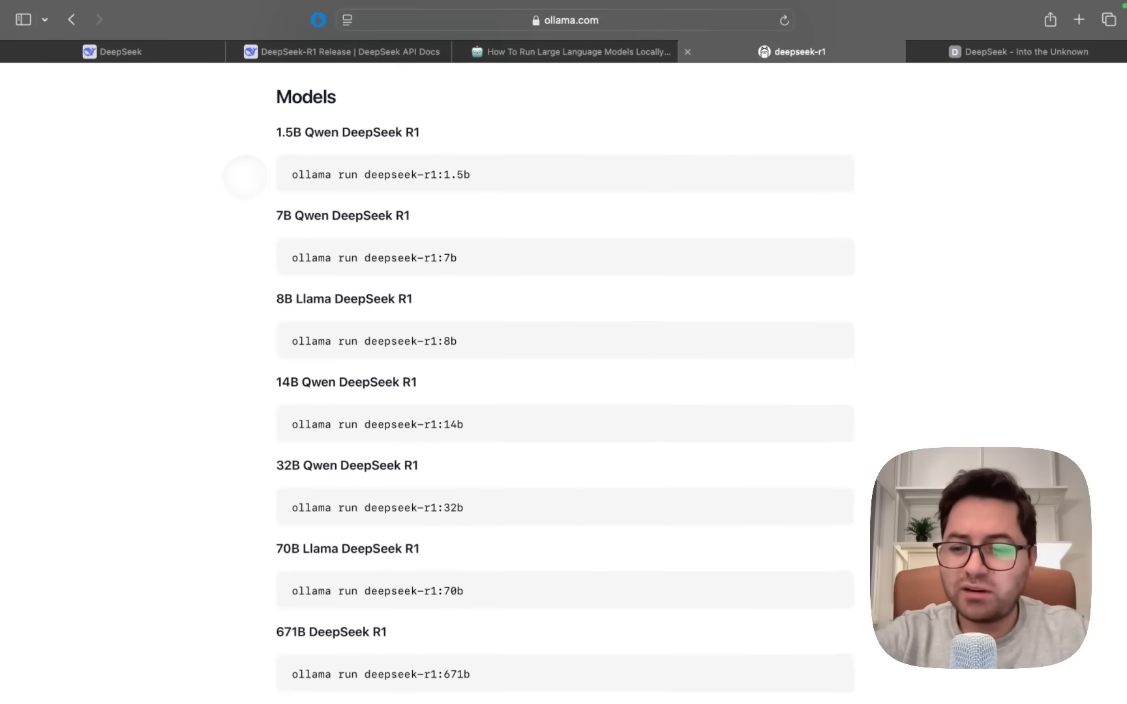
pyautogui.moveTo(295, 225)
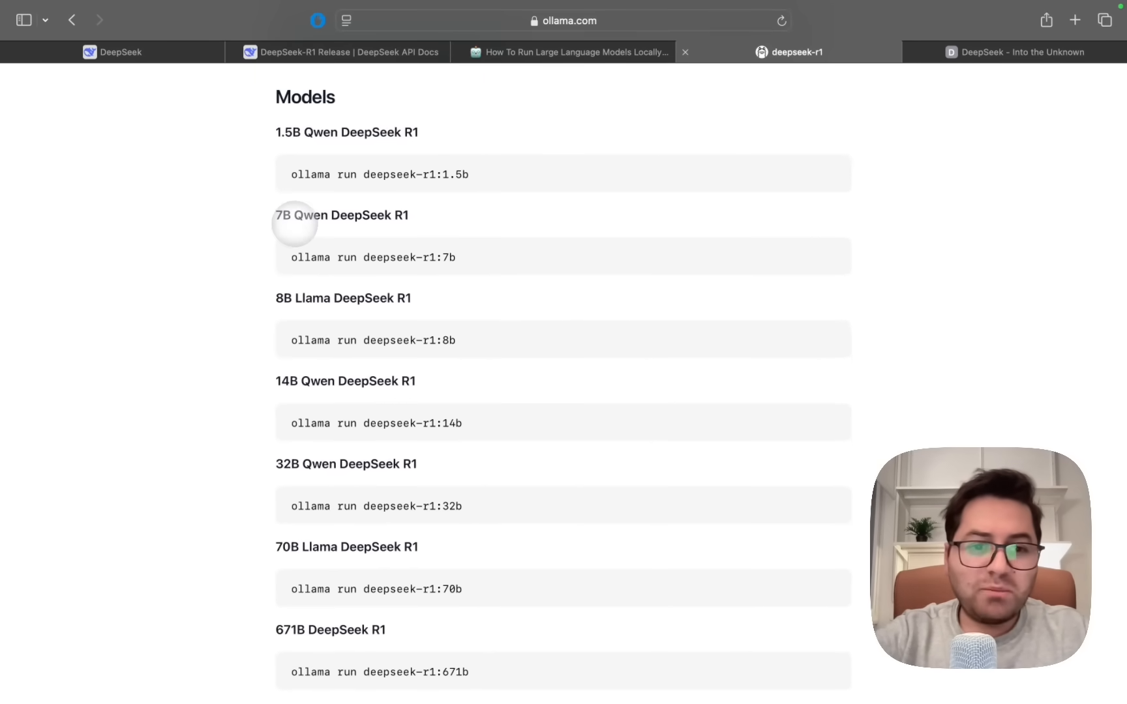
pyautogui.moveTo(291, 298)
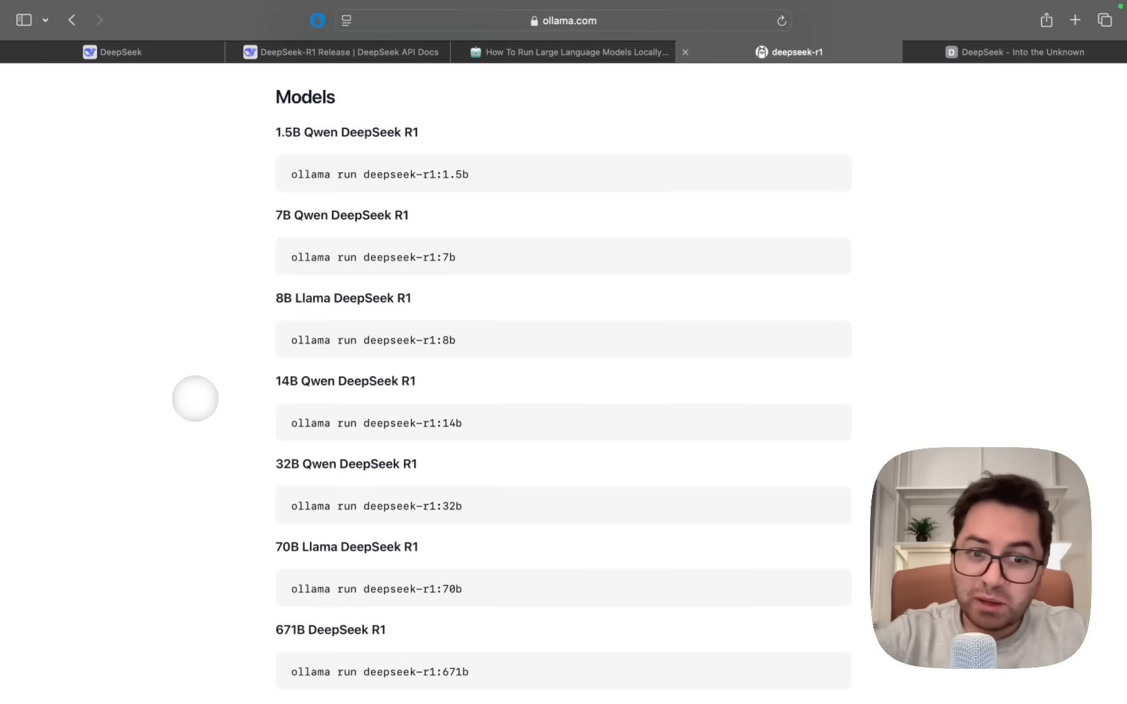
pyautogui.moveTo(290, 467)
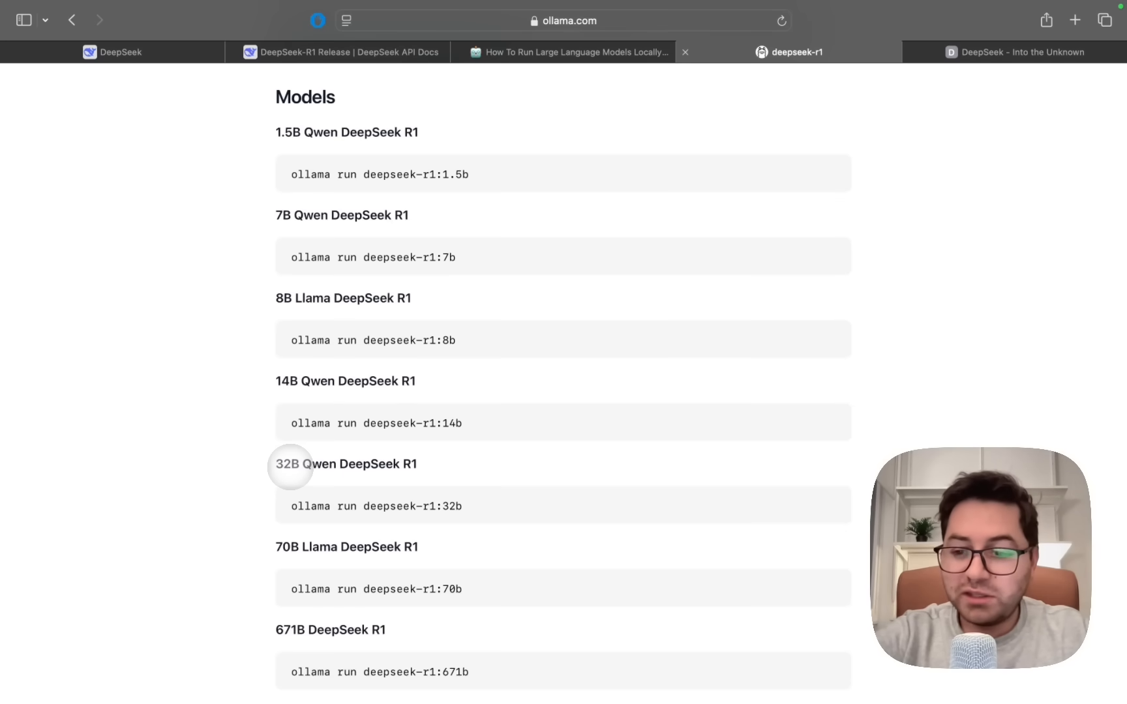
pyautogui.moveTo(228, 468)
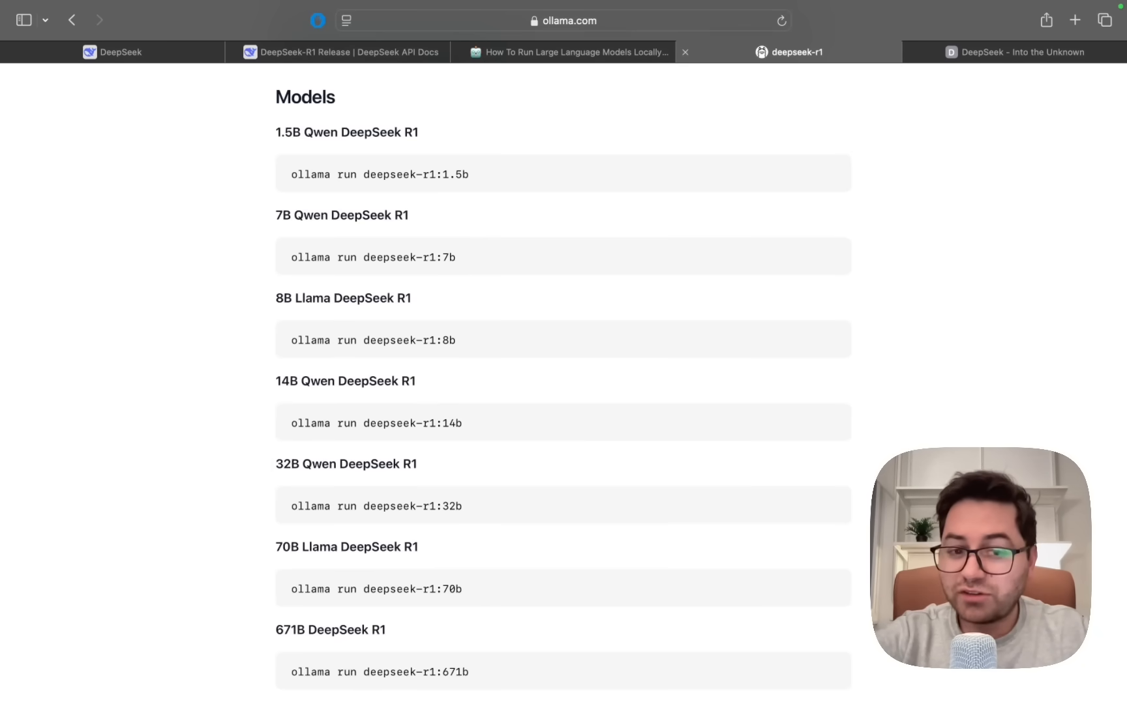
pyautogui.scroll(-3)
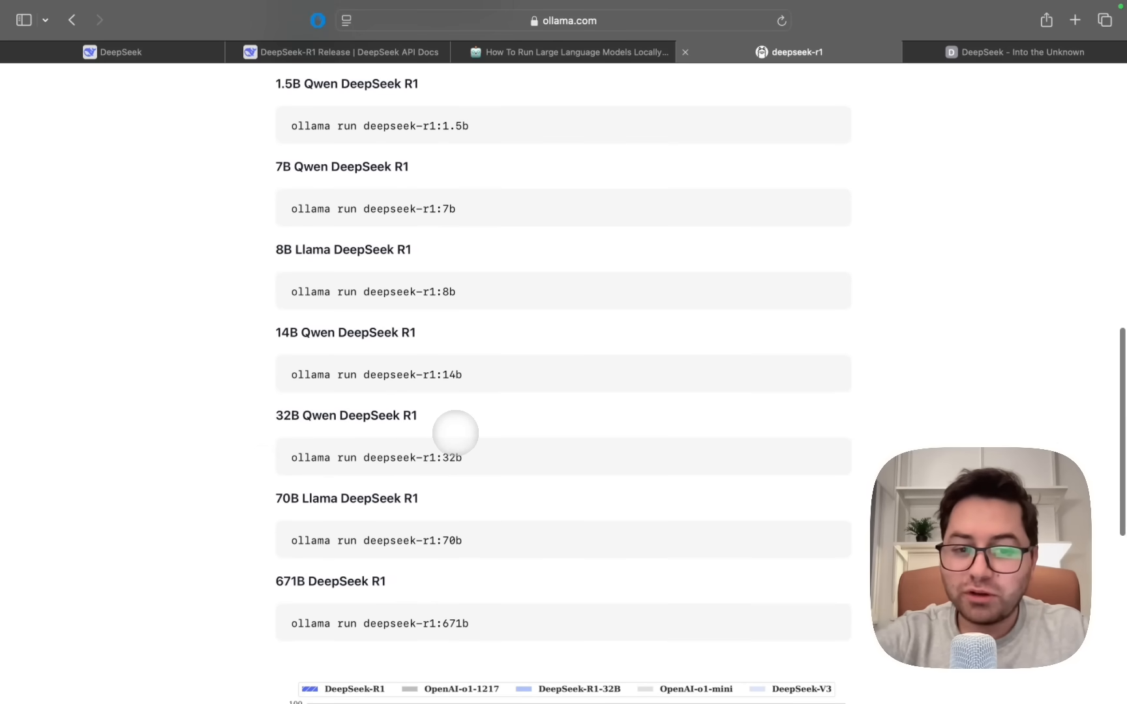
pyautogui.scroll(-3)
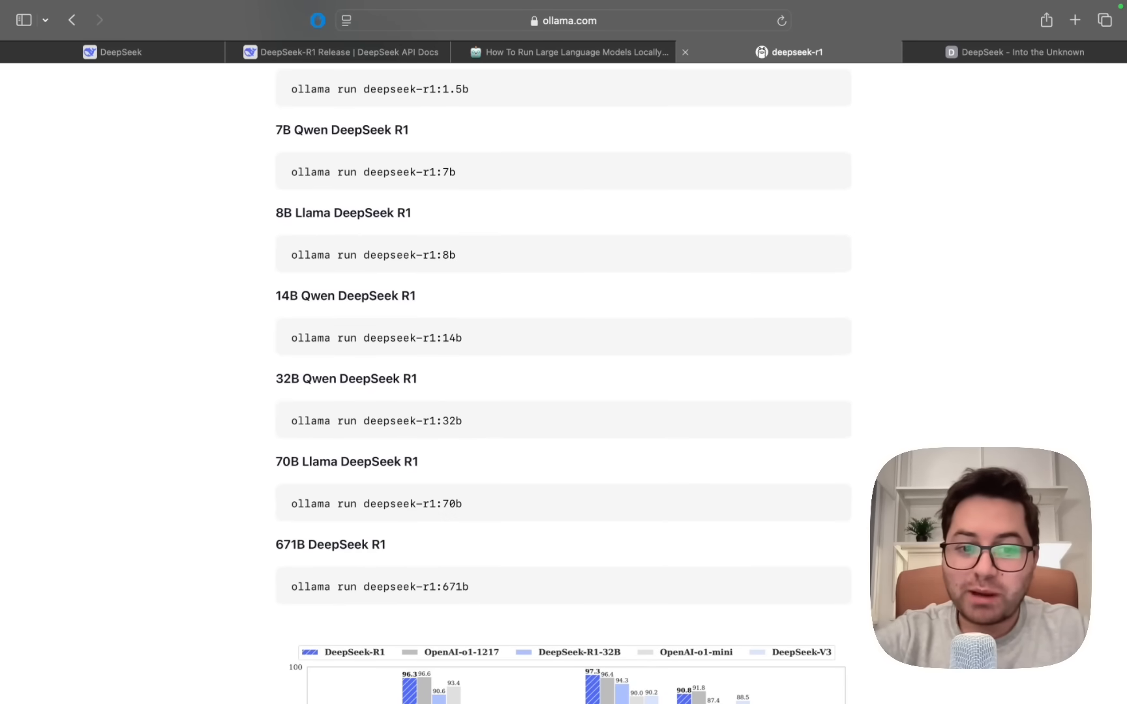
pyautogui.scroll(-3)
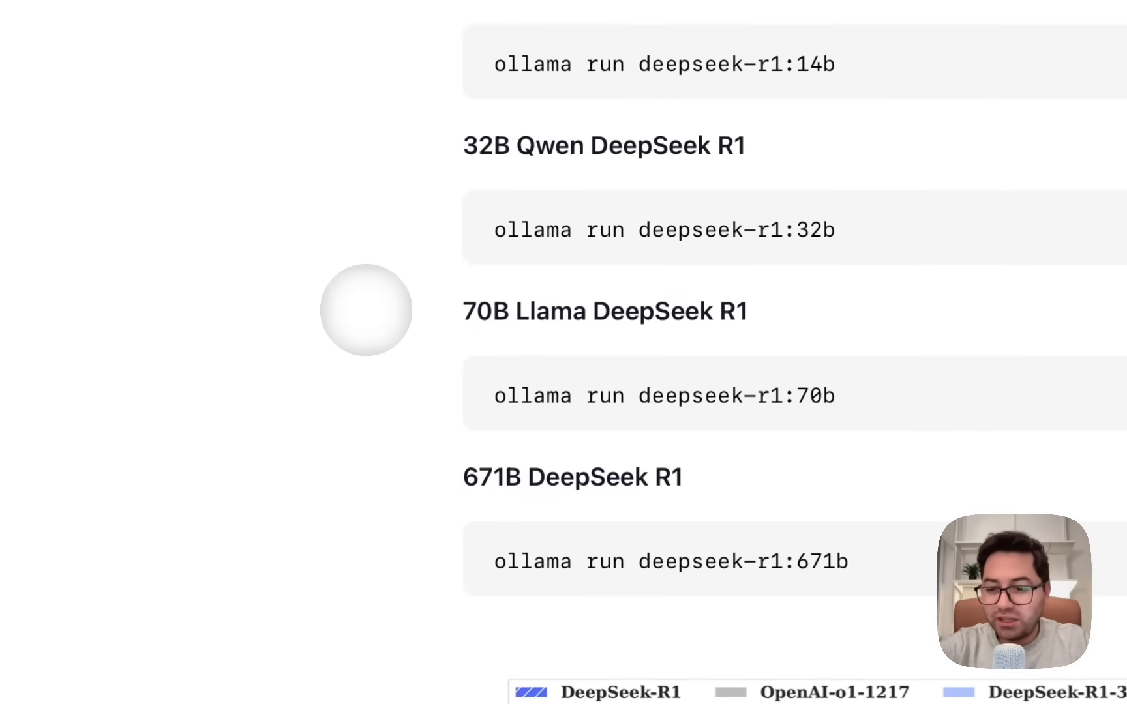
pyautogui.moveTo(597, 396)
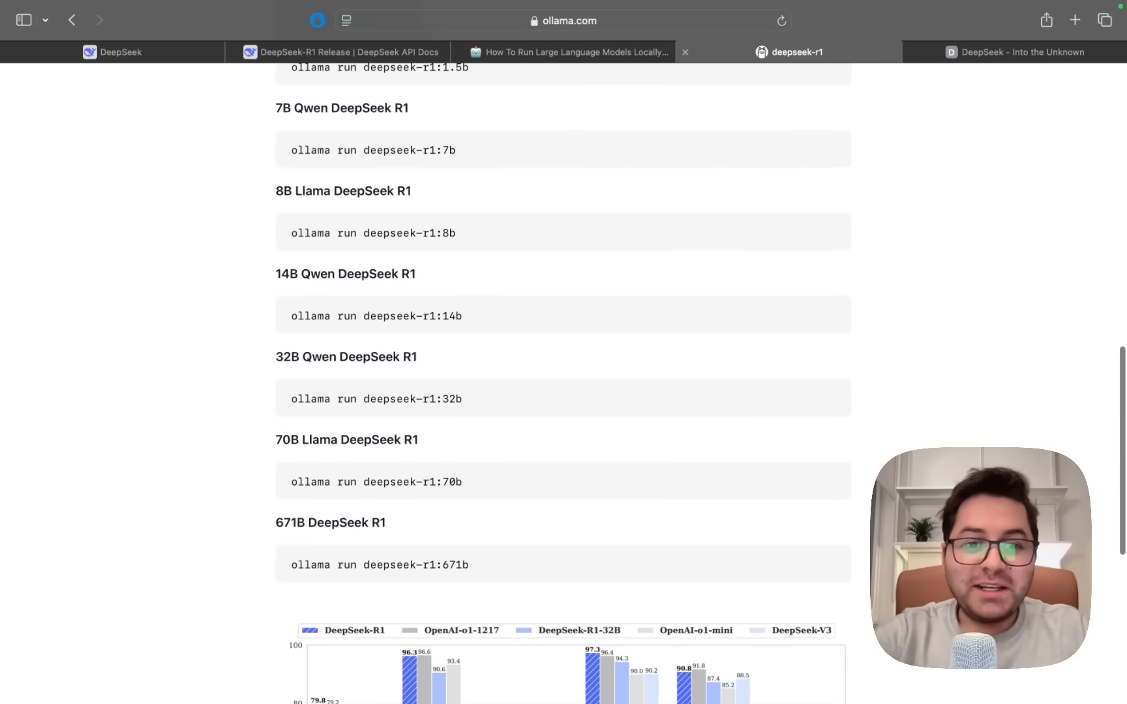
pyautogui.scroll(3)
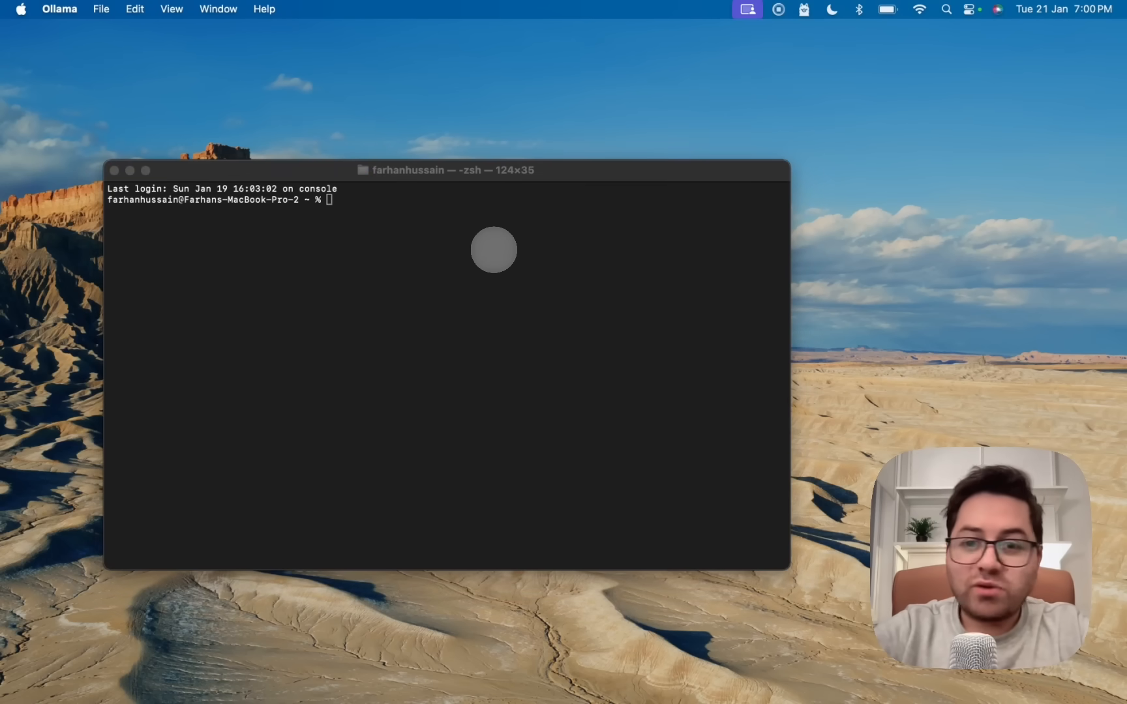
pyautogui.moveTo(572, 113)
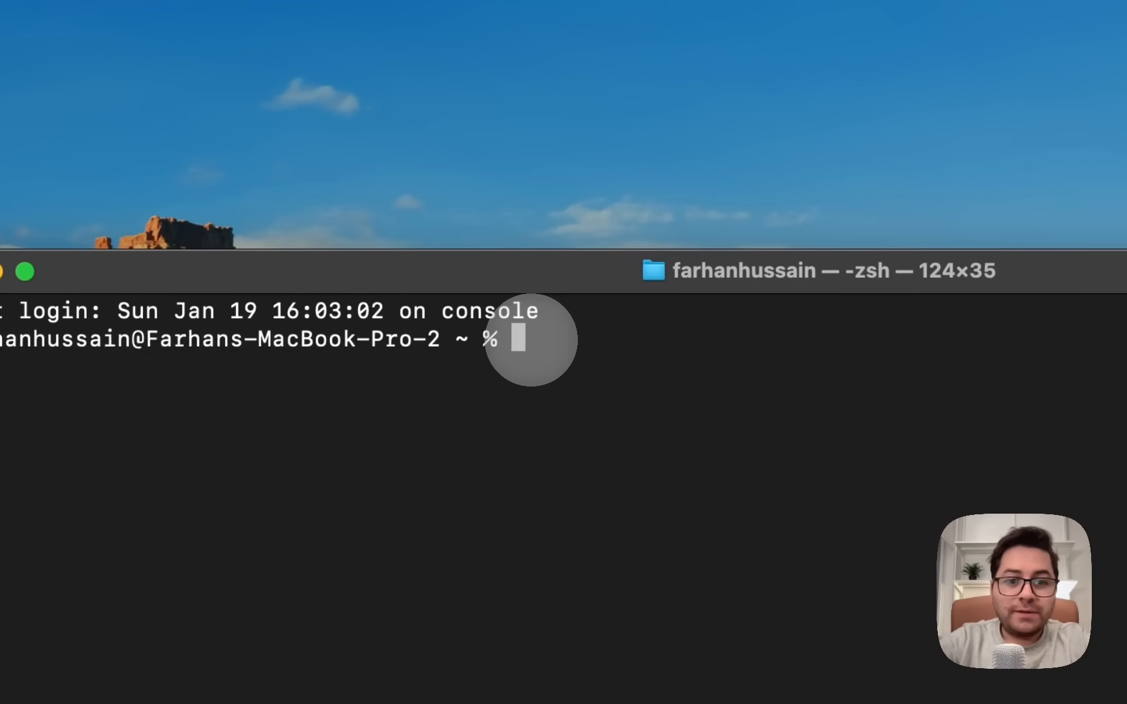
# Run 'ollama run deepseek-r1:8b' to pull and launch the 8B model
pyautogui.write('ollama run deepseek-r1:8b')
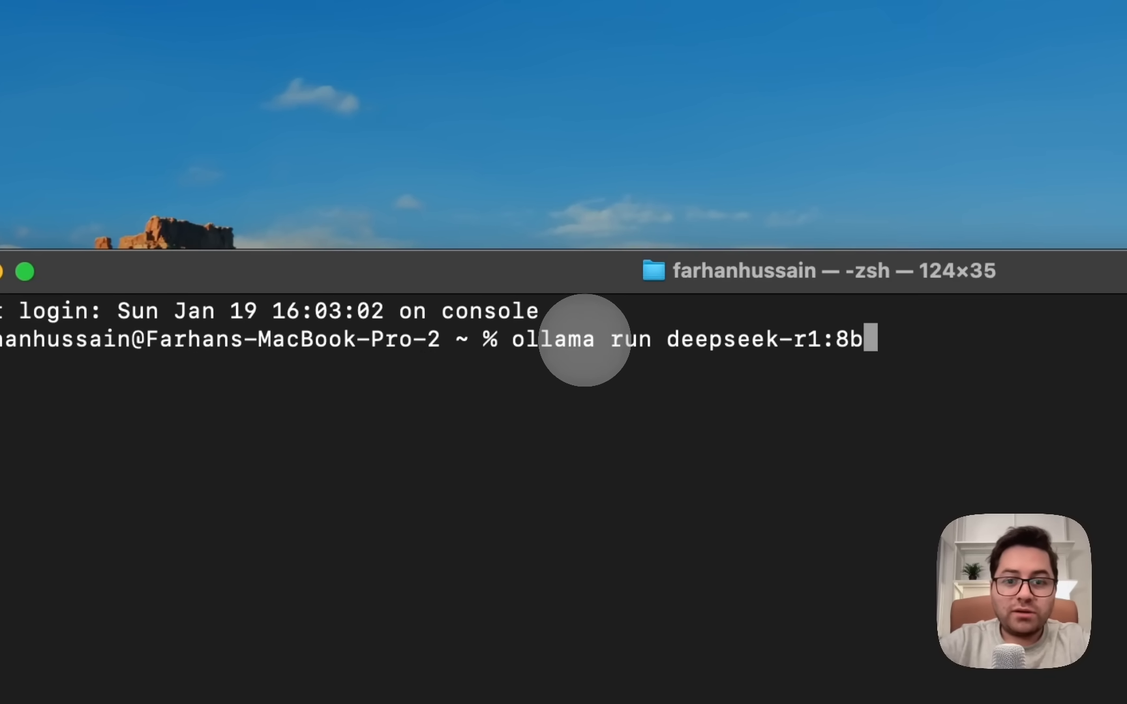
pyautogui.press('Return')
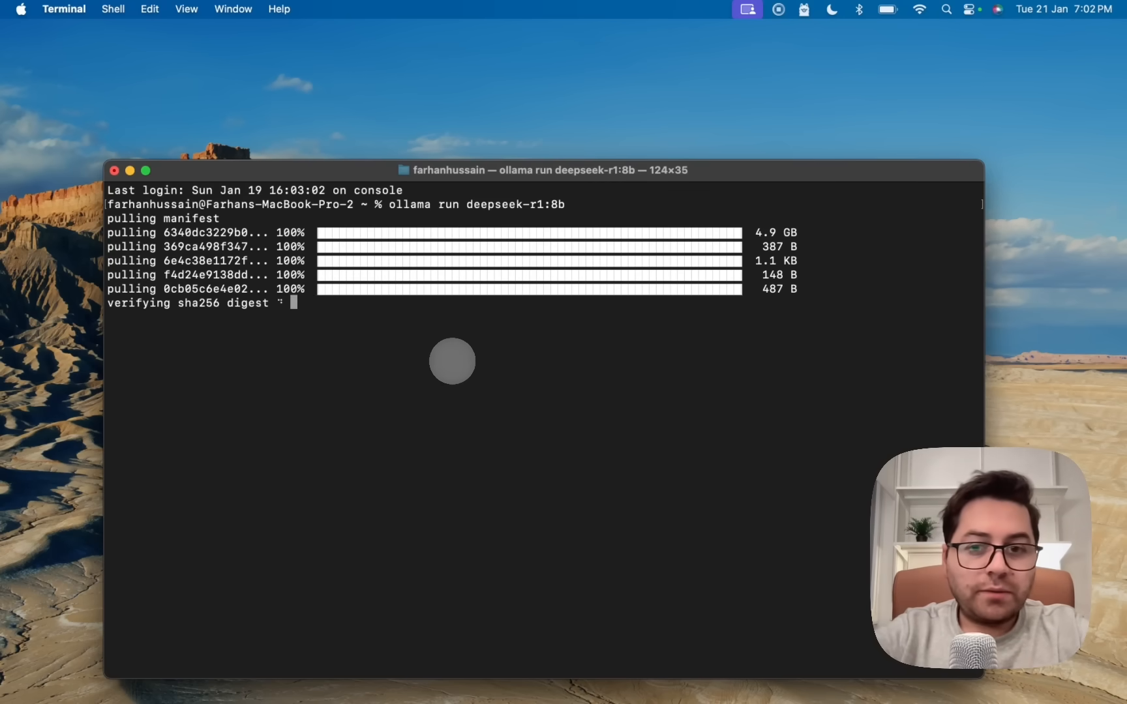
pyautogui.moveTo(410, 373)
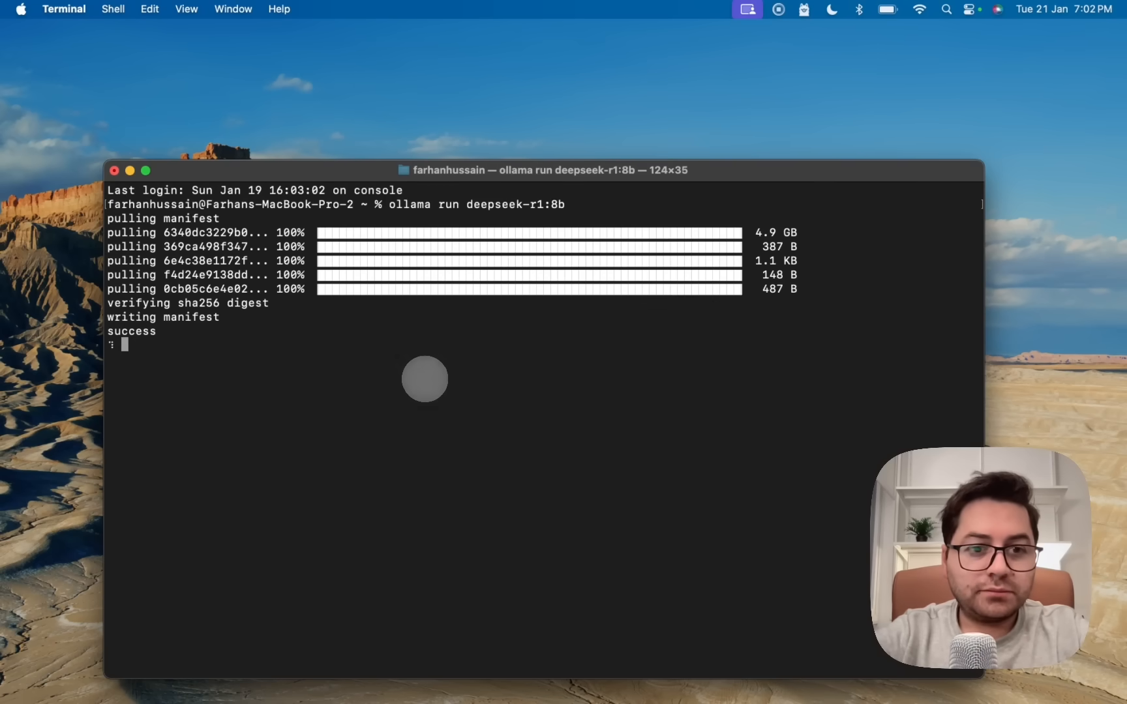
pyautogui.moveTo(338, 382)
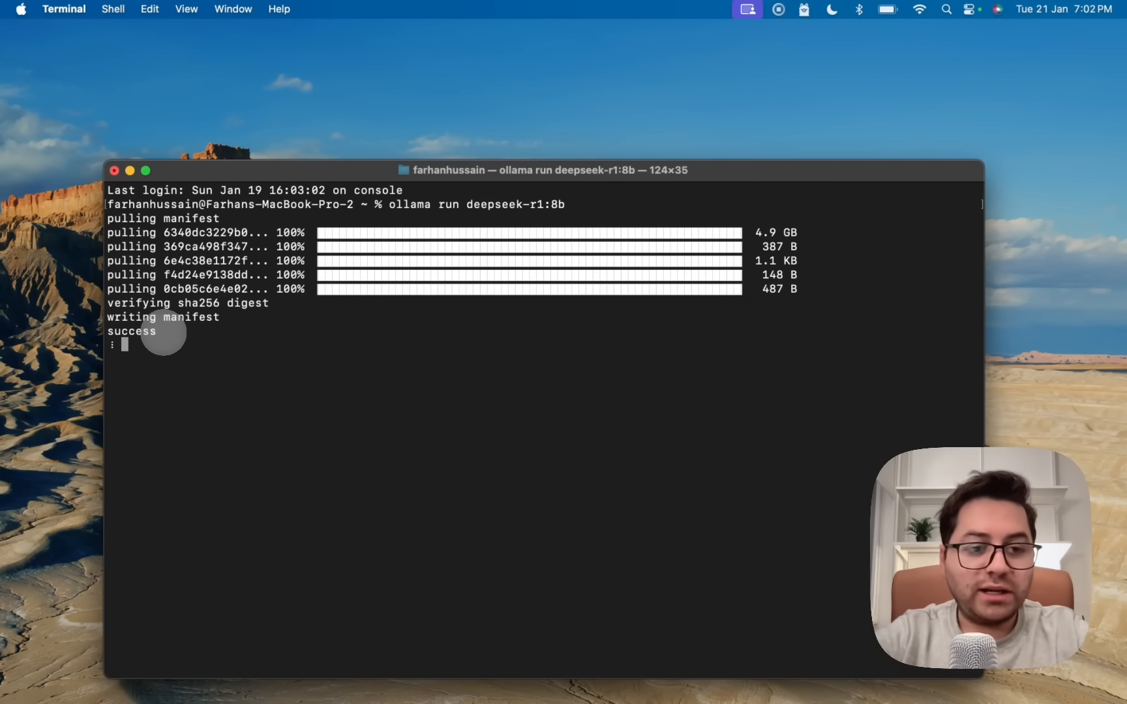
pyautogui.moveTo(211, 359)
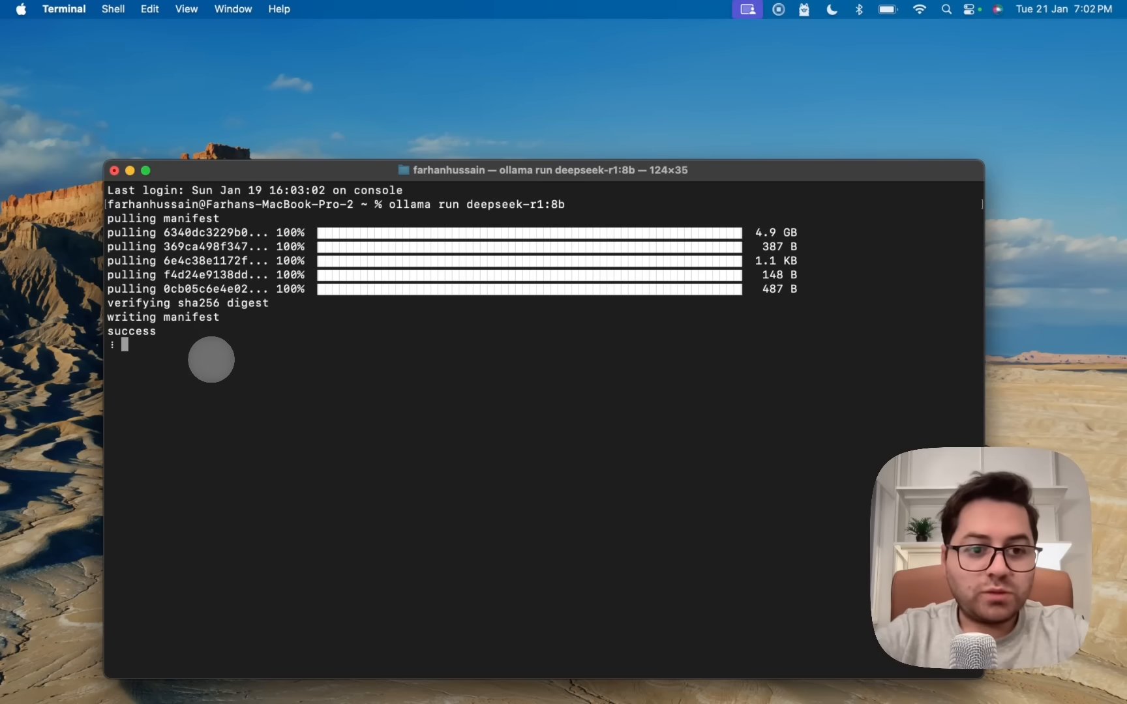
pyautogui.moveTo(216, 358)
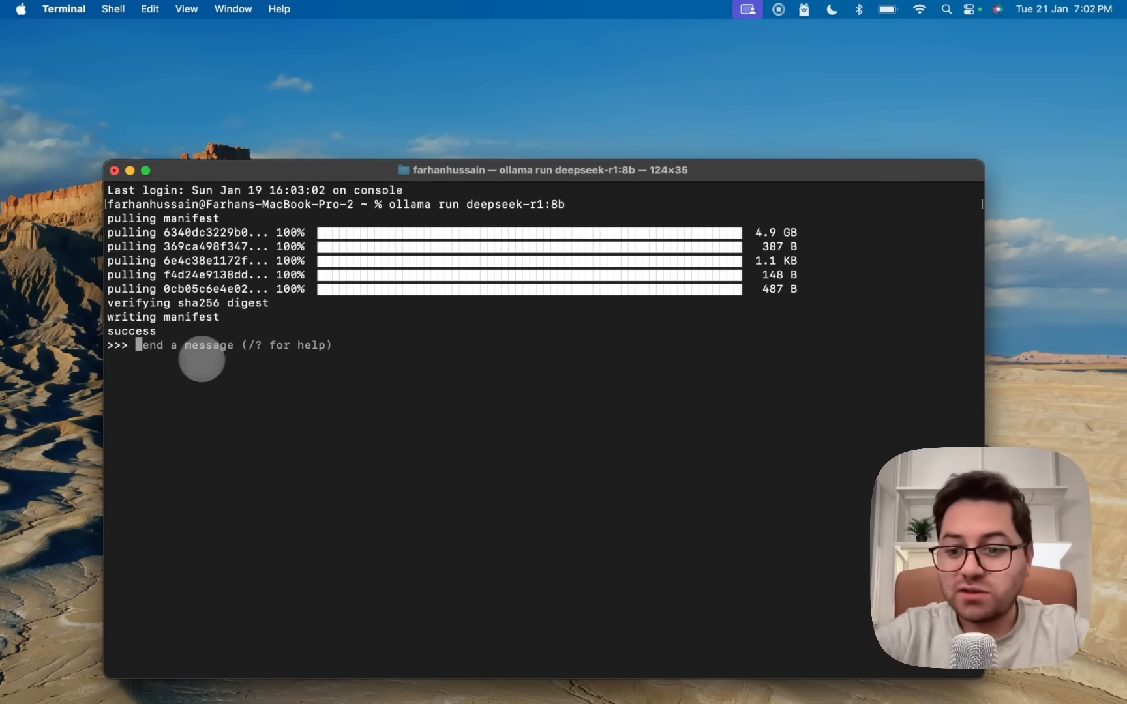
pyautogui.moveTo(234, 360)
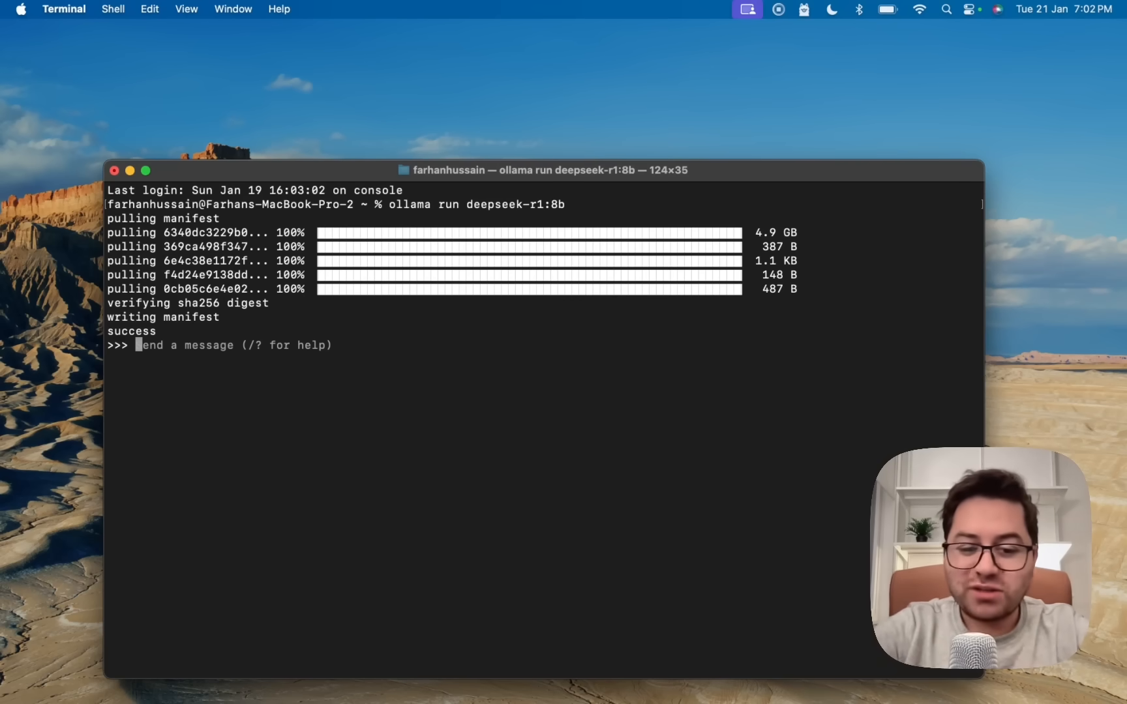
# Send the local model: "why do people ask how many 'r's in the word strawberry?"
pyautogui.write('why do people')
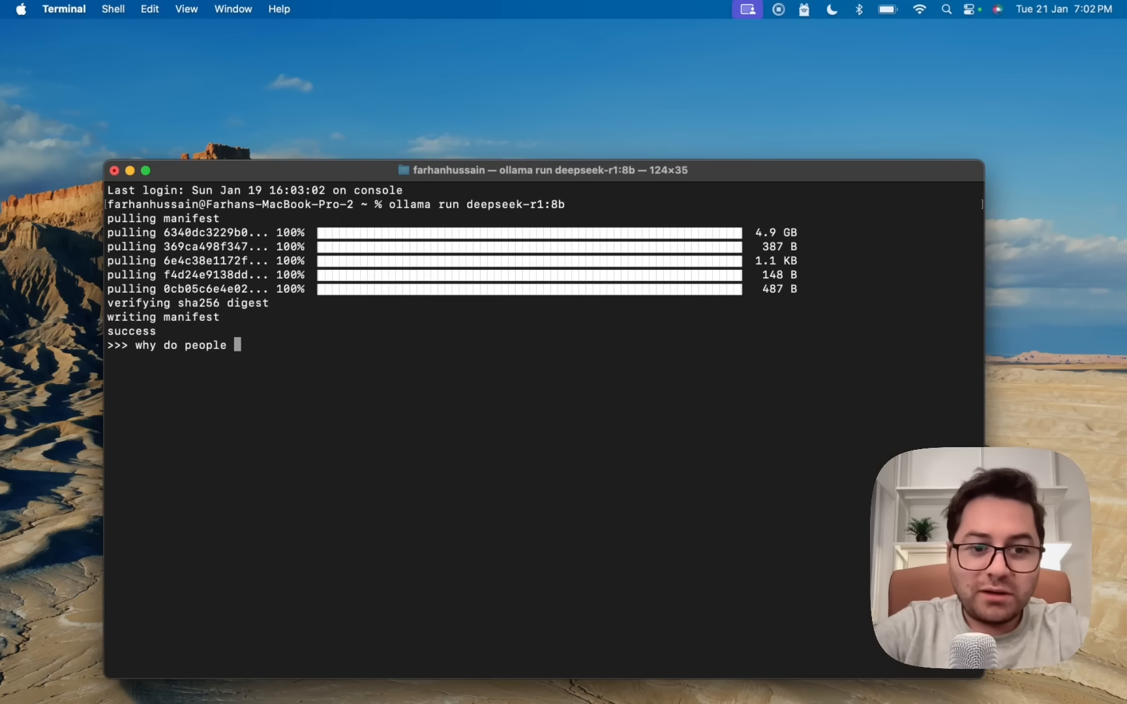
pyautogui.write("ask how many 'r's in")
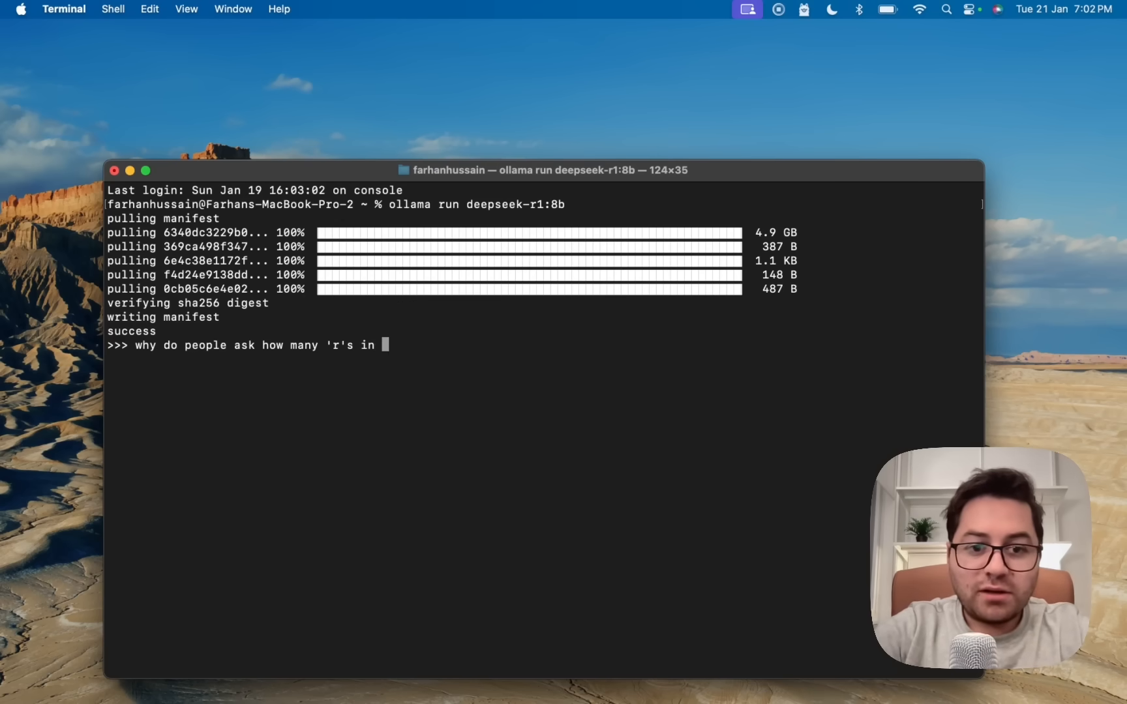
pyautogui.write('the word strawberry')
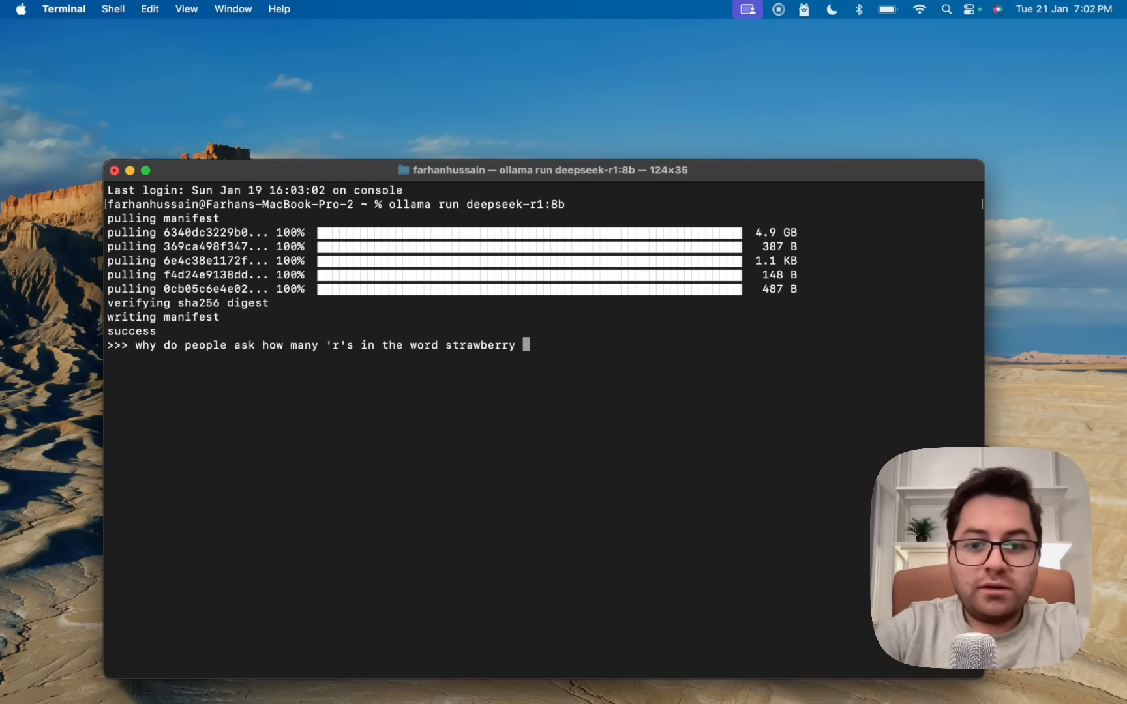
pyautogui.write('?')
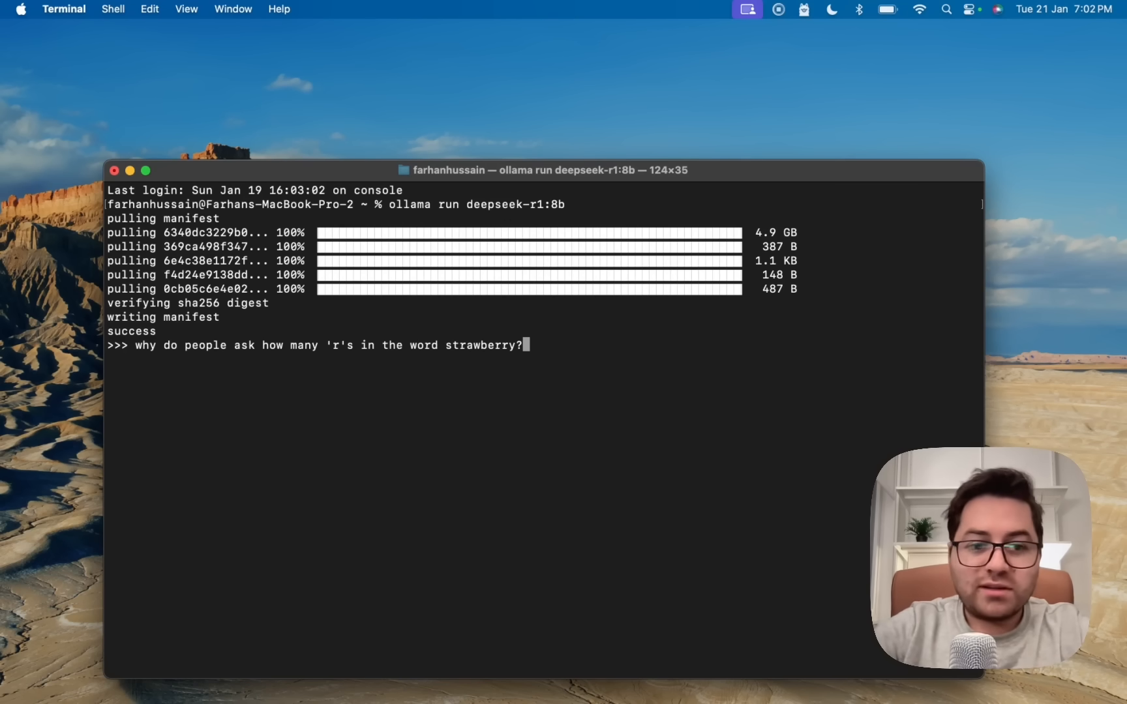
pyautogui.press('Return')
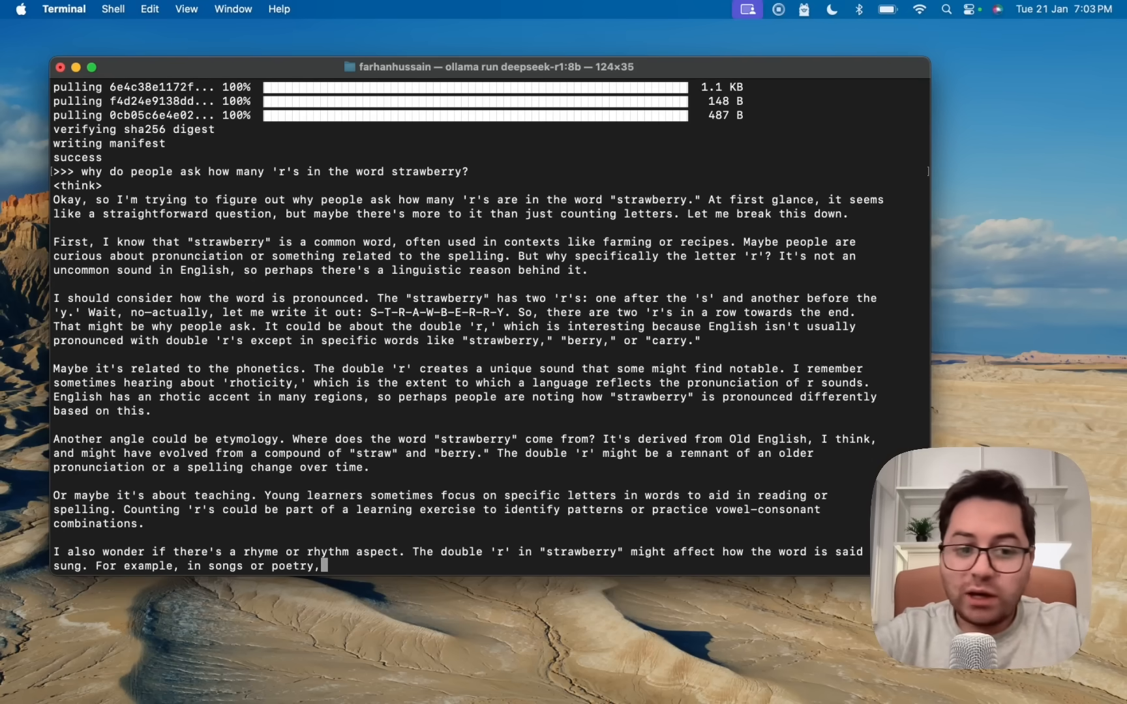
# Scroll the Terminal to follow the model's streaming <think> reasoning about strawberry
pyautogui.scroll(-3)
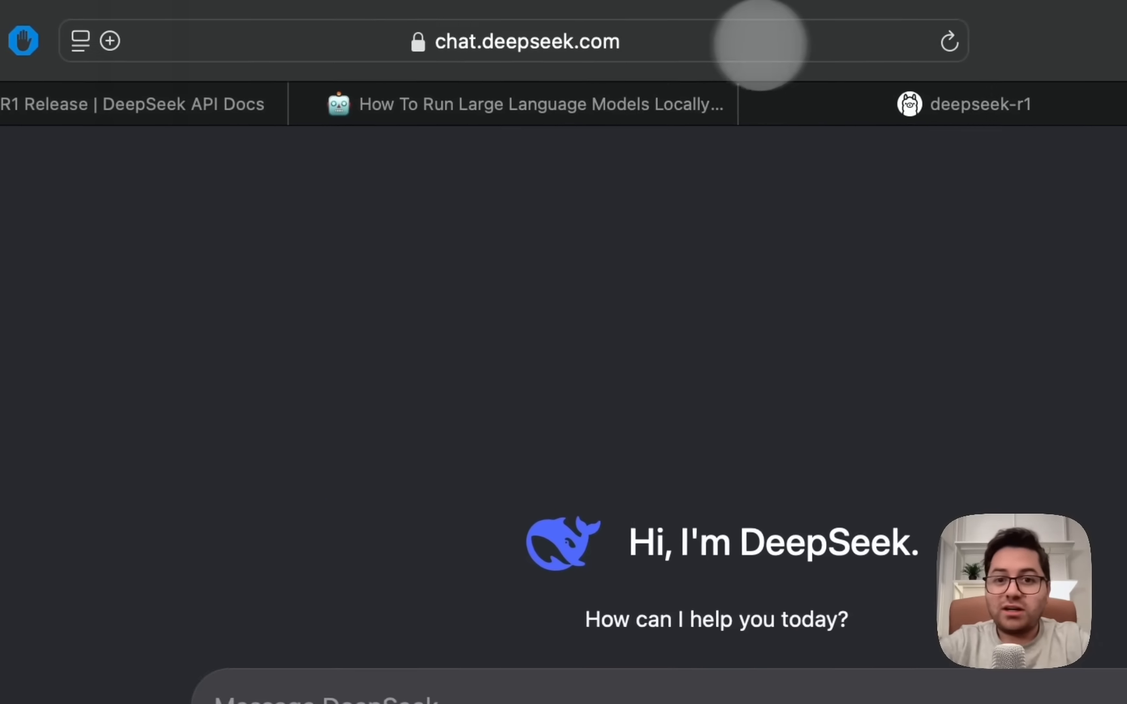
# In a new DeepSeek chat, enter the strawberry 'r's question and enable DeepThink (R1)
pyautogui.click(110, 41)
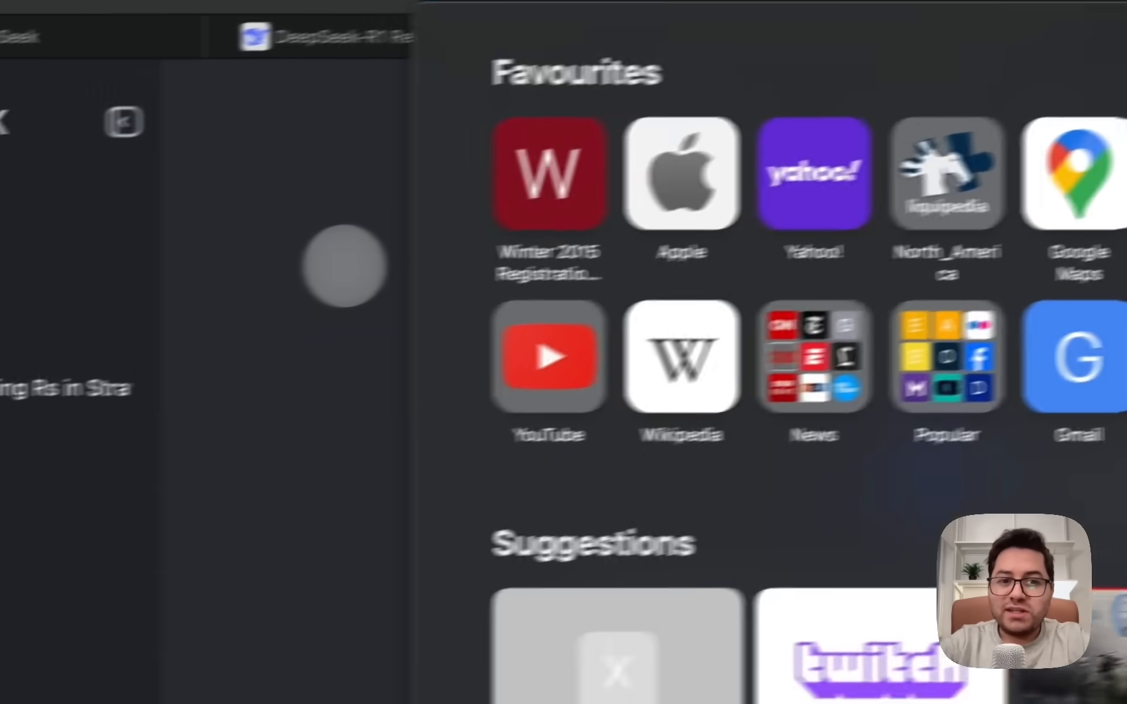
pyautogui.click(109, 47)
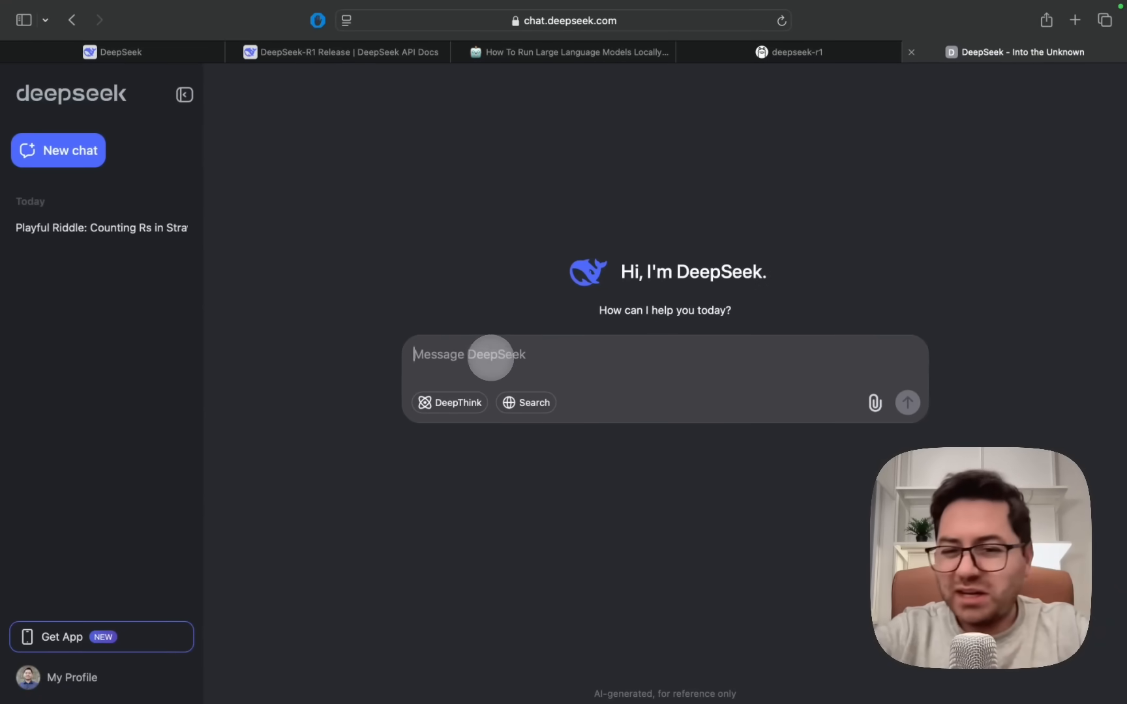
pyautogui.write('h')
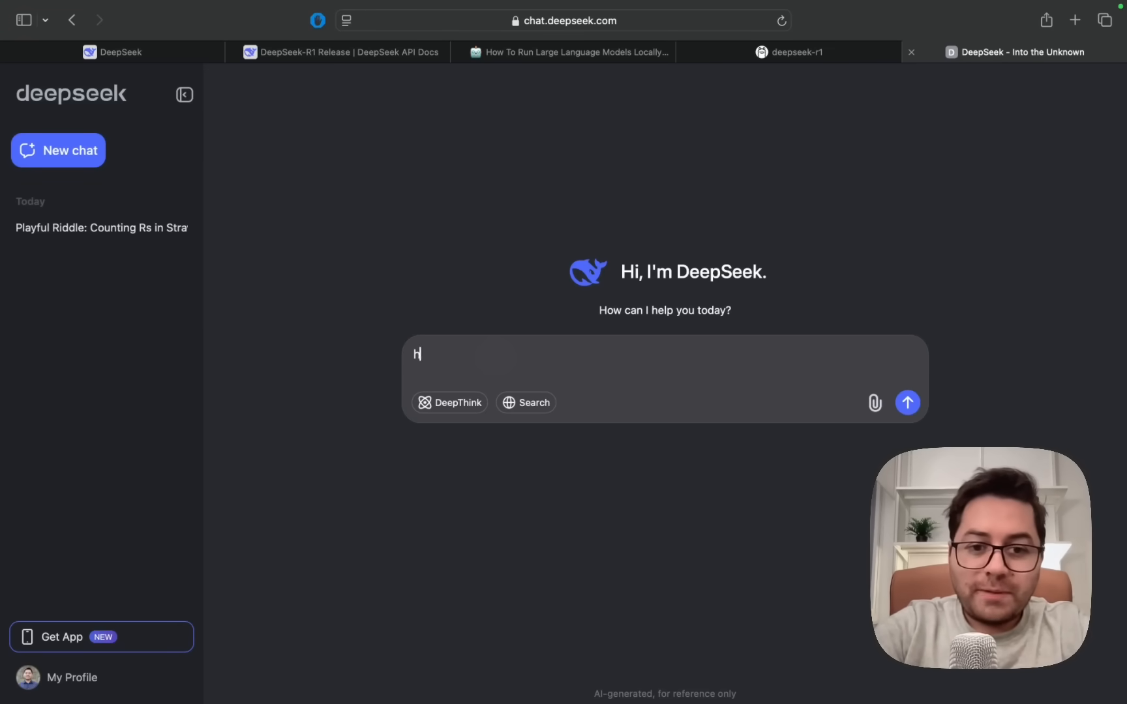
pyautogui.write("why do people ask how many 'r'")
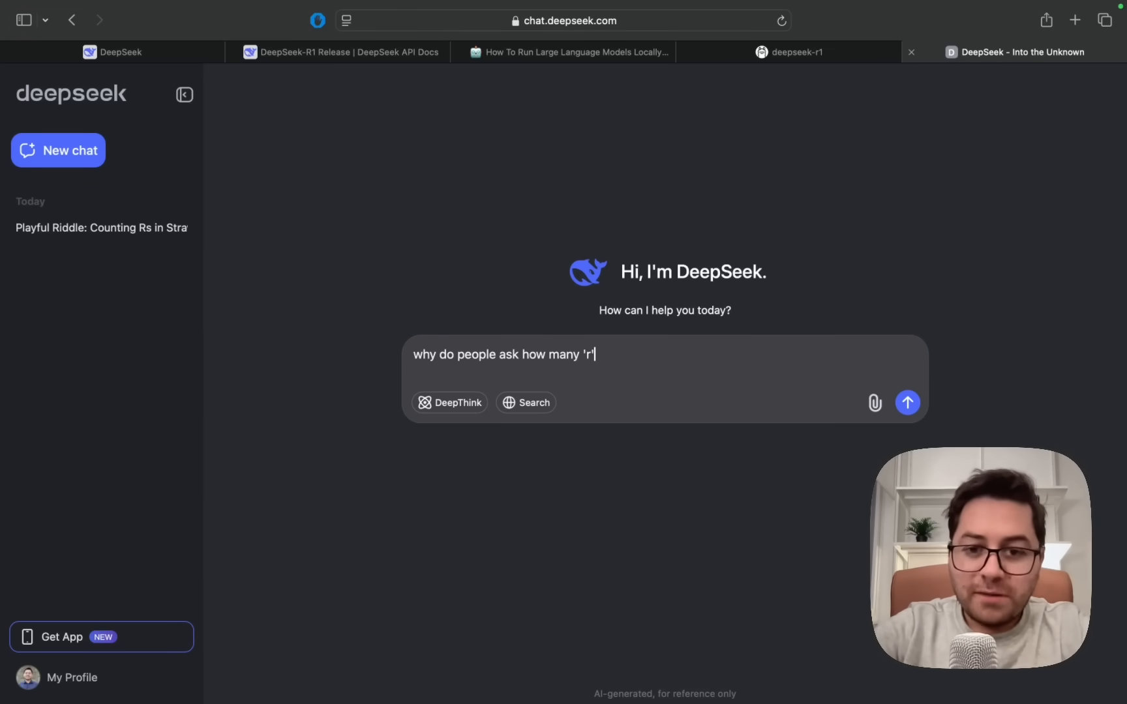
pyautogui.write("'s in the word strawberry?")
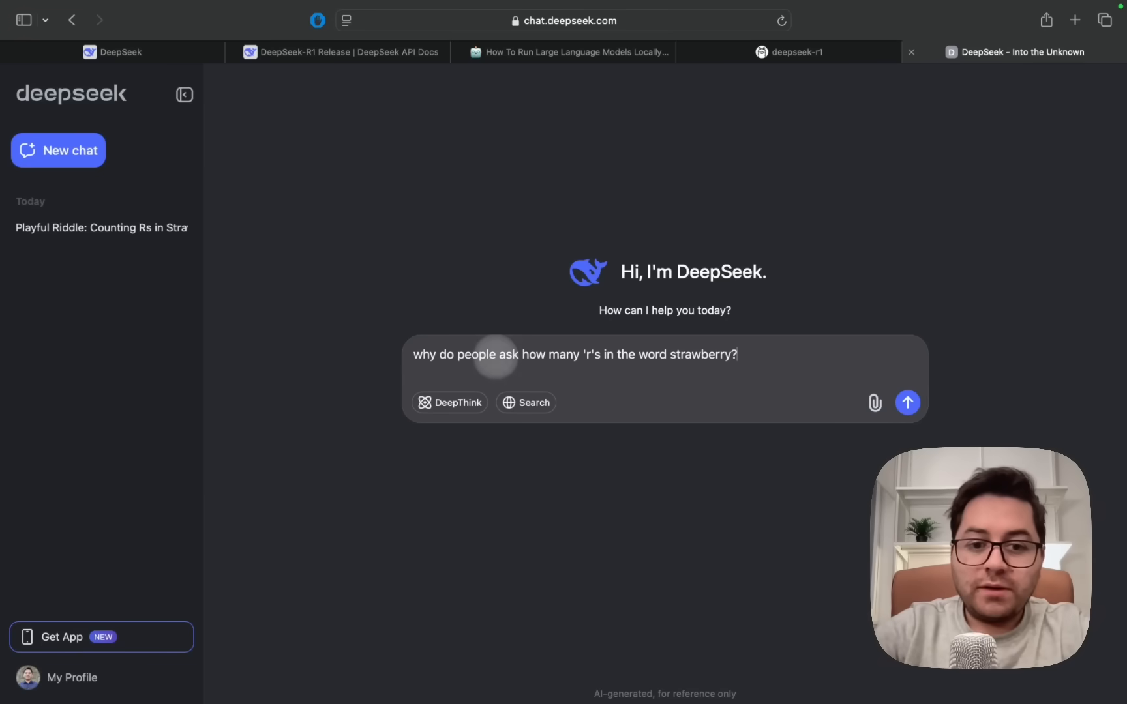
pyautogui.moveTo(451, 403)
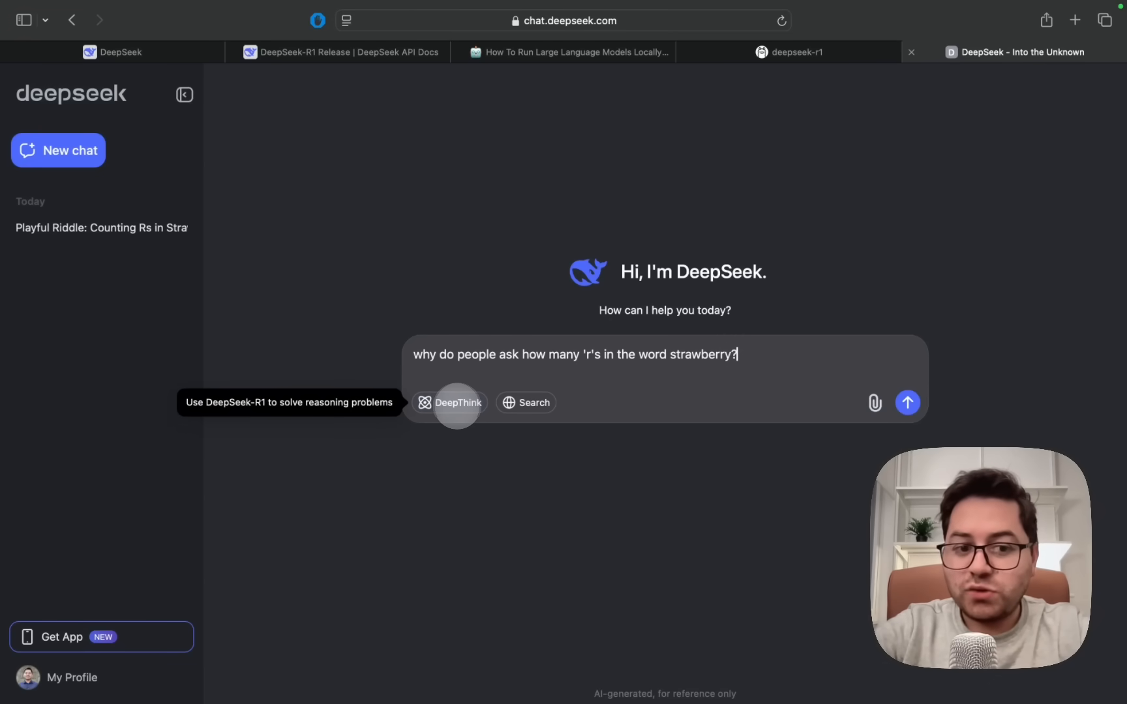
pyautogui.click(456, 403)
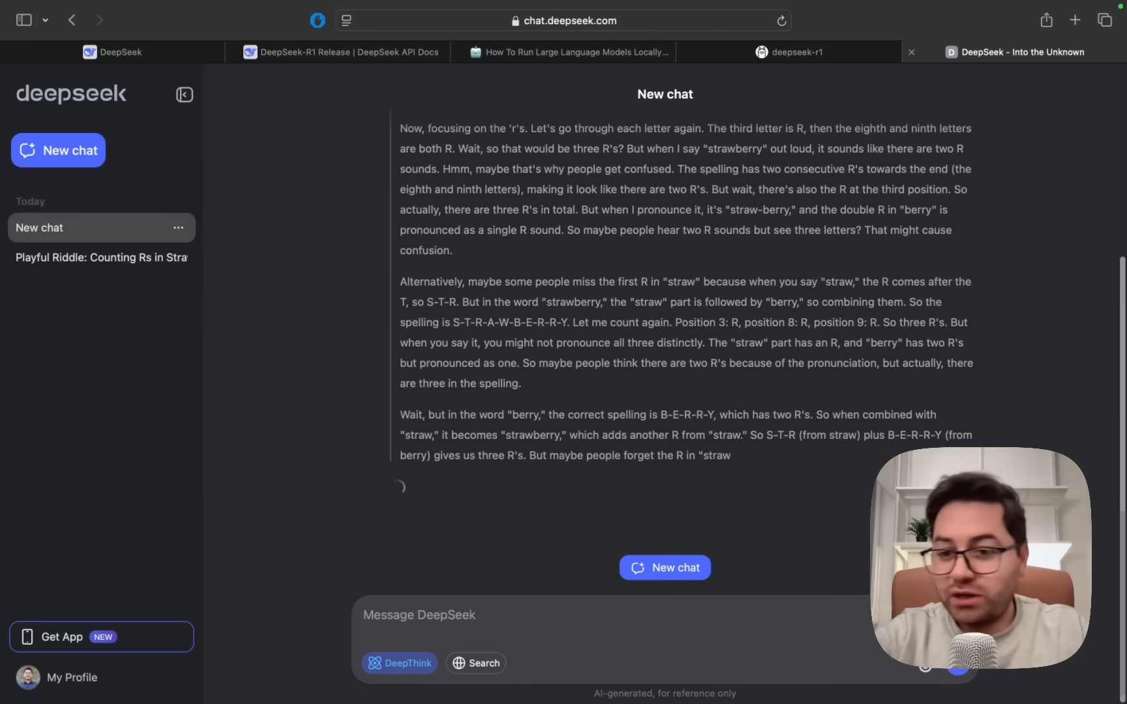
# Scroll up and down through DeepThink's reasoning and its answer about strawberry's three R's
pyautogui.scroll(-3)
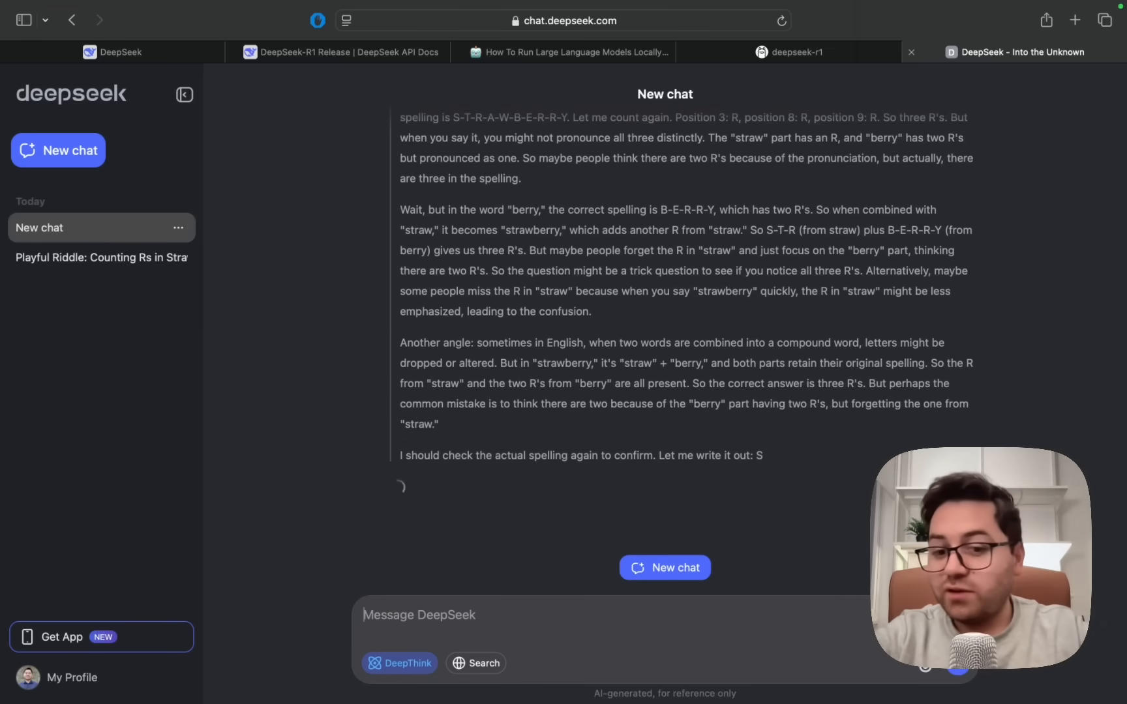
pyautogui.scroll(-3)
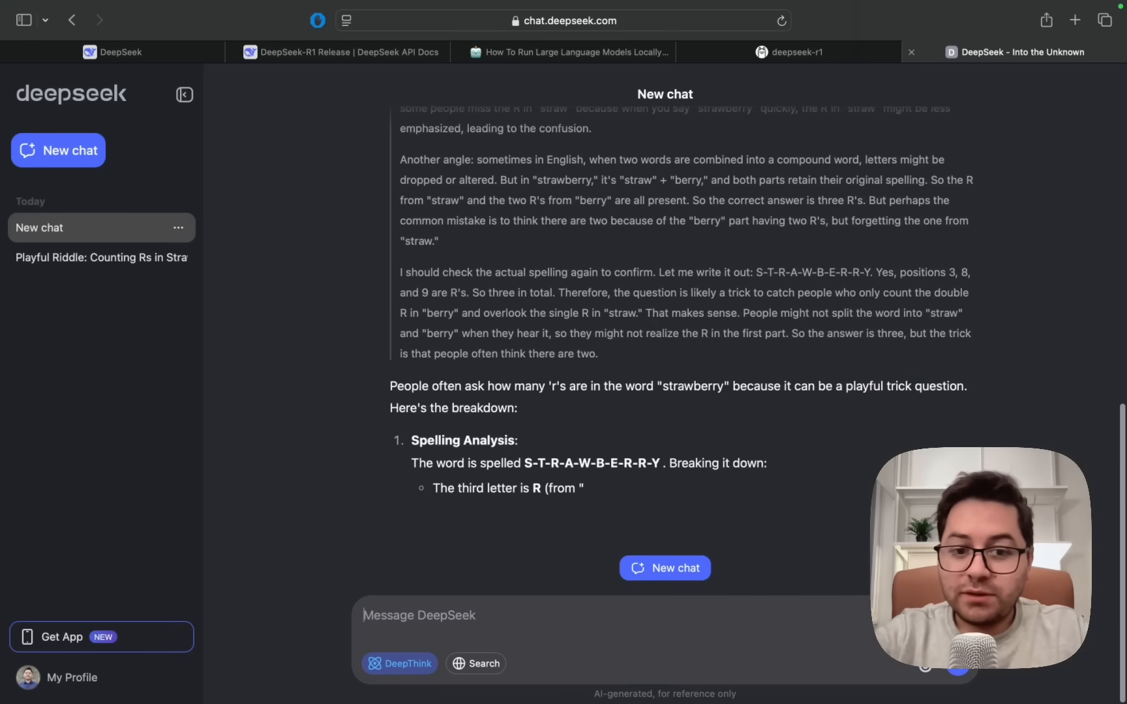
pyautogui.scroll(3)
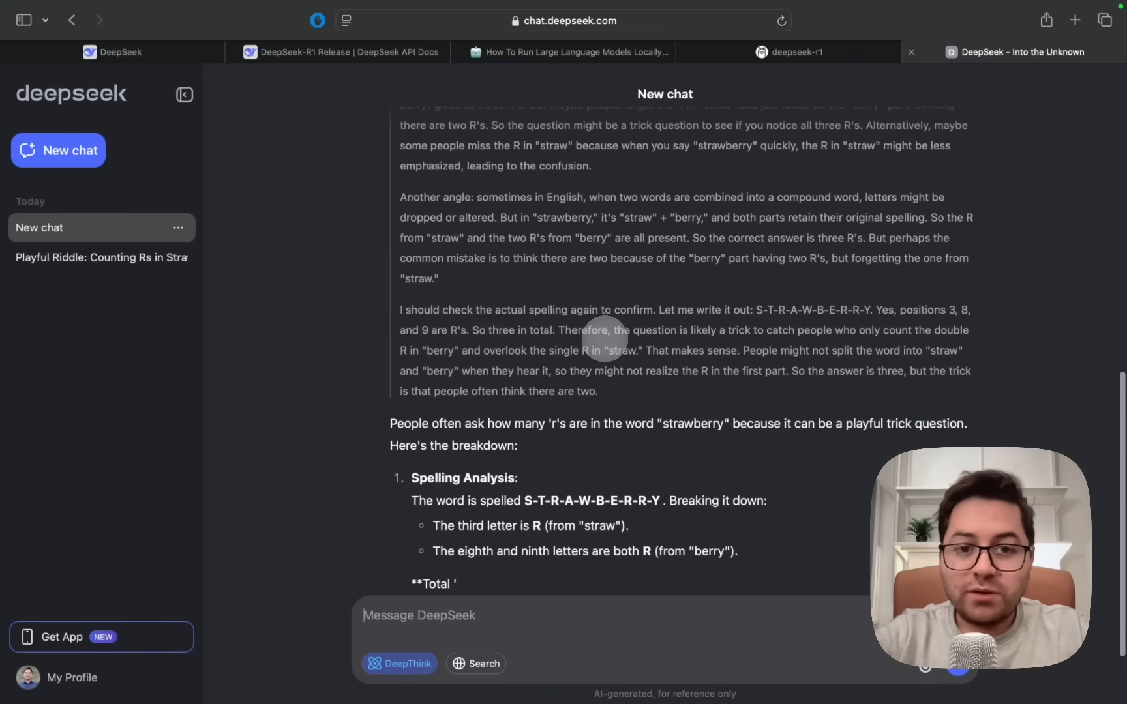
pyautogui.scroll(3)
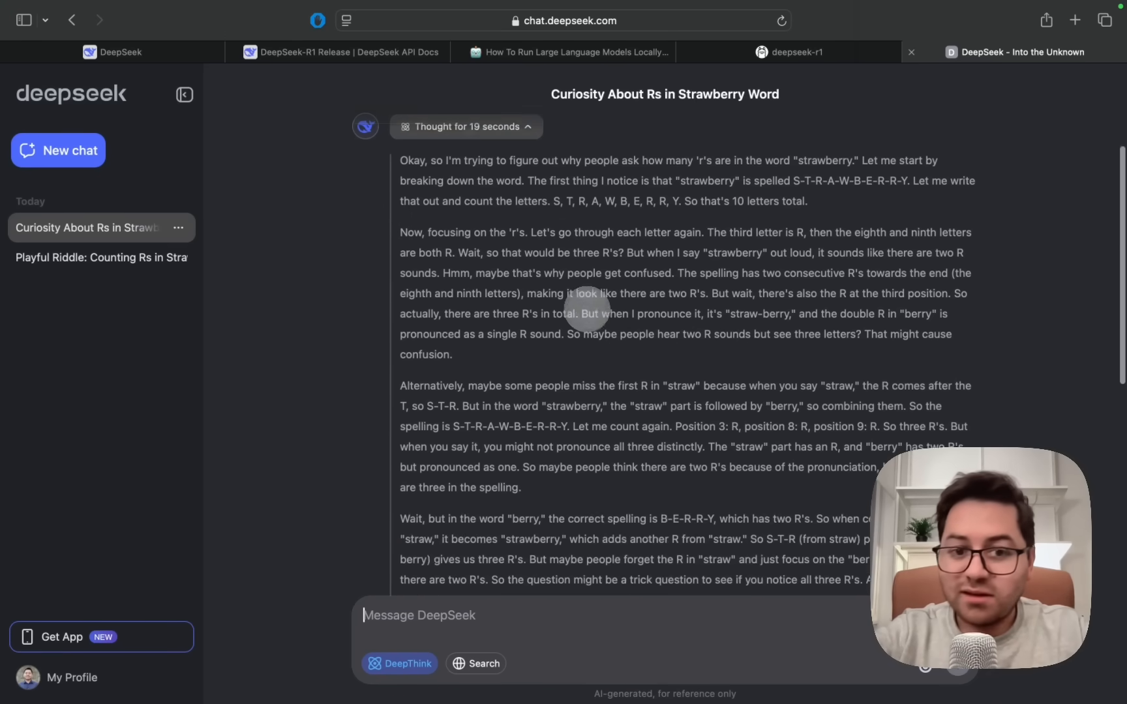
pyautogui.scroll(-3)
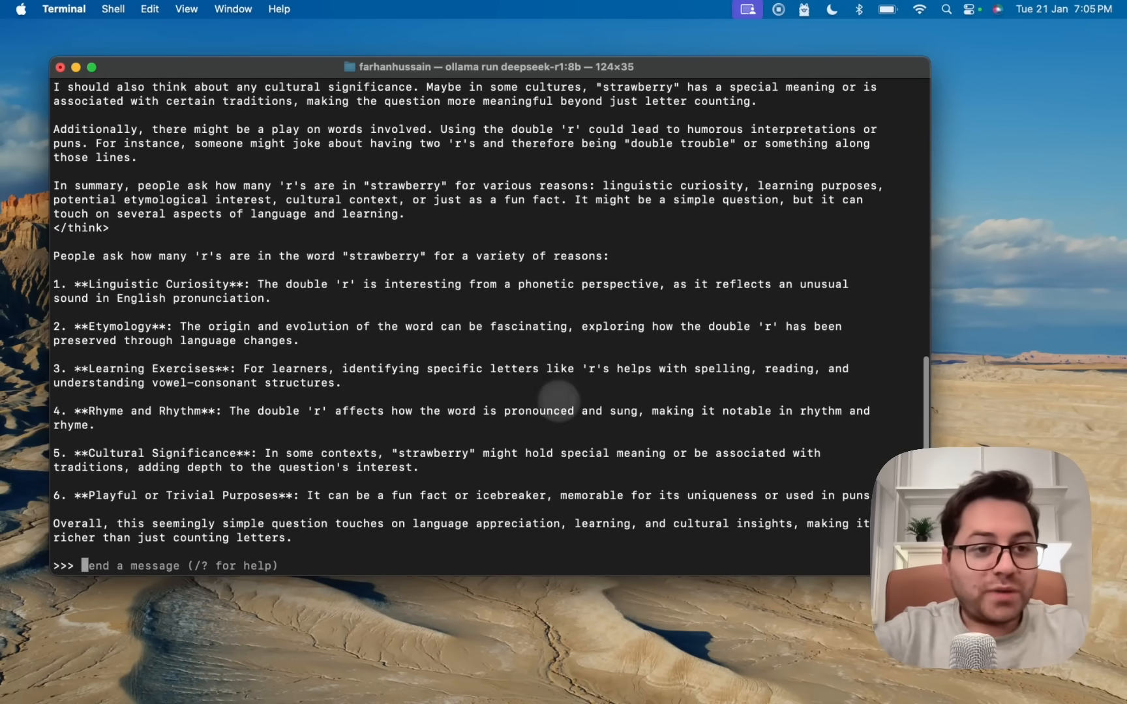
# Scroll the local model's output, marking the </think> boundary before the six-reason final answer
pyautogui.scroll(3)
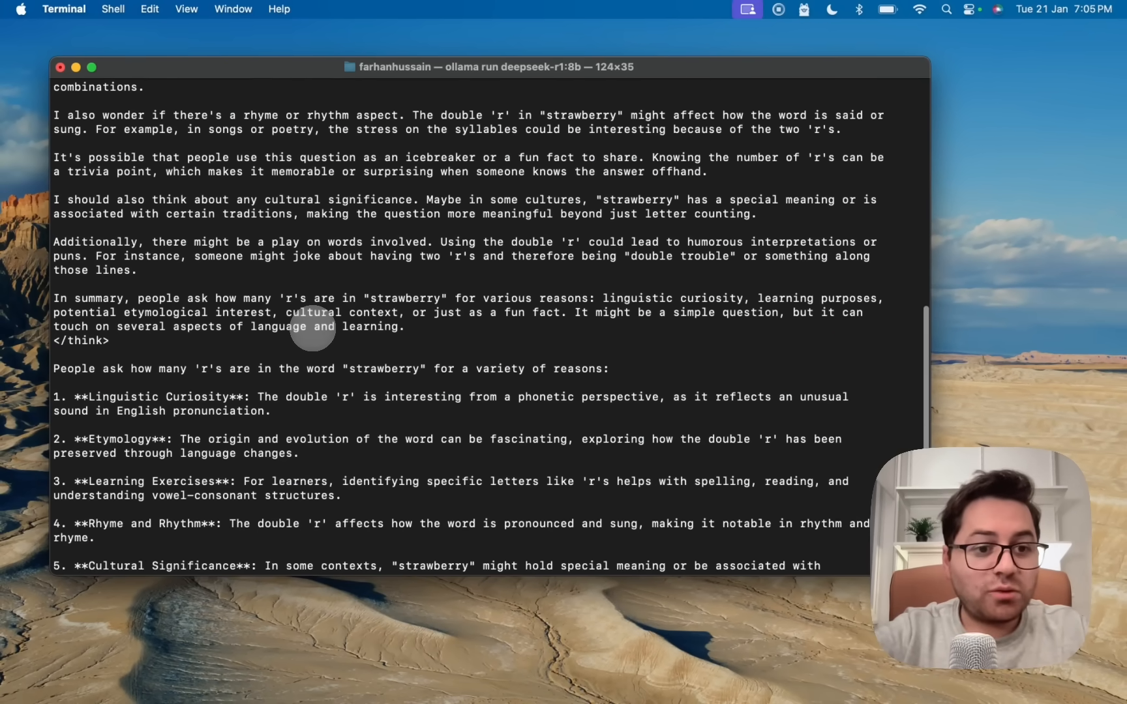
pyautogui.click(91, 67)
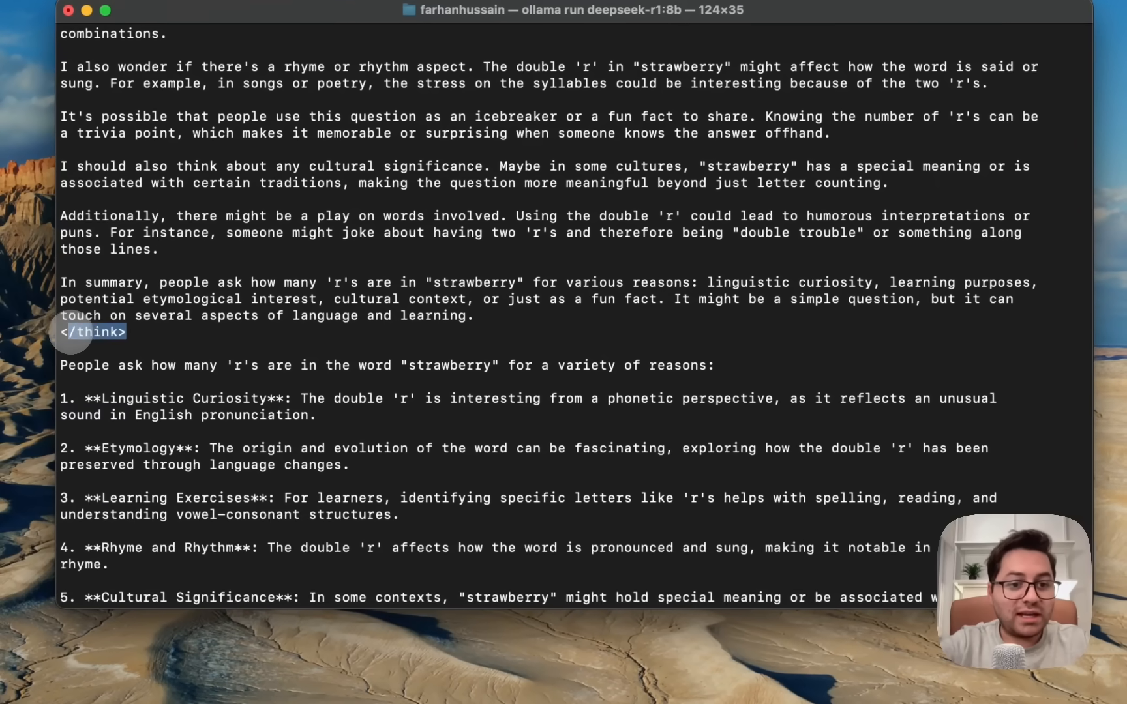
pyautogui.scroll(3)
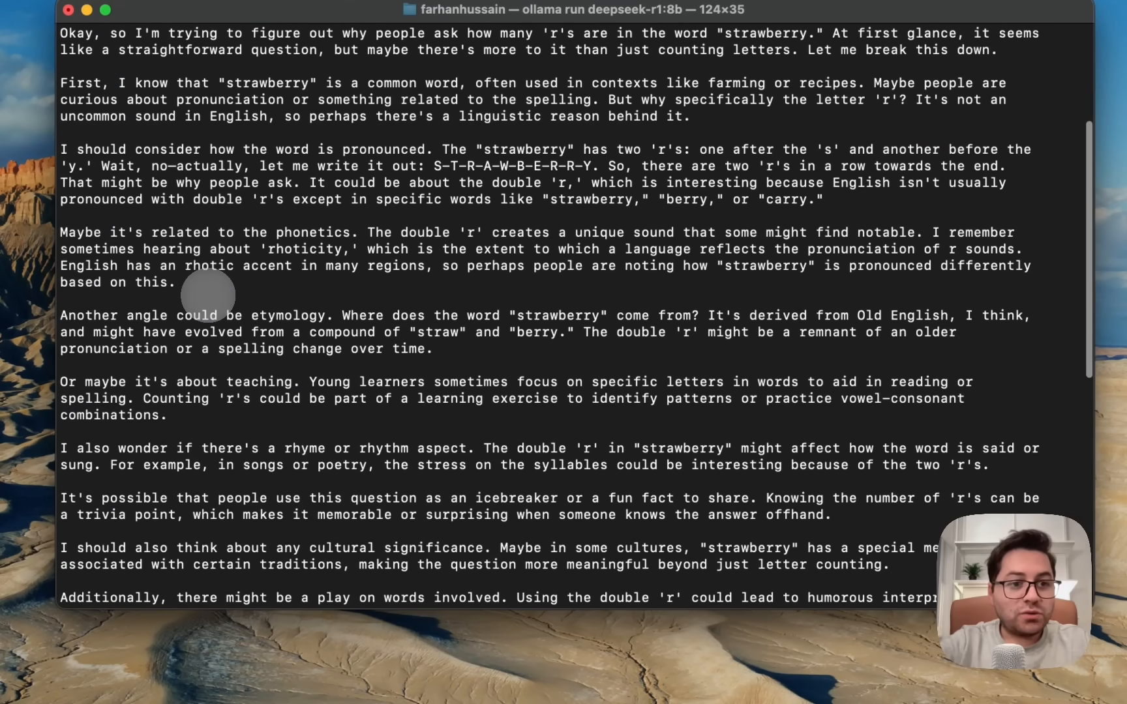
pyautogui.scroll(-3)
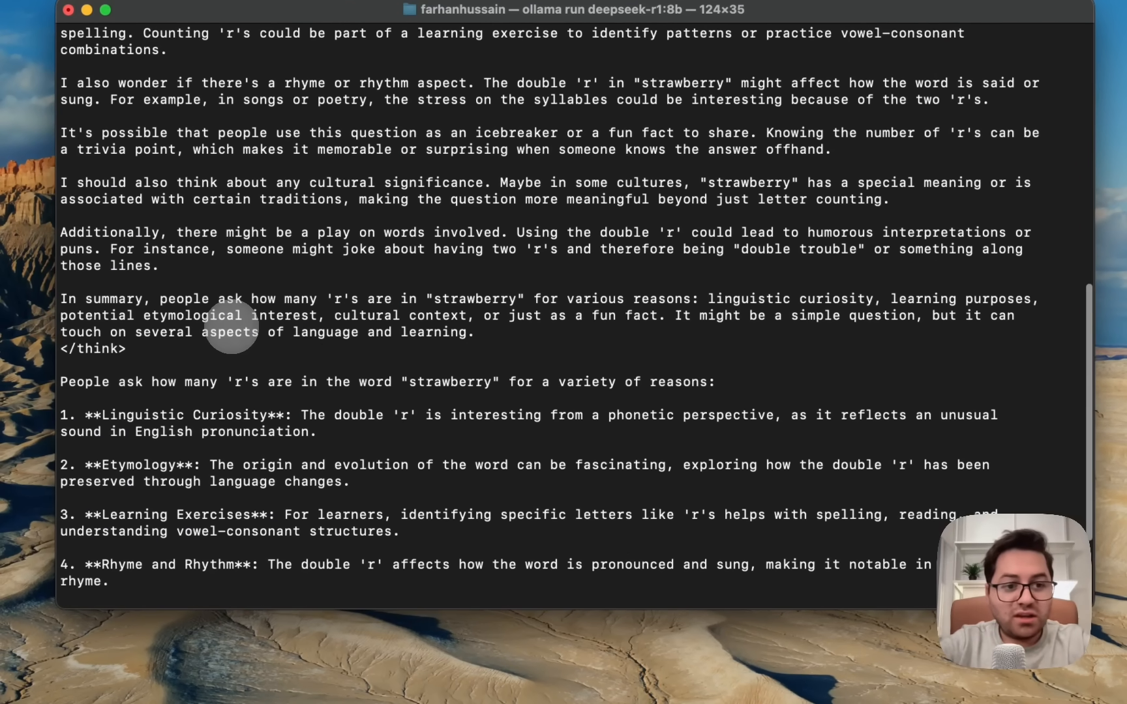
pyautogui.scroll(-3)
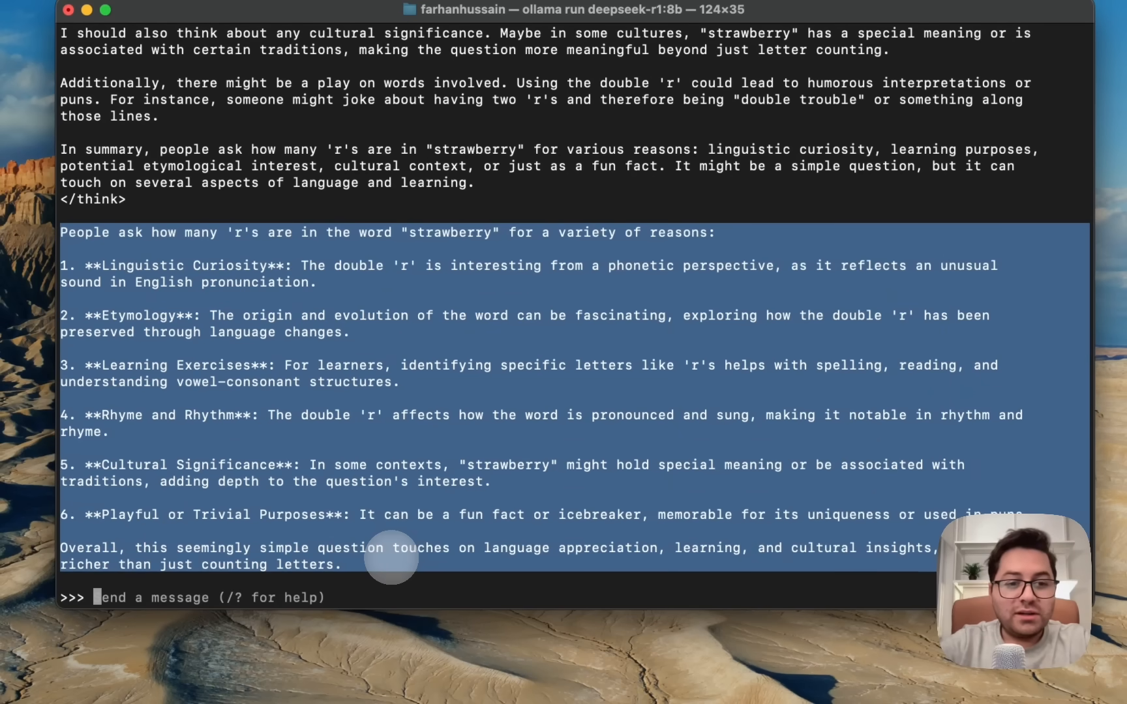
pyautogui.moveTo(585, 281)
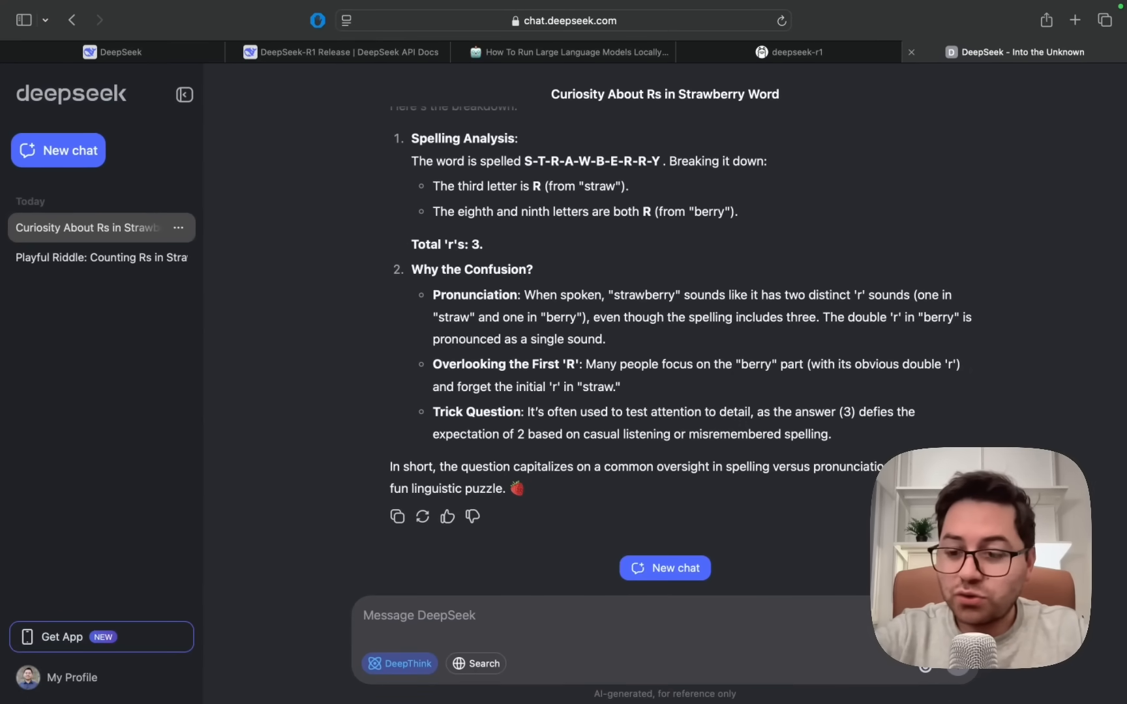
pyautogui.moveTo(711, 365)
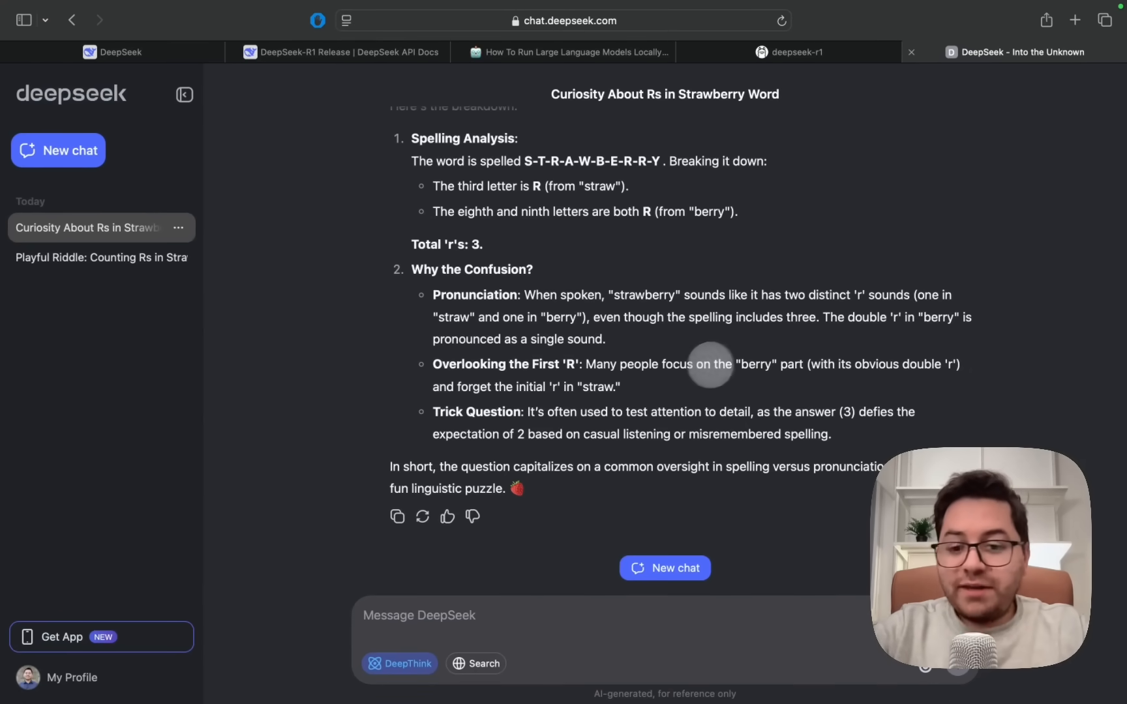
pyautogui.moveTo(741, 424)
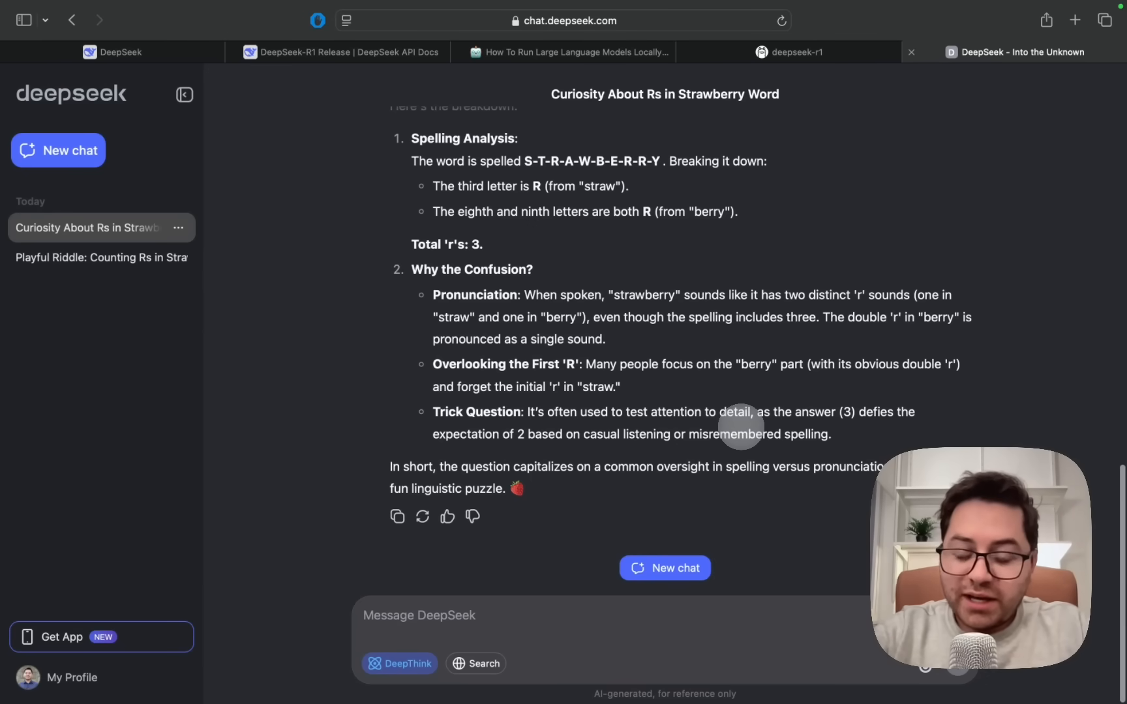
pyautogui.moveTo(793, 498)
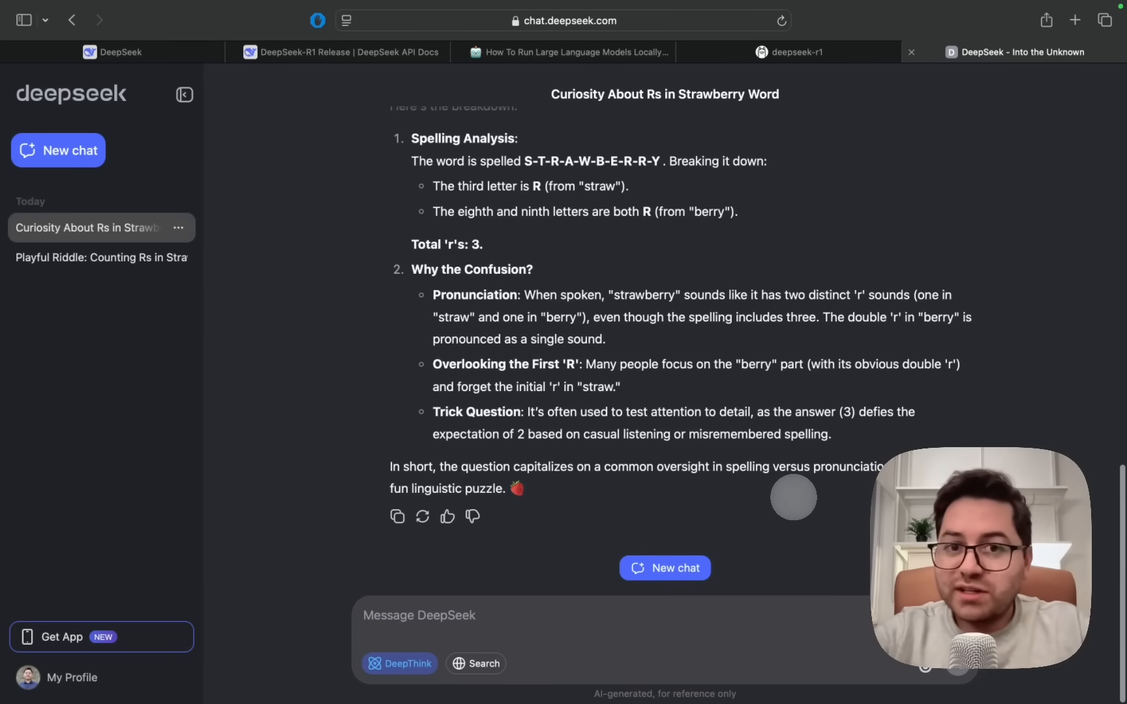
pyautogui.moveTo(786, 555)
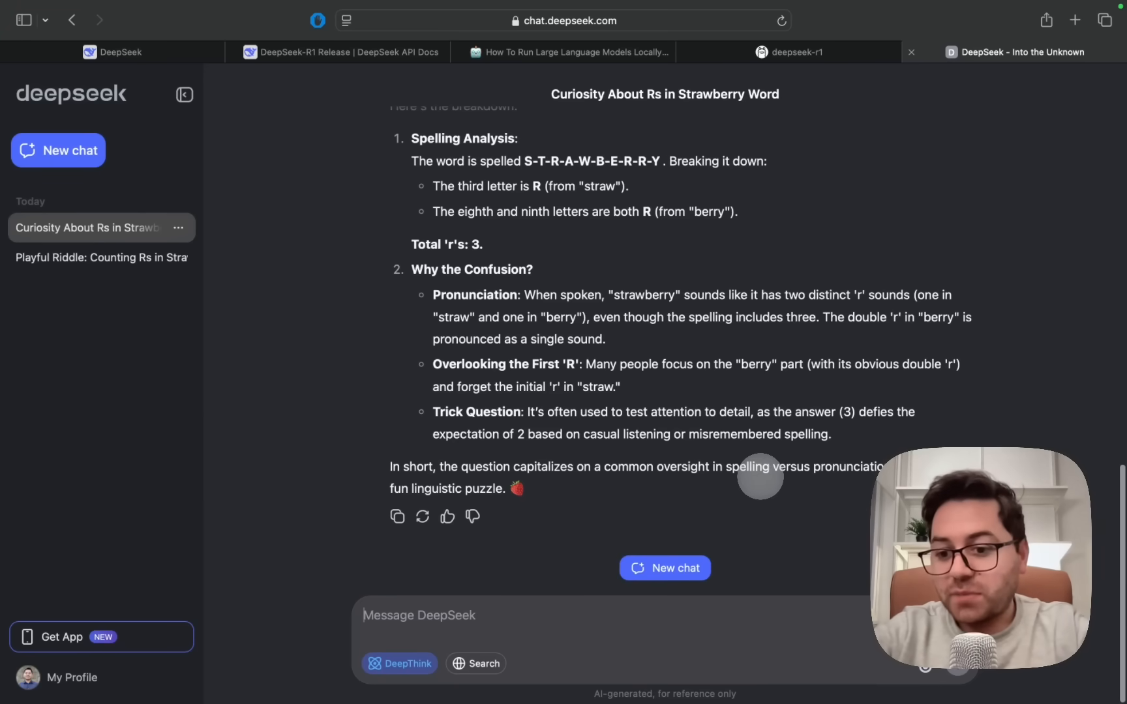
# Ask DeepSeek Chat for a landing page for a website selling/teaching machine learning courses
pyautogui.write('can you create me a landing')
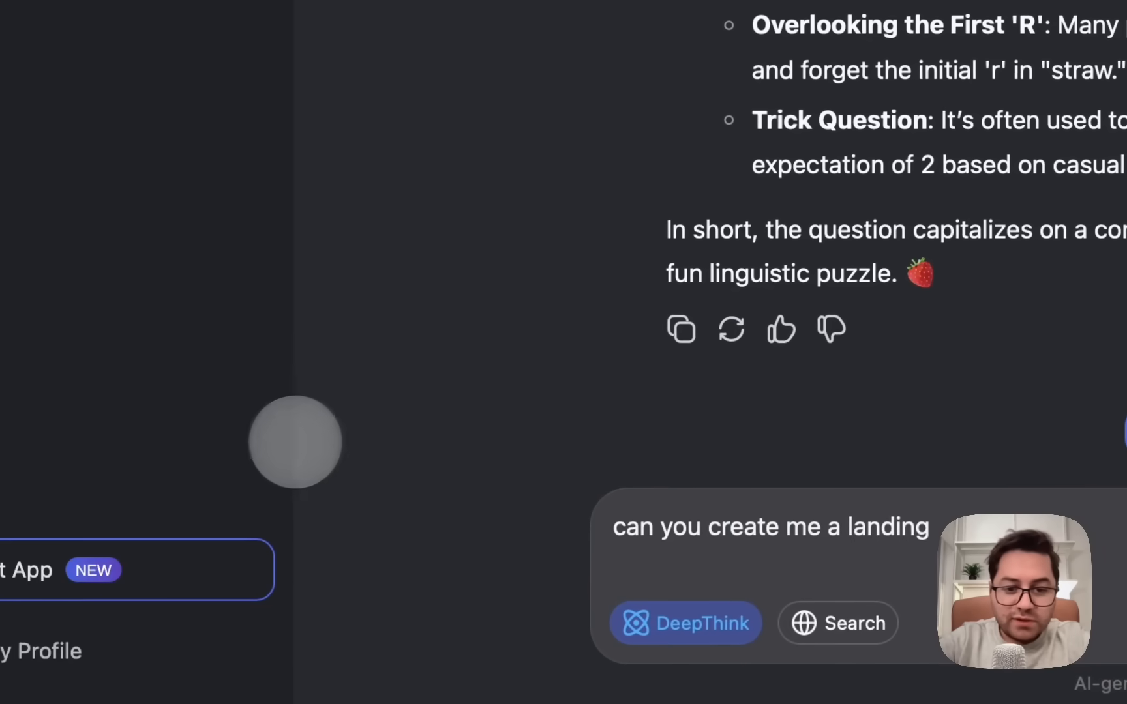
pyautogui.write('for a we')
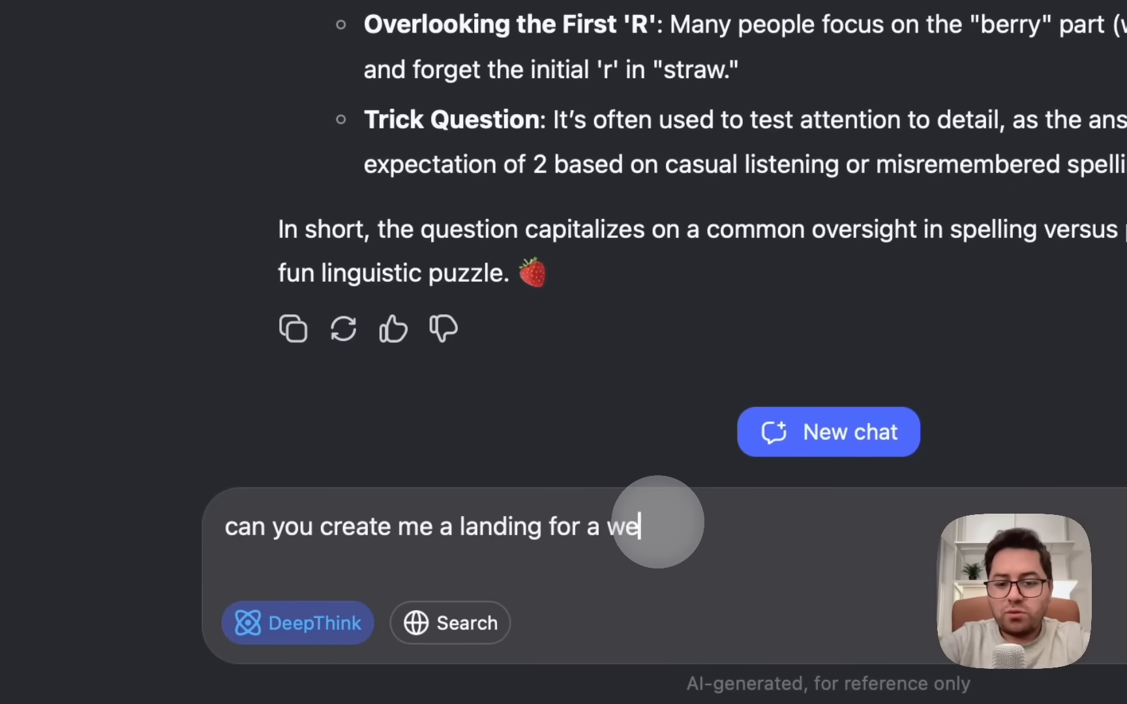
pyautogui.write('bsite that sells/teaches machine learning c')
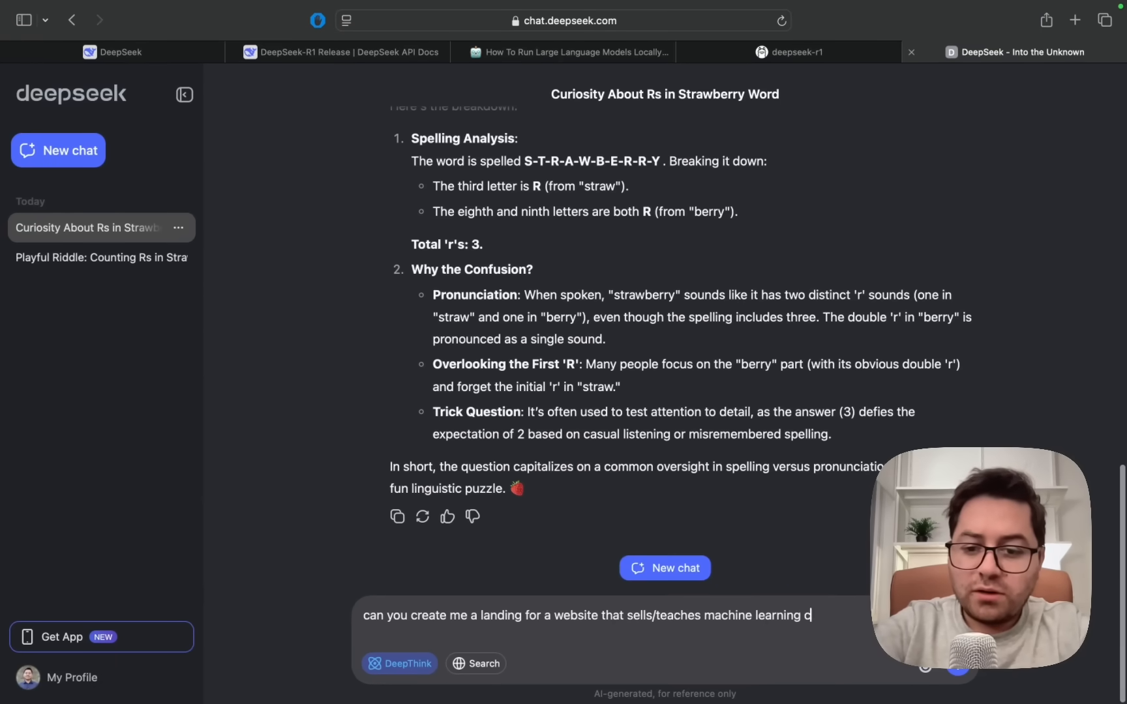
pyautogui.write('ourses')
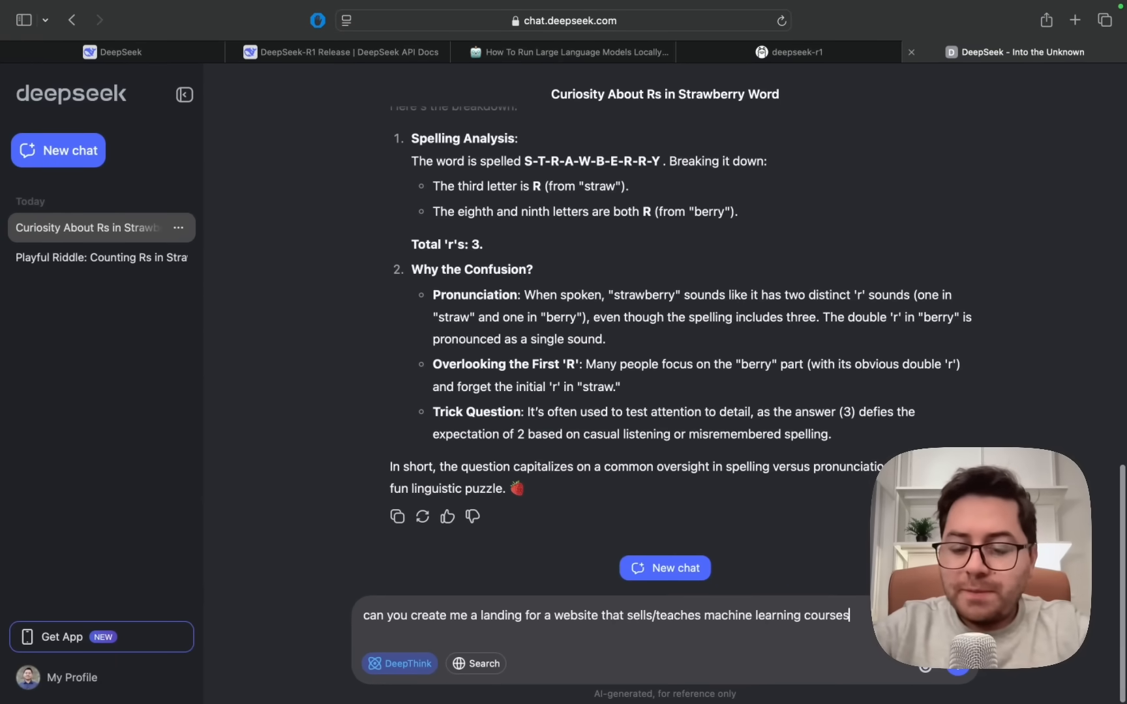
pyautogui.press('Return')
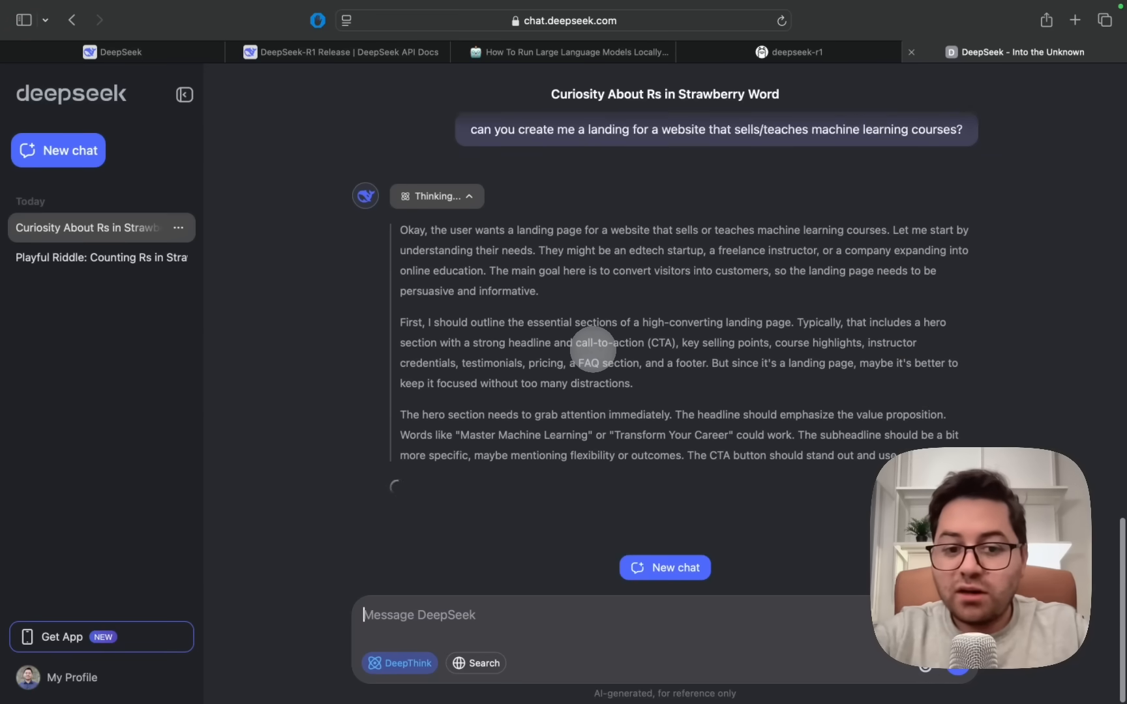
pyautogui.scroll(-3)
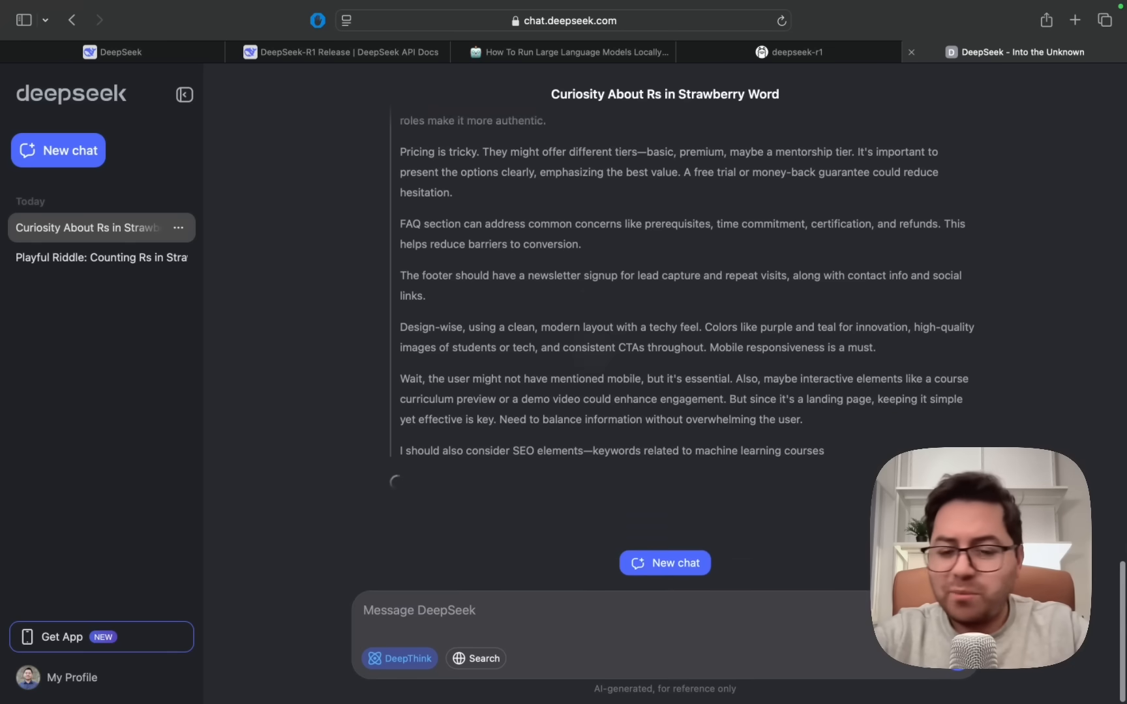
pyautogui.scroll(-3)
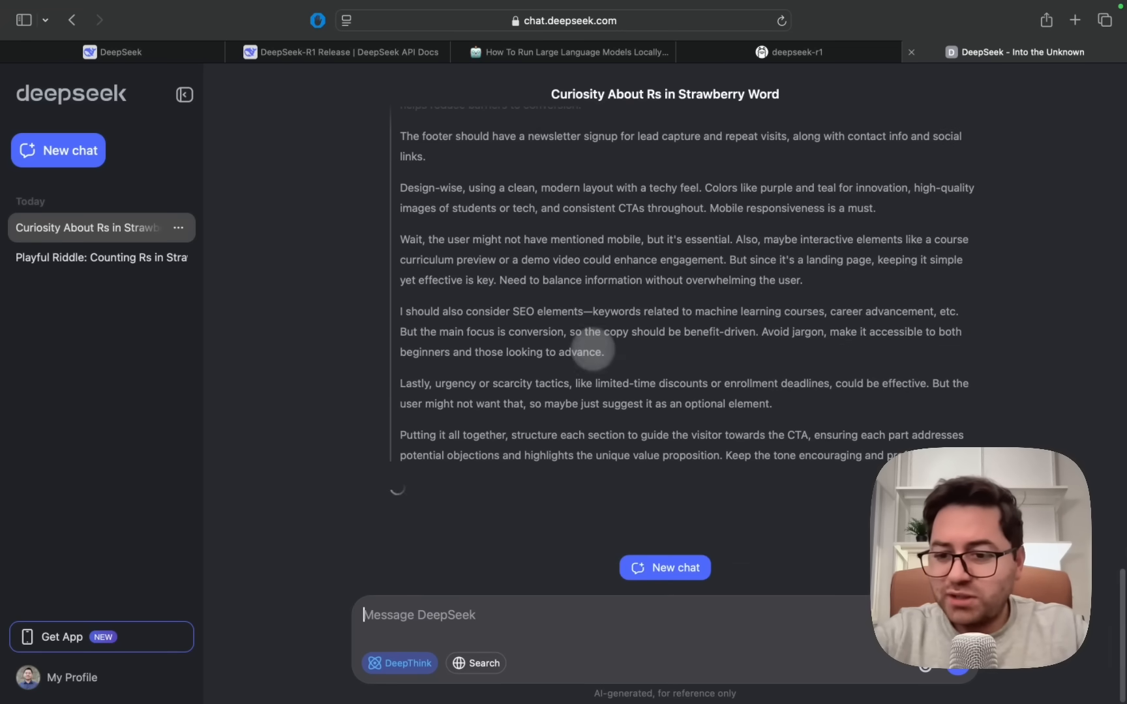
pyautogui.scroll(-3)
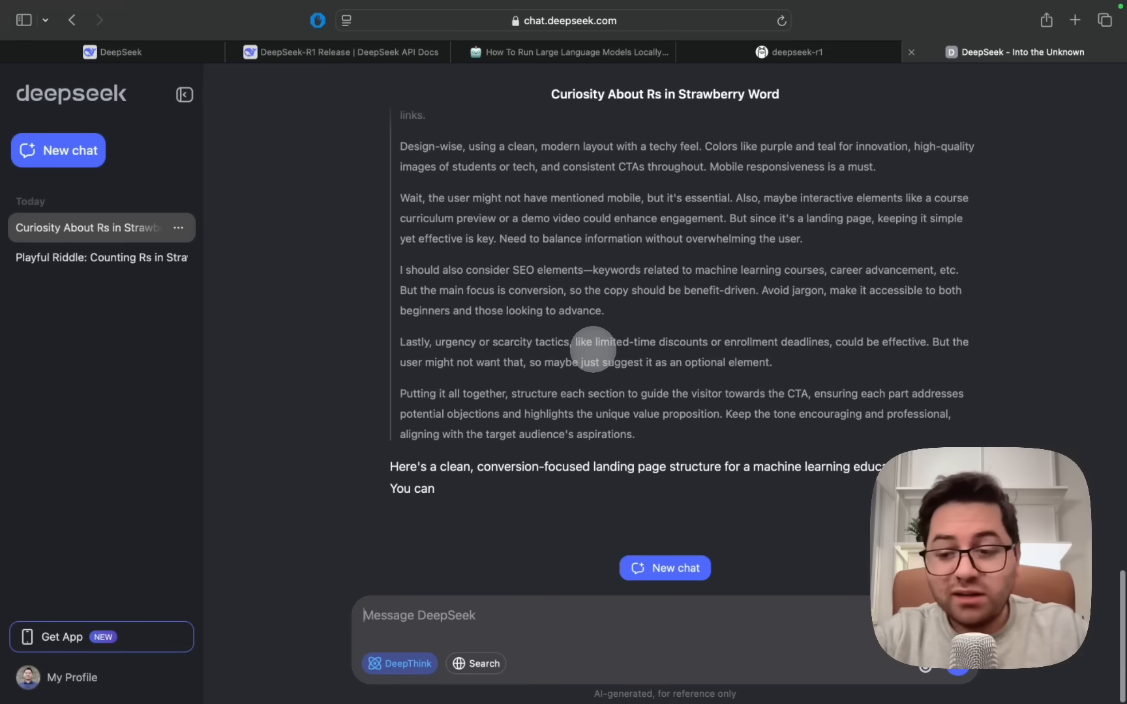
pyautogui.scroll(-3)
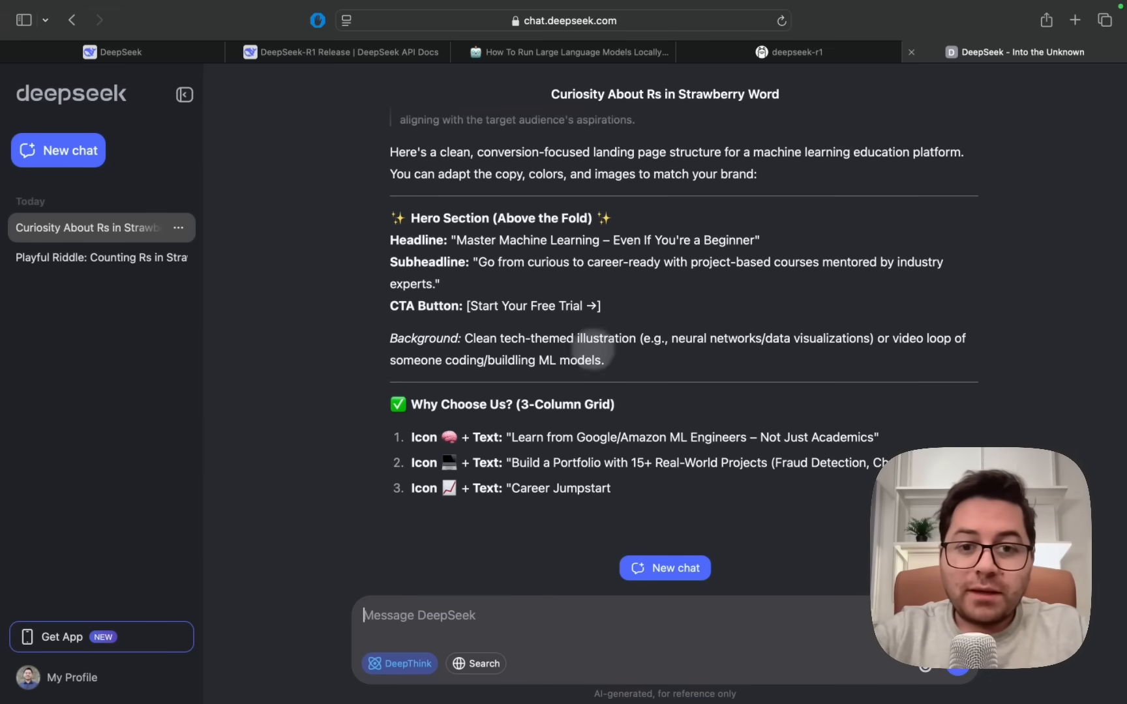
pyautogui.scroll(-3)
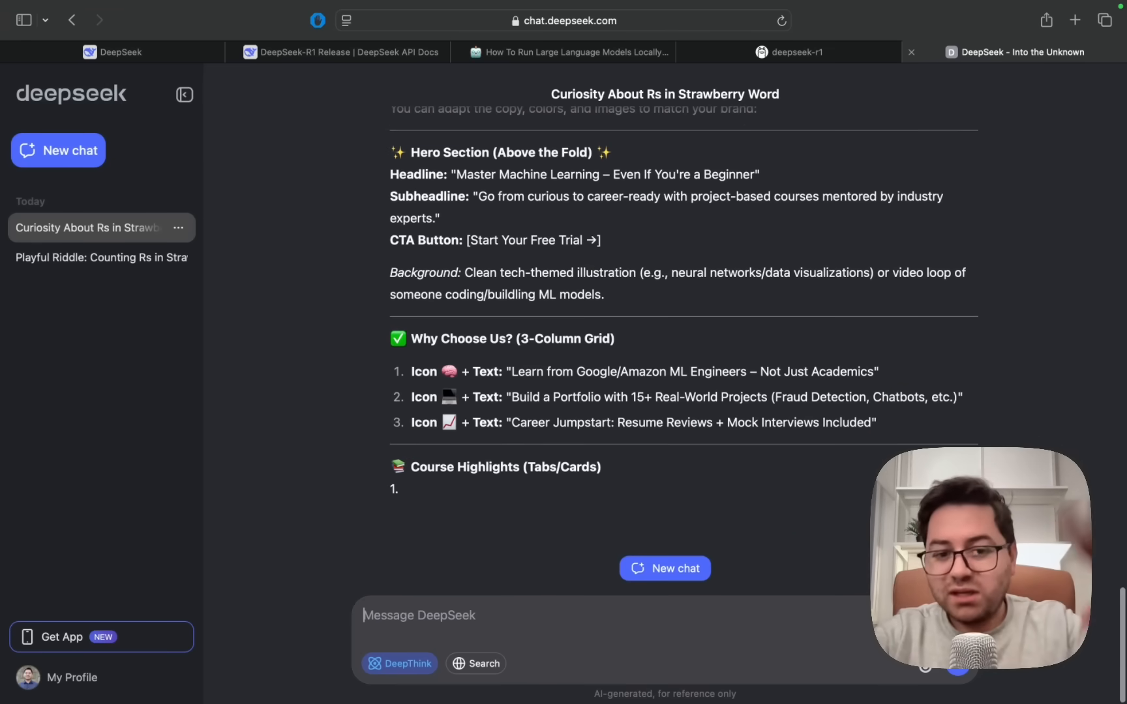
pyautogui.scroll(3)
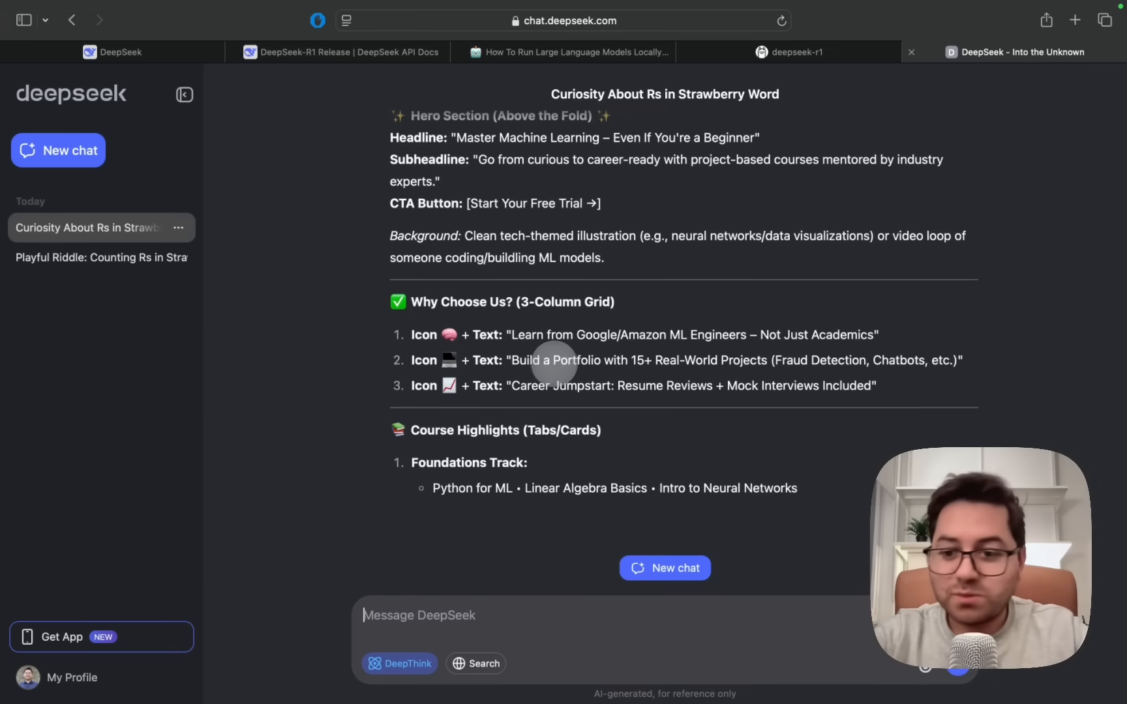
pyautogui.scroll(-3)
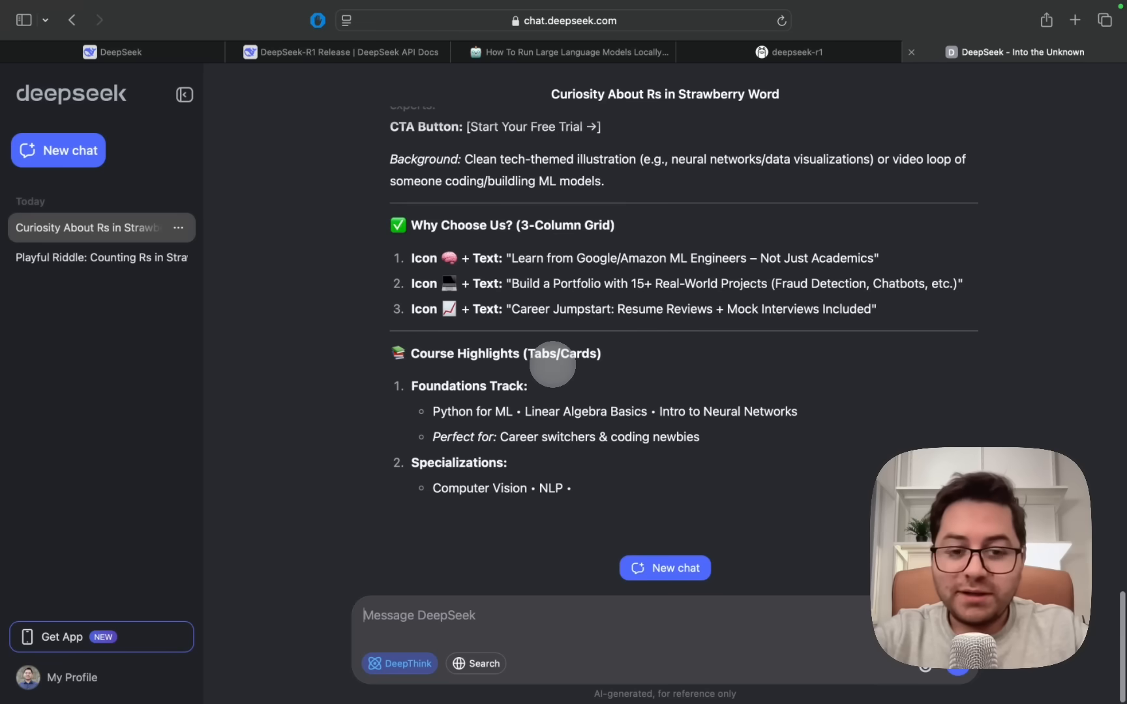
pyautogui.scroll(-3)
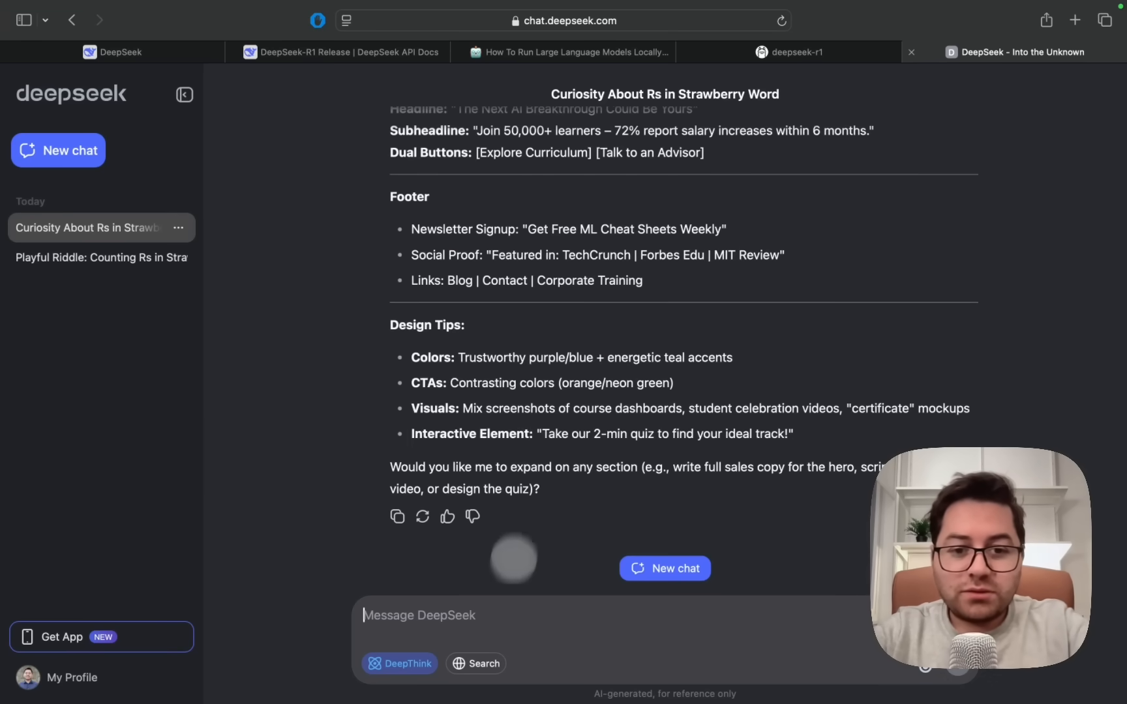
# Send 'can you give me the code for this?' to DeepSeek Chat
pyautogui.write('can you give mt')
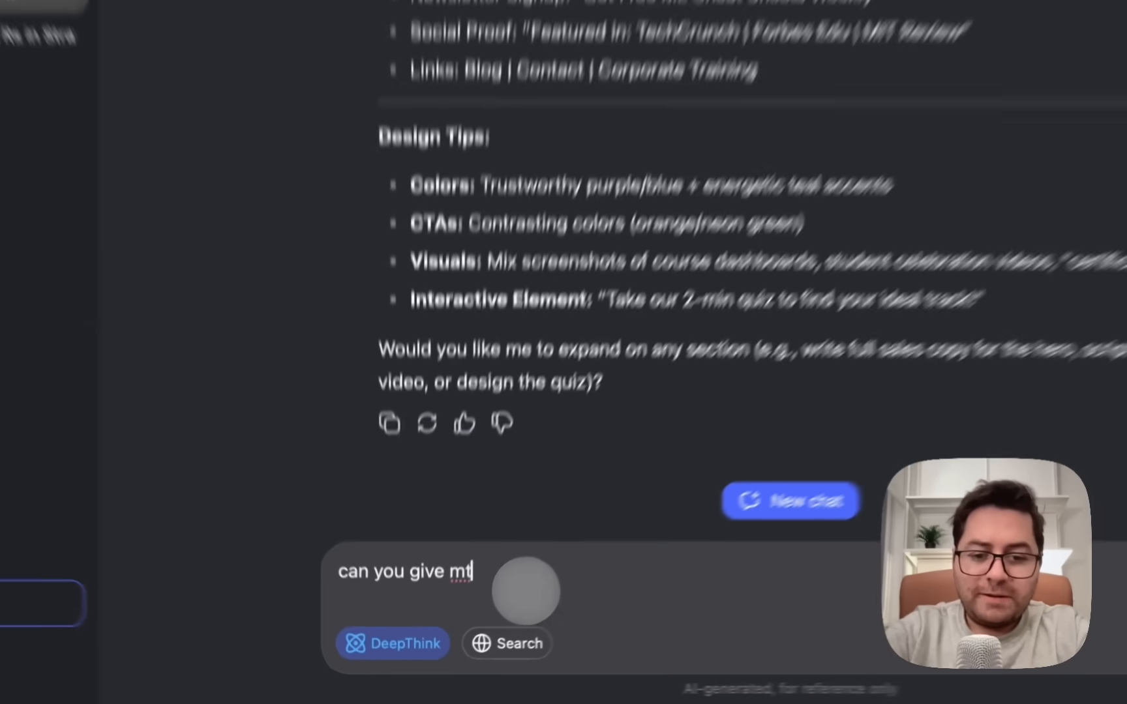
pyautogui.write('e the code for this?')
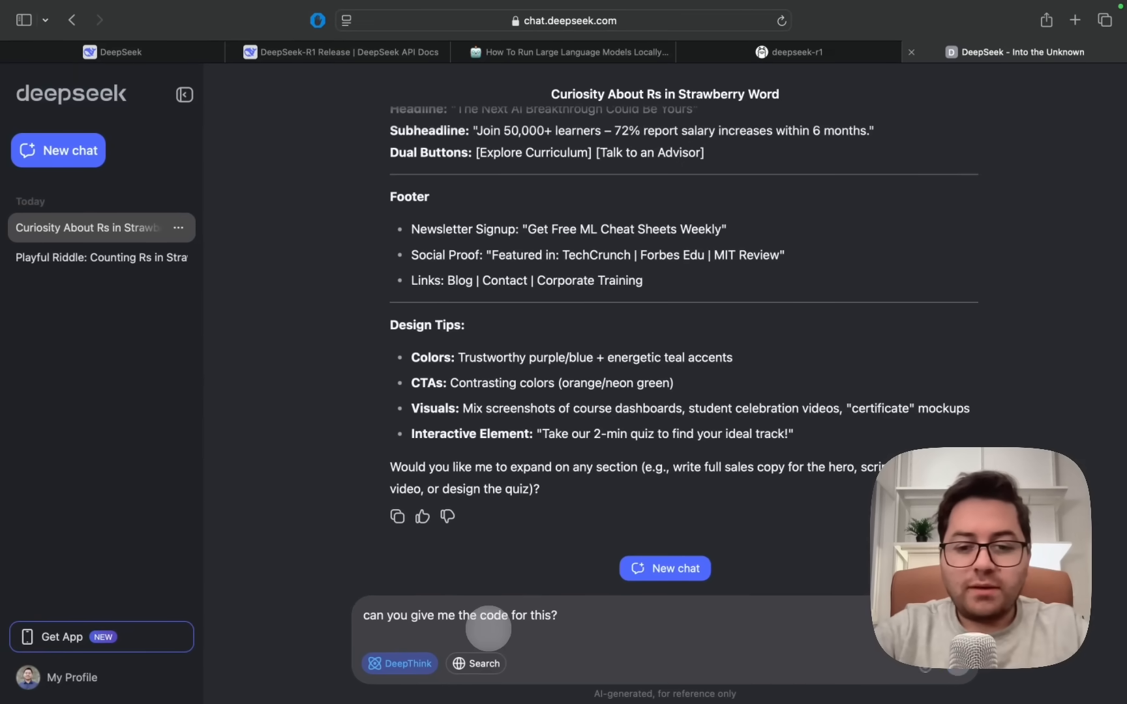
pyautogui.press('Return')
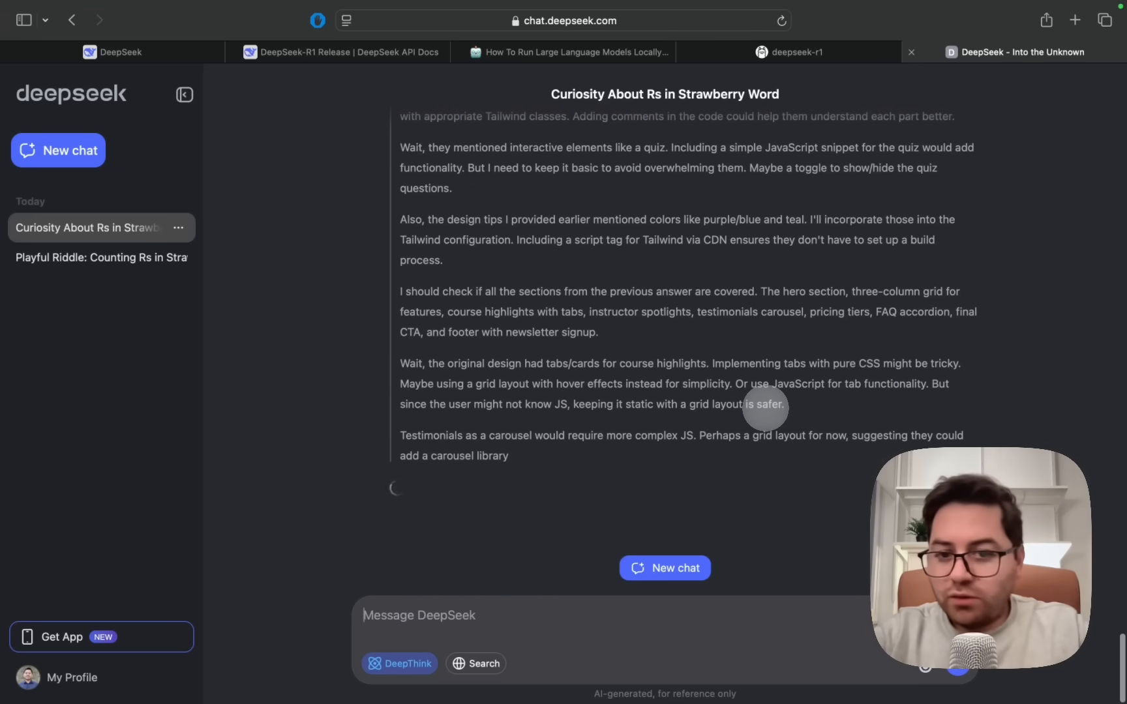
# Scroll through the reasoning and generated Tailwind HTML code until the block ends and Run HTML appears
pyautogui.scroll(-3)
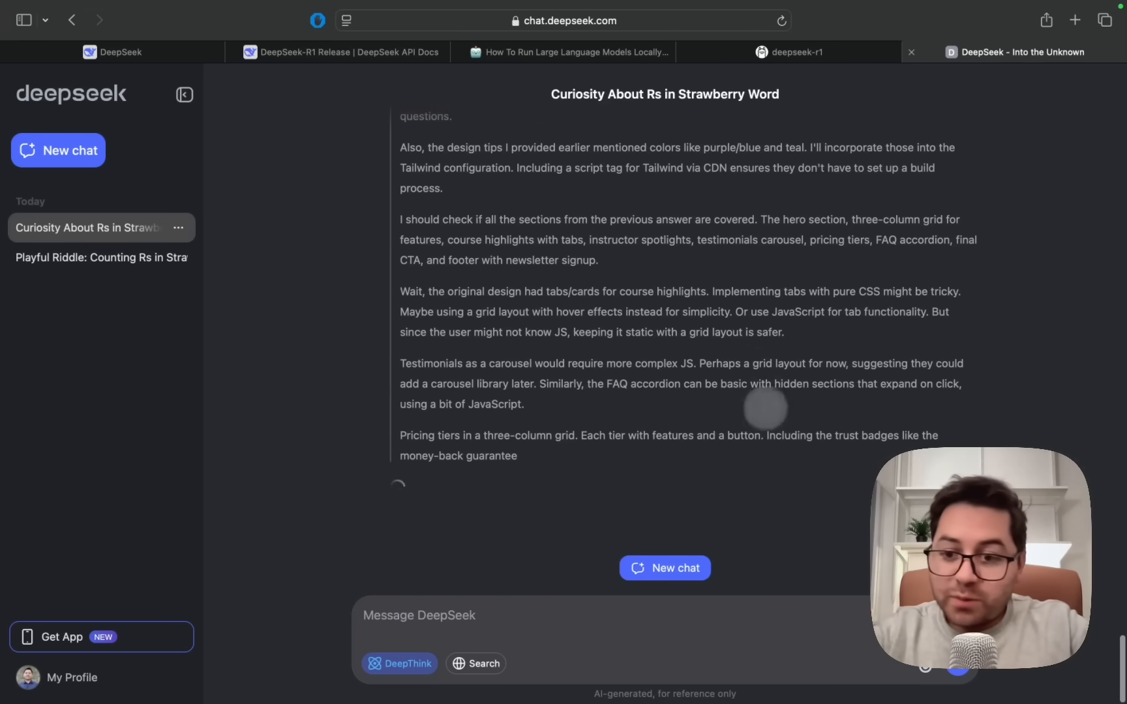
pyautogui.scroll(-3)
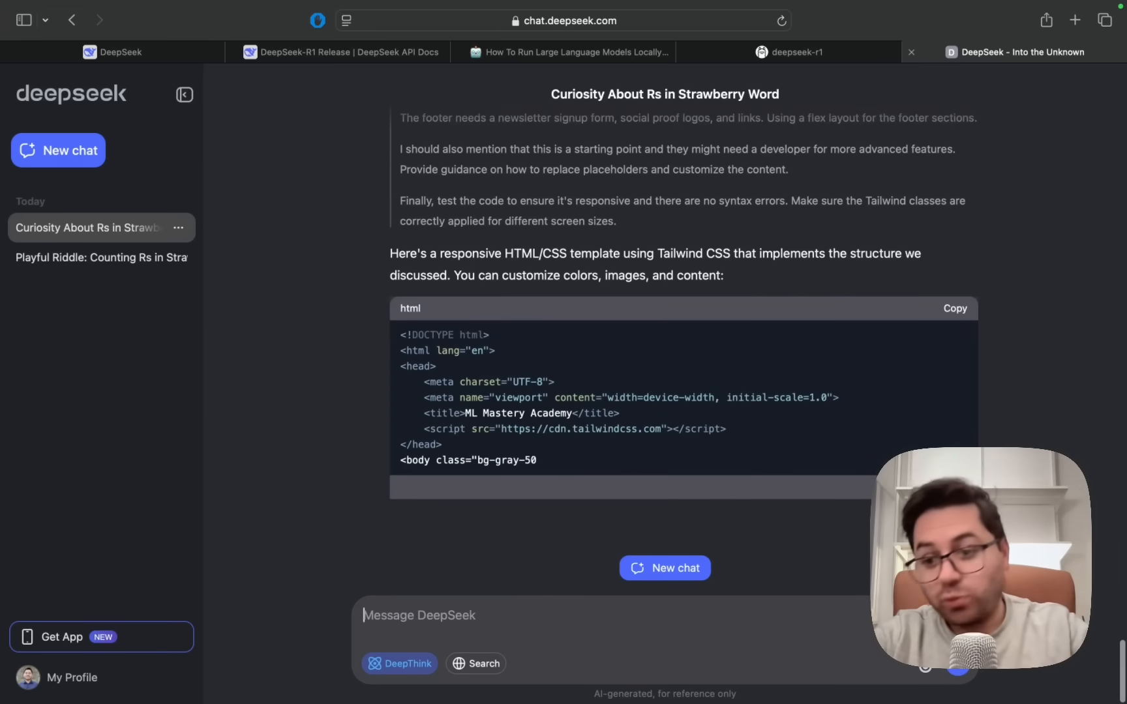
pyautogui.scroll(-3)
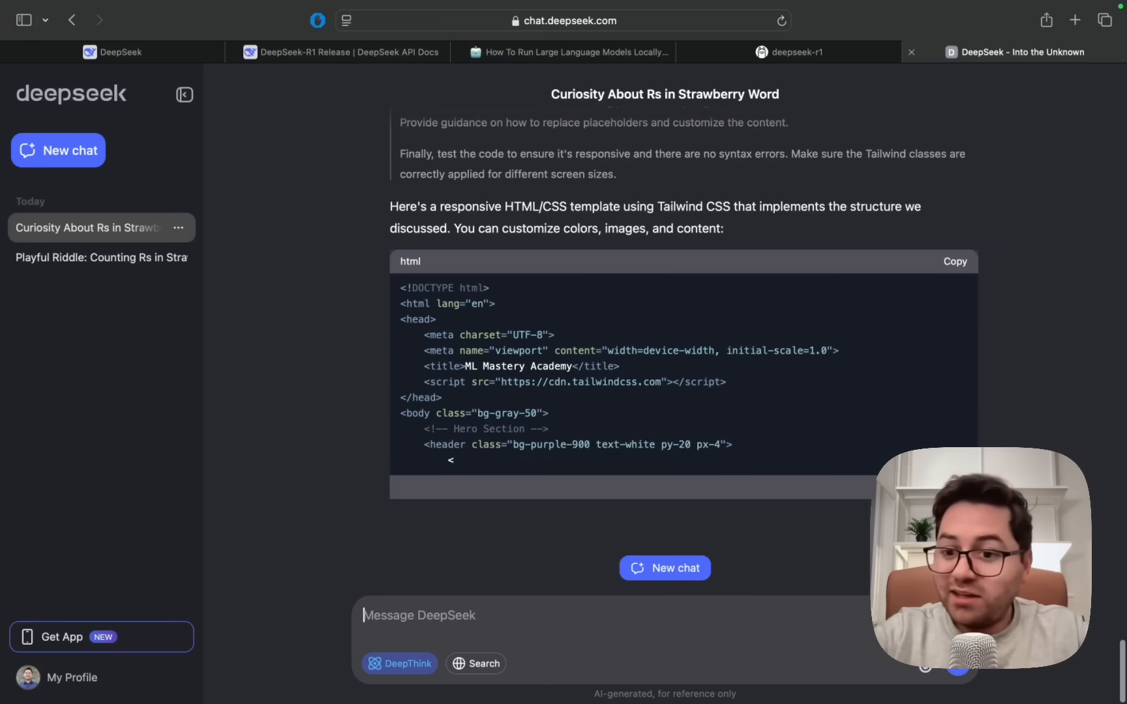
pyautogui.scroll(-3)
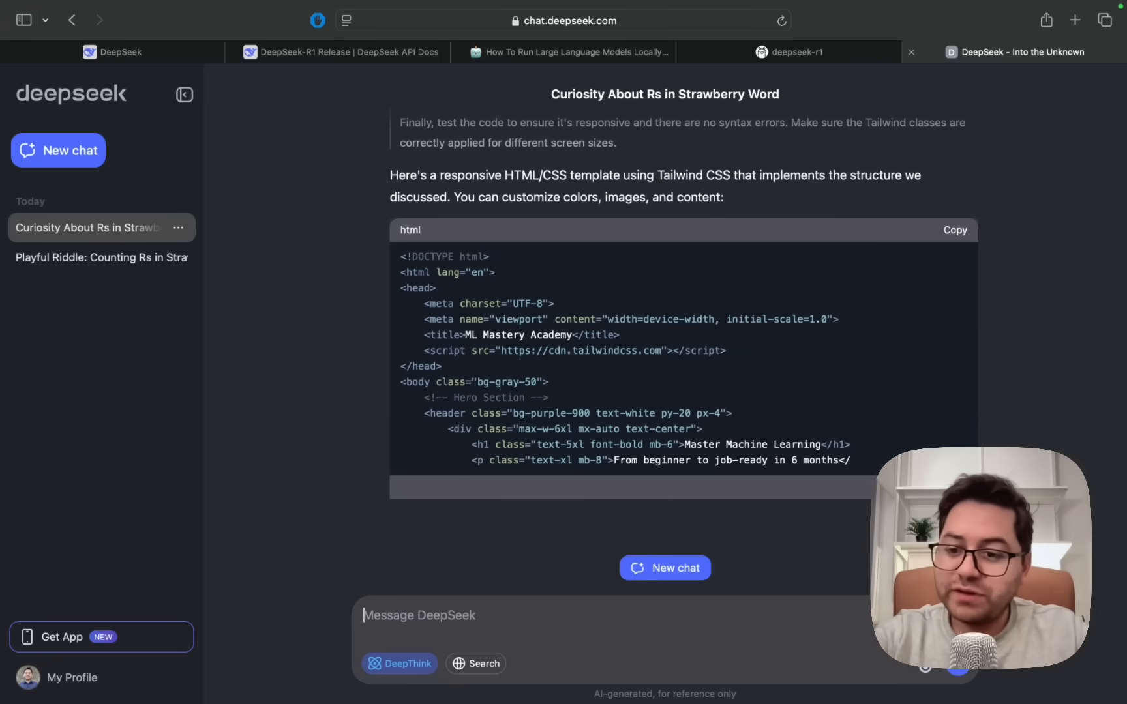
pyautogui.scroll(-3)
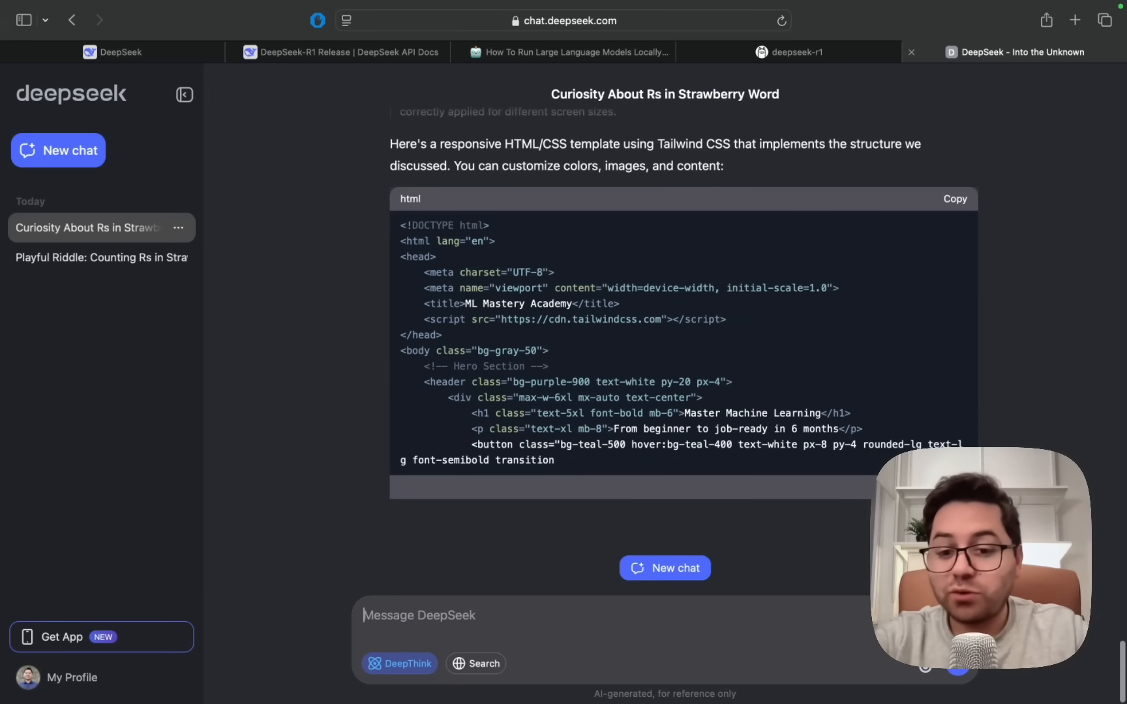
pyautogui.scroll(-3)
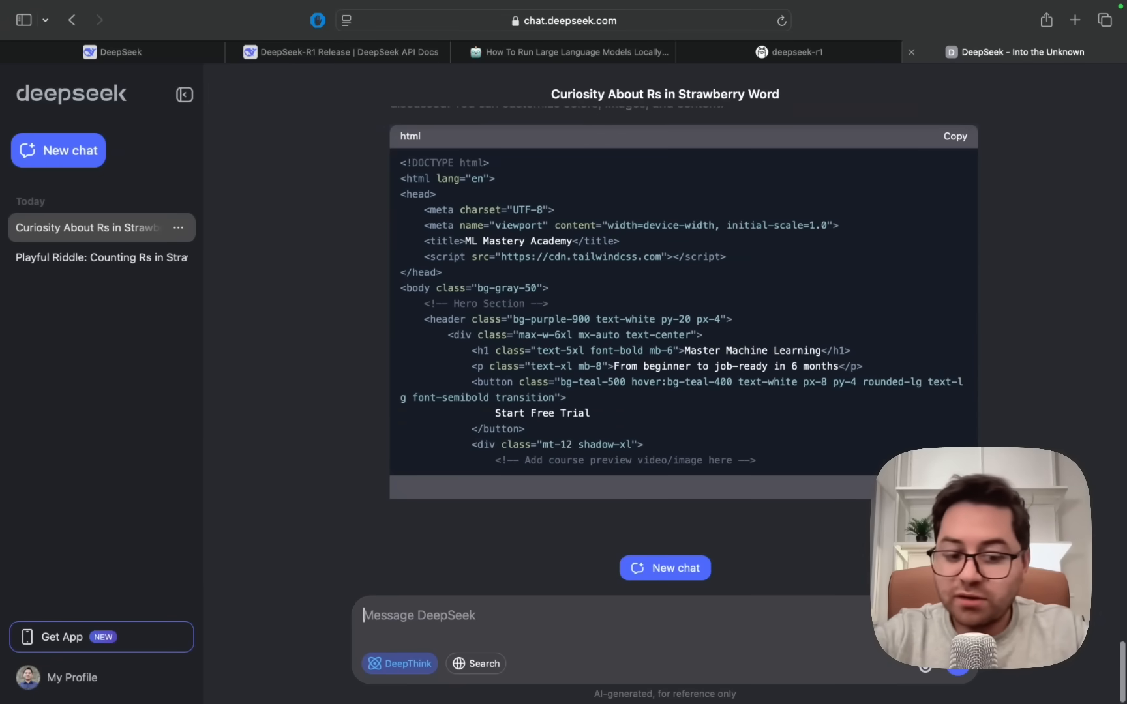
pyautogui.scroll(-3)
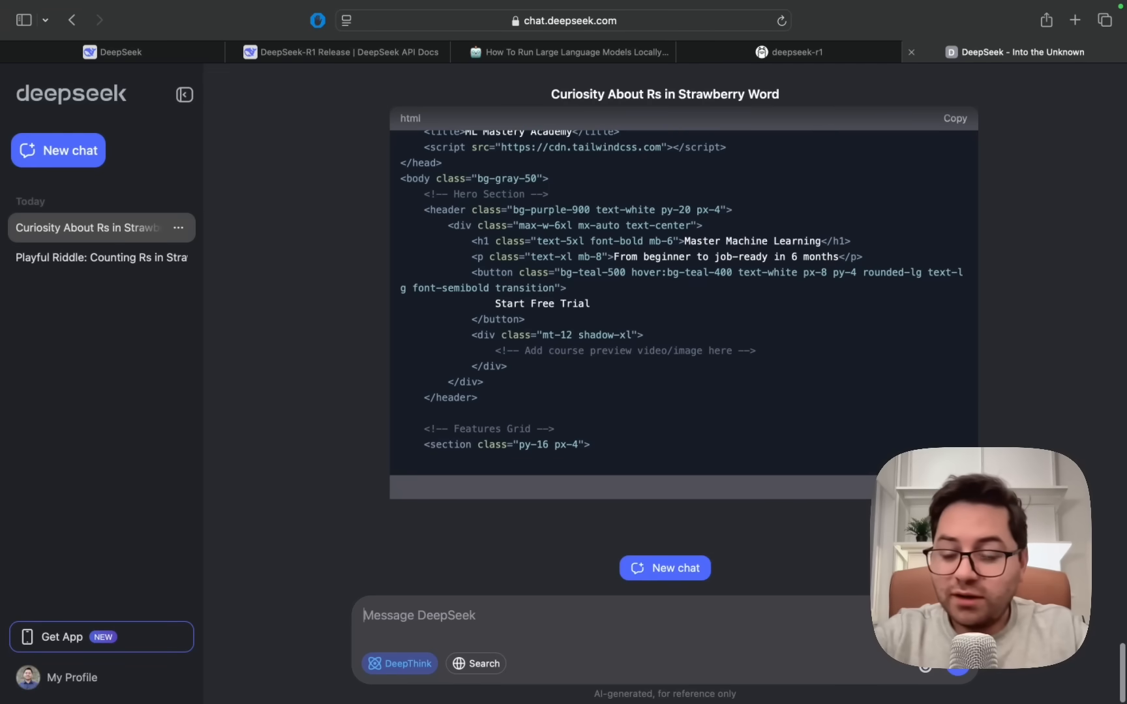
pyautogui.scroll(-3)
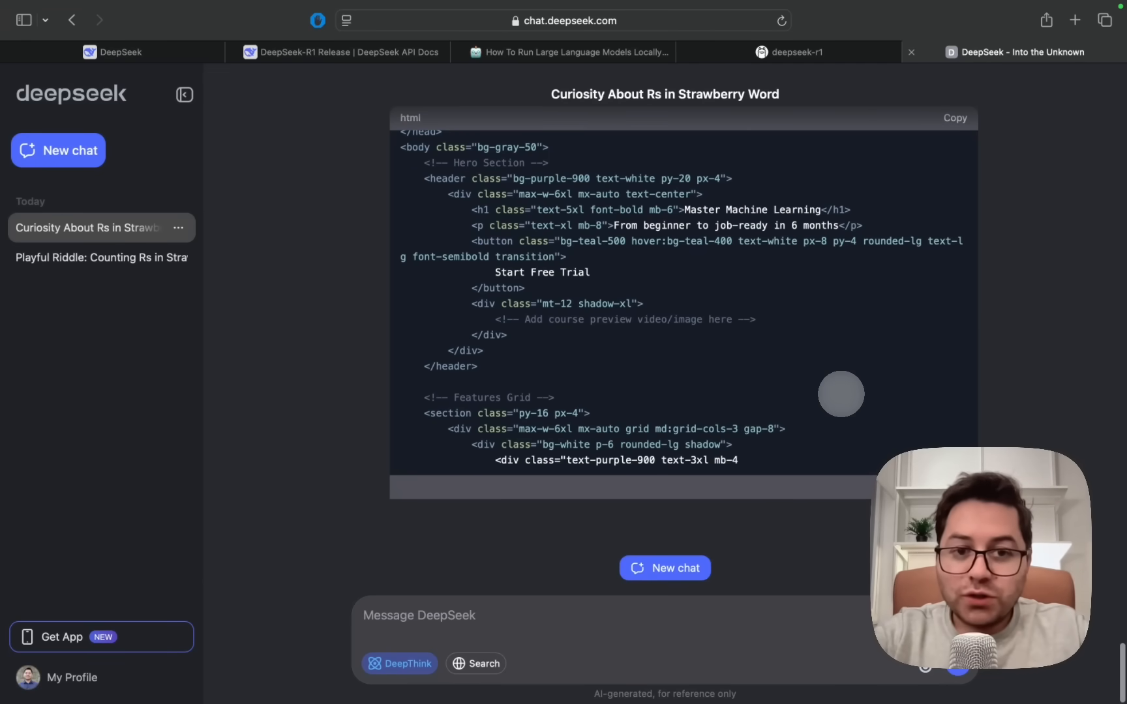
pyautogui.scroll(3)
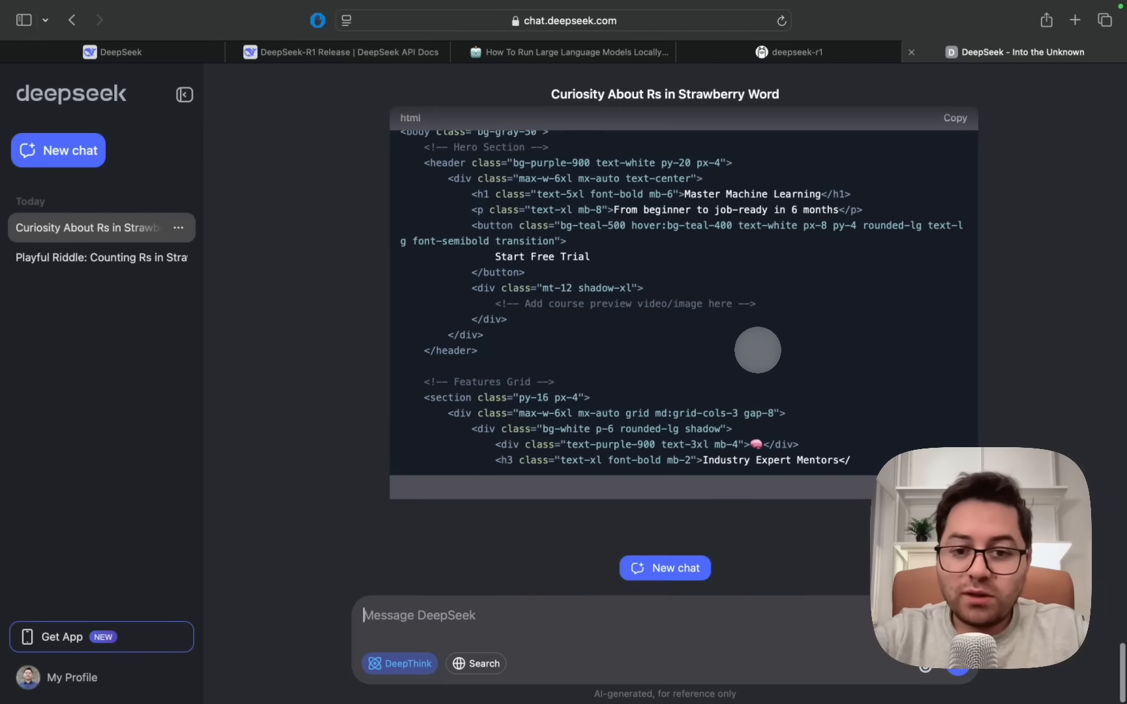
pyautogui.scroll(-3)
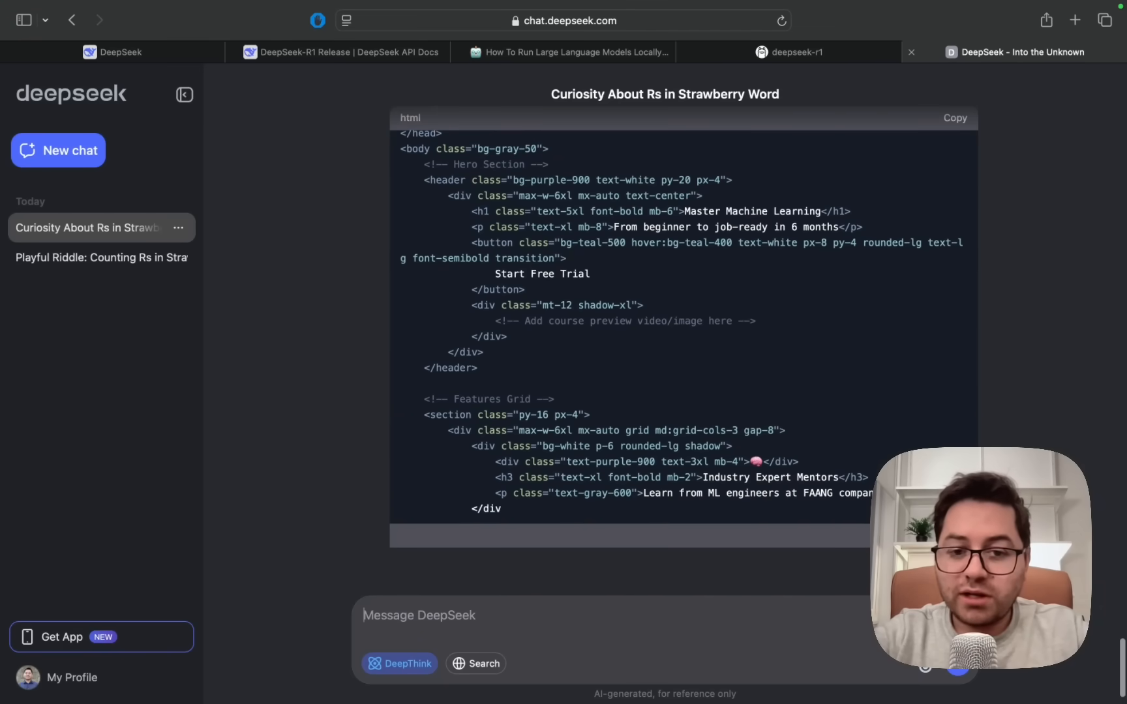
pyautogui.scroll(-3)
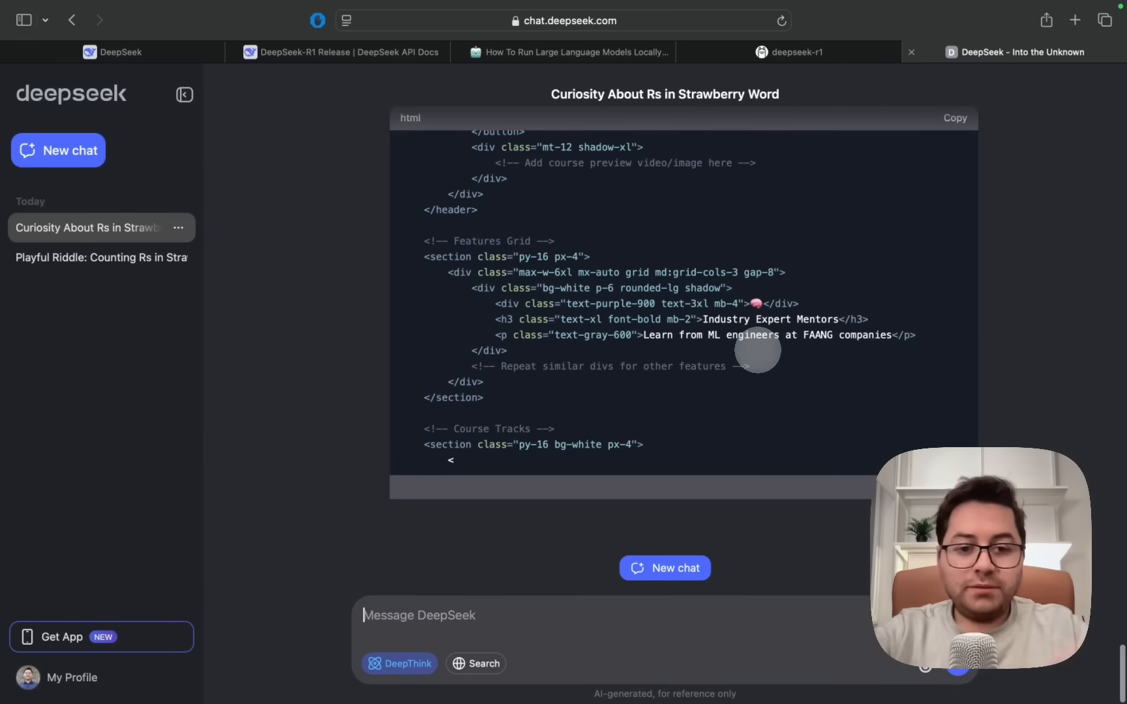
pyautogui.scroll(-3)
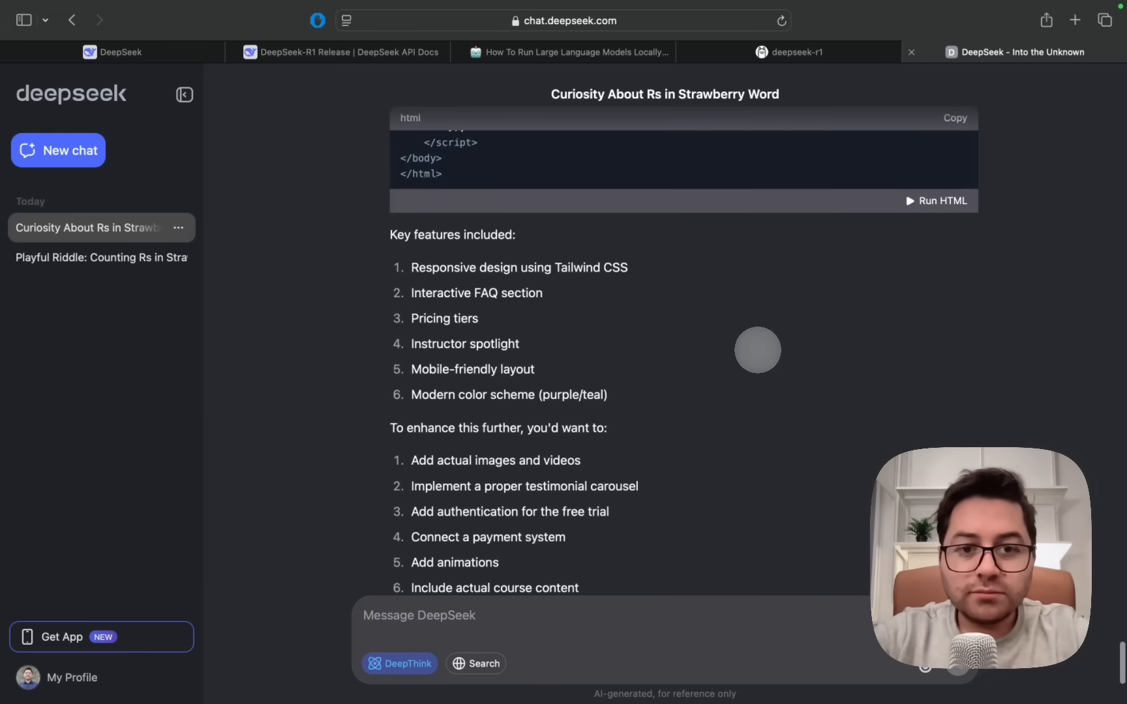
pyautogui.scroll(3)
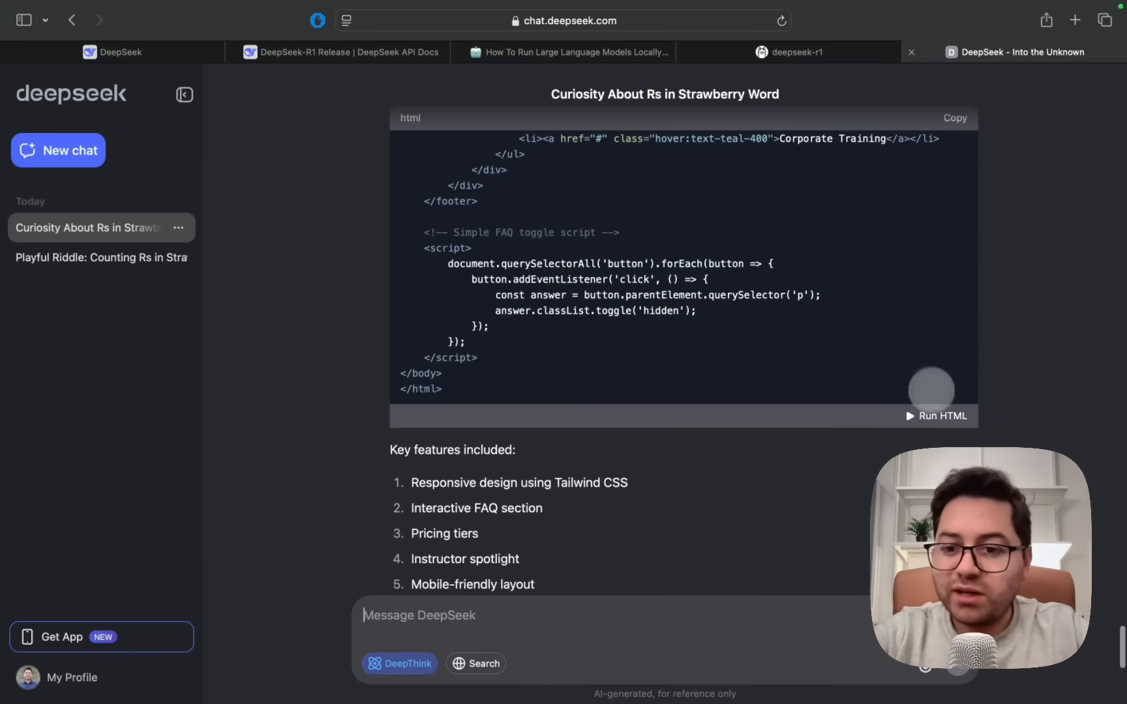
pyautogui.click(937, 416)
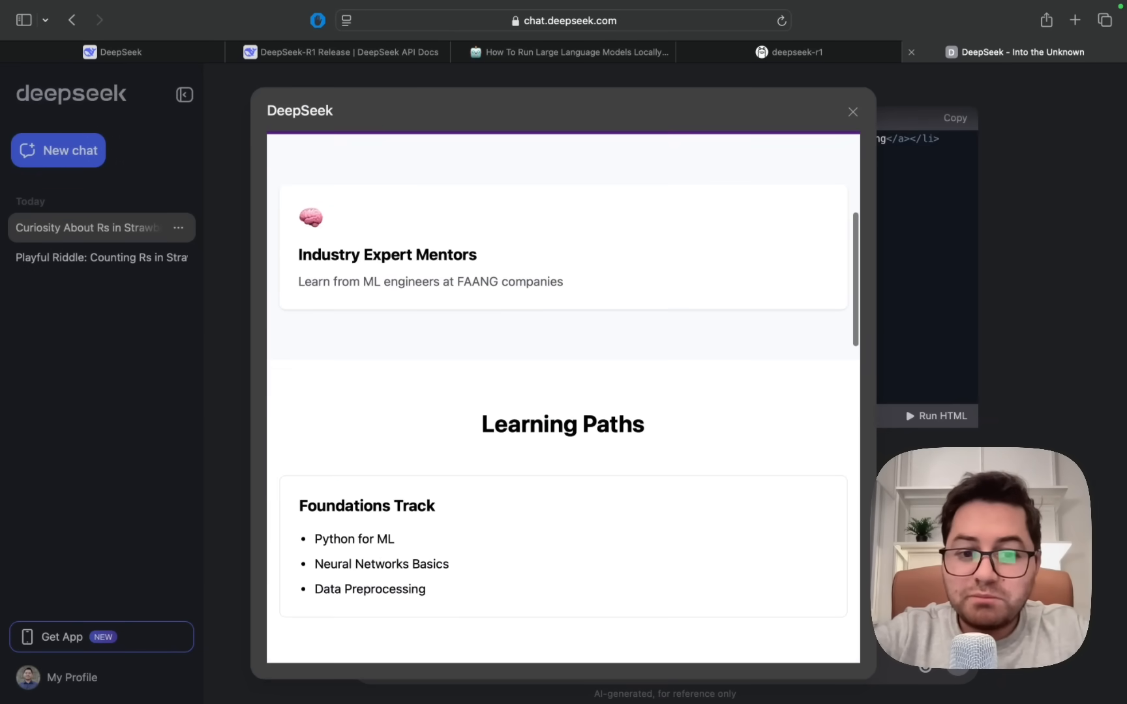
pyautogui.scroll(-3)
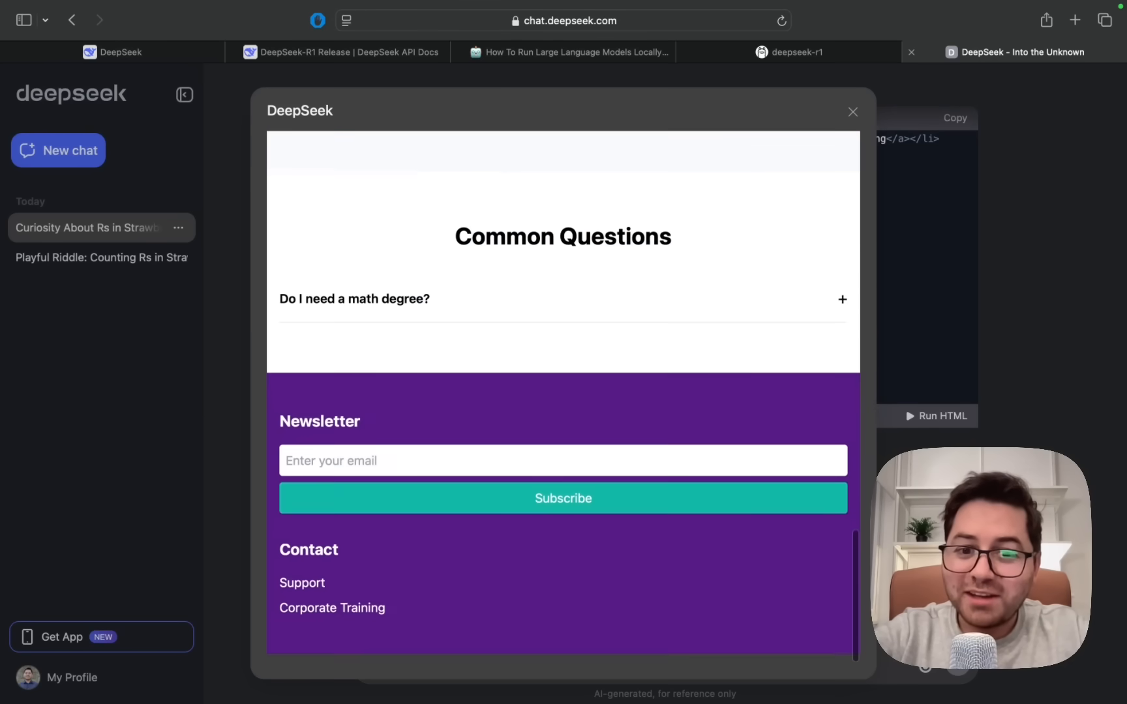
pyautogui.scroll(3)
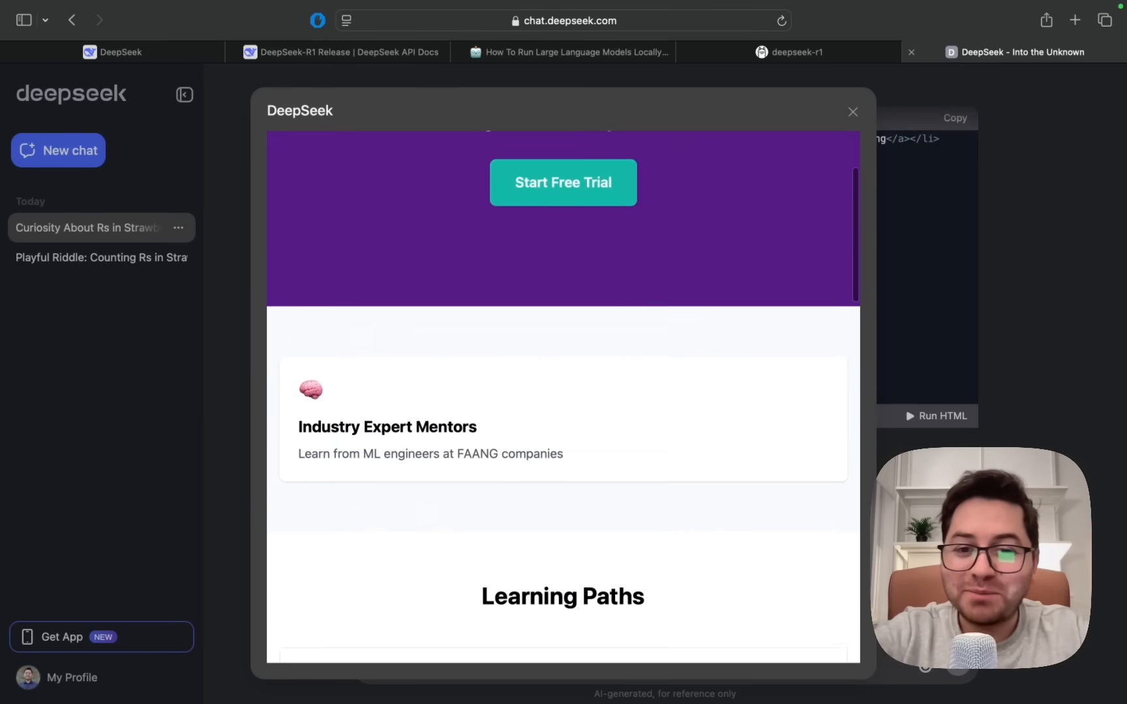
pyautogui.scroll(3)
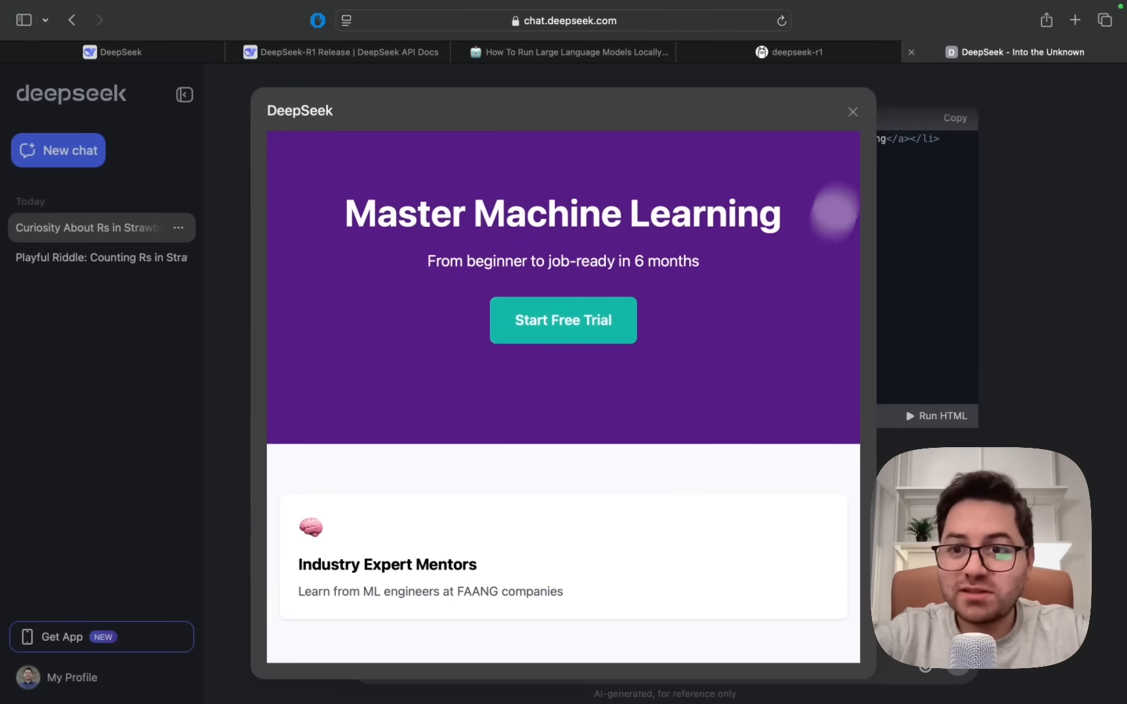
pyautogui.click(853, 111)
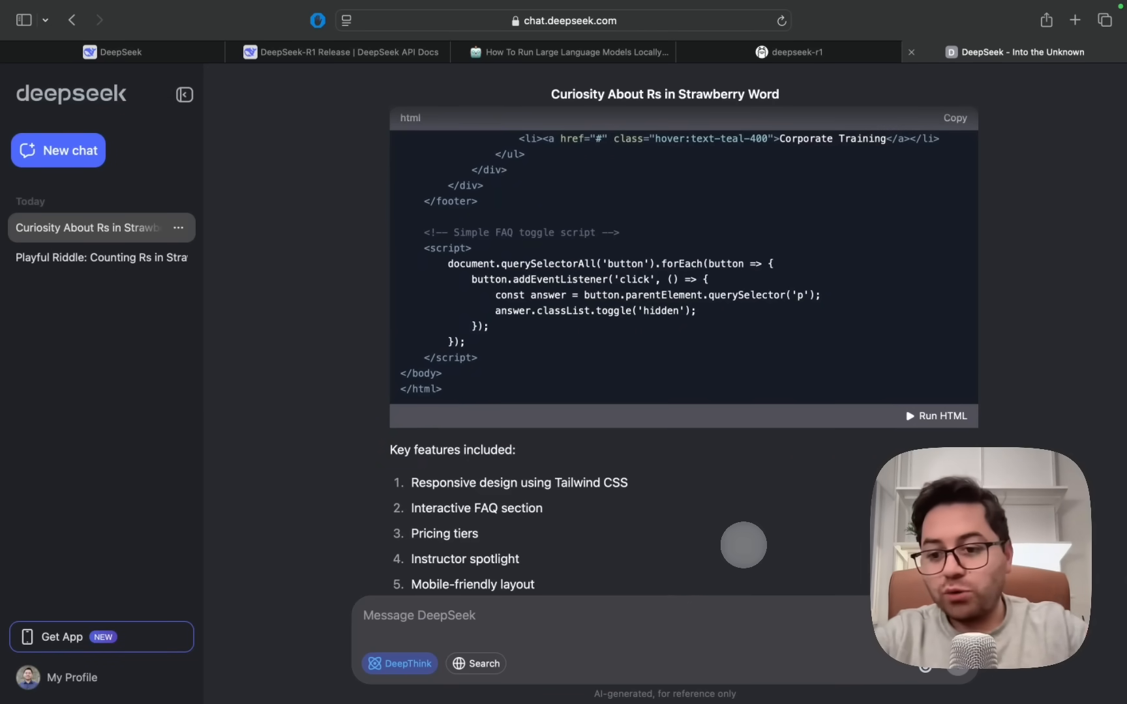